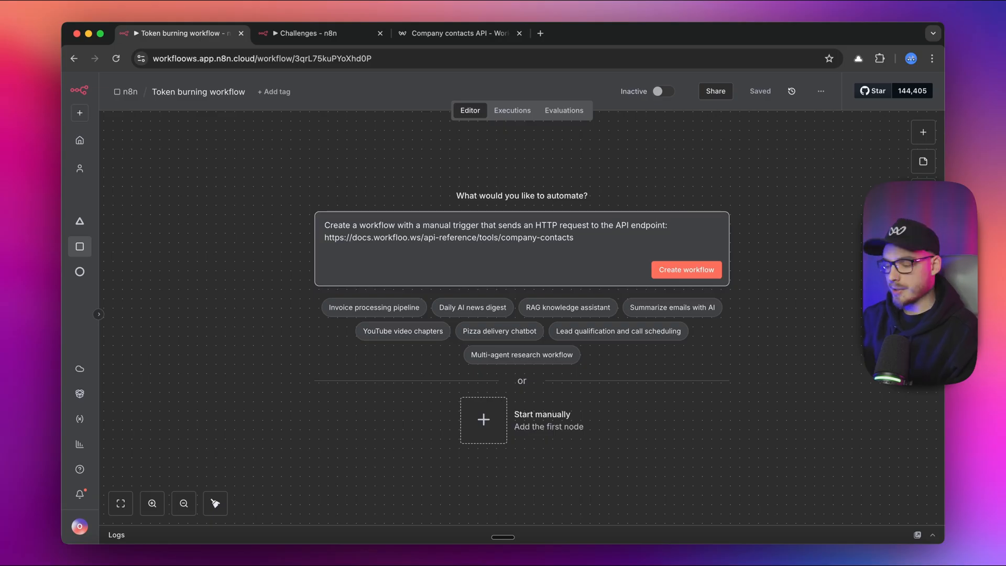
pyautogui.moveTo(387, 230)
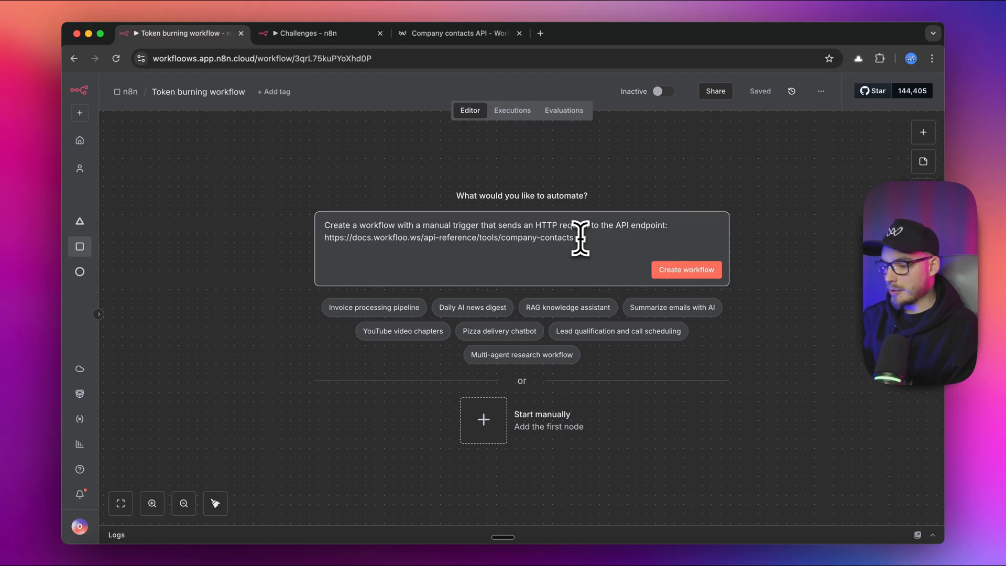
# Select the endpoint address in the prompt and view the Company contacts API reference page
pyautogui.doubleClick(449, 238)
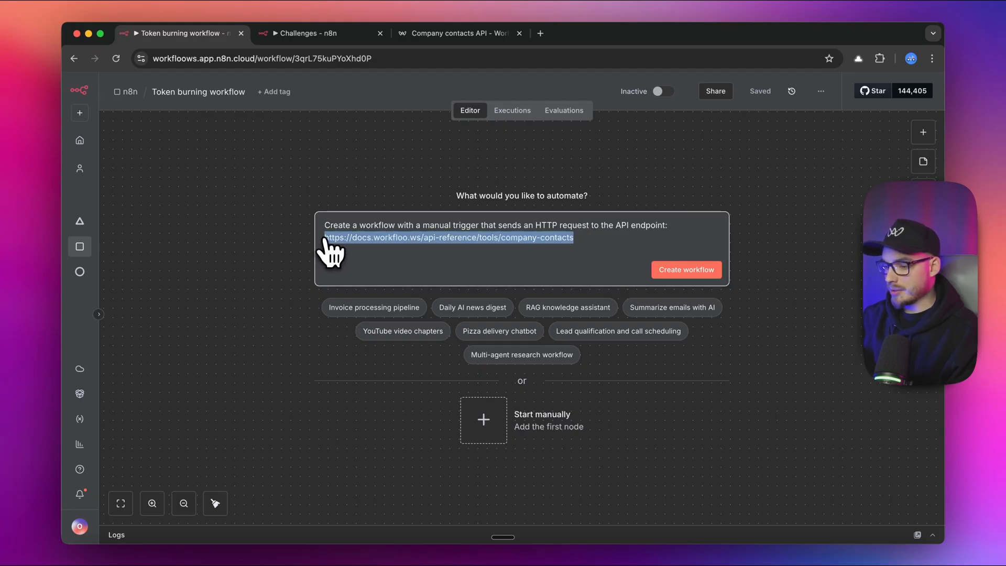
pyautogui.moveTo(379, 262)
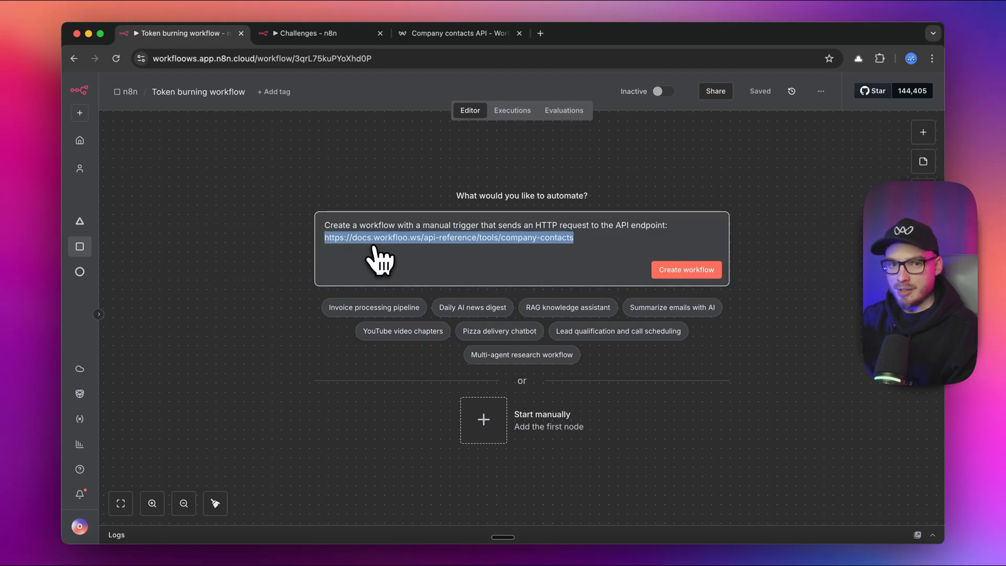
pyautogui.click(459, 32)
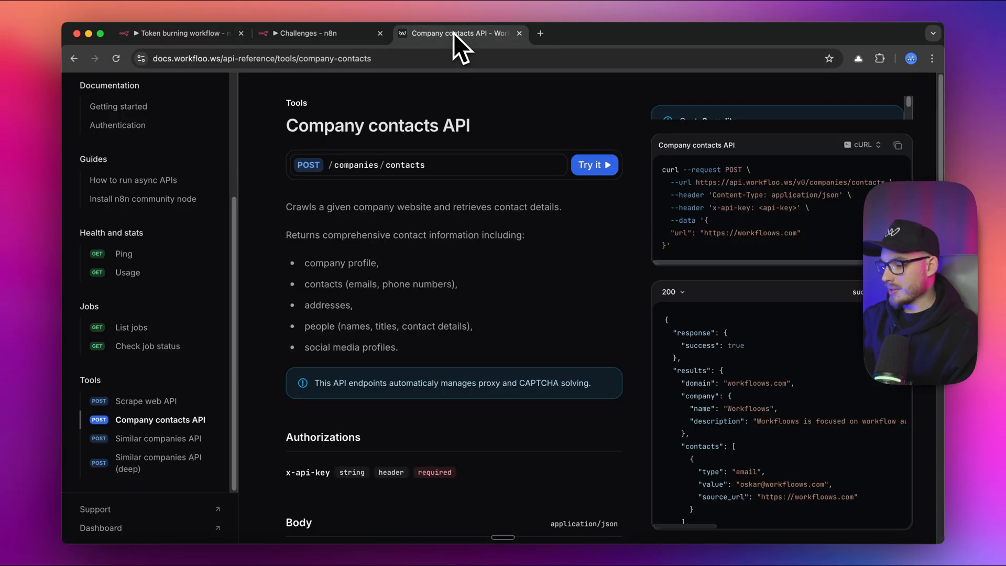
# Let the AI builder generate the Fetch Company Contacts API workflow while checking the API docs
pyautogui.click(179, 33)
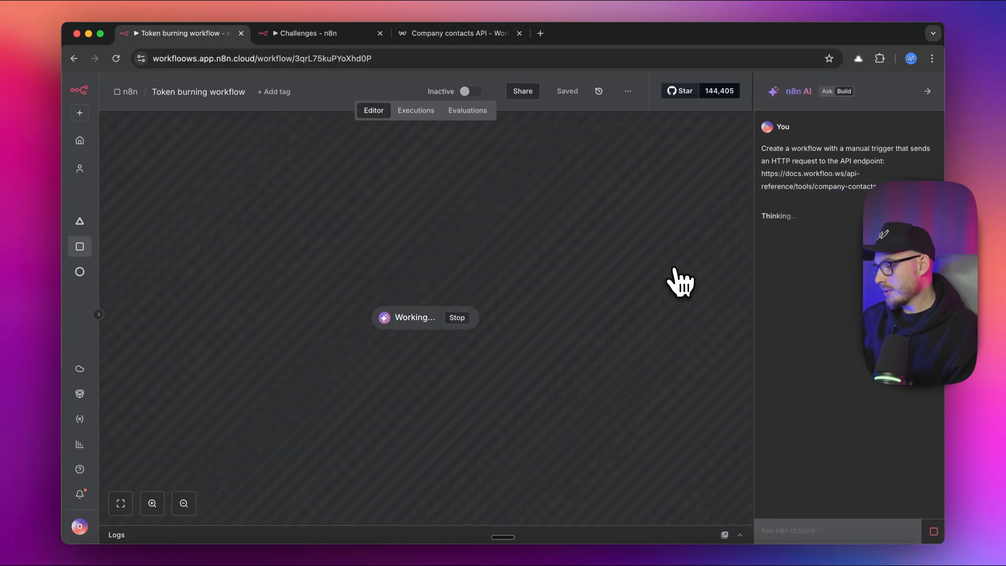
pyautogui.moveTo(580, 293)
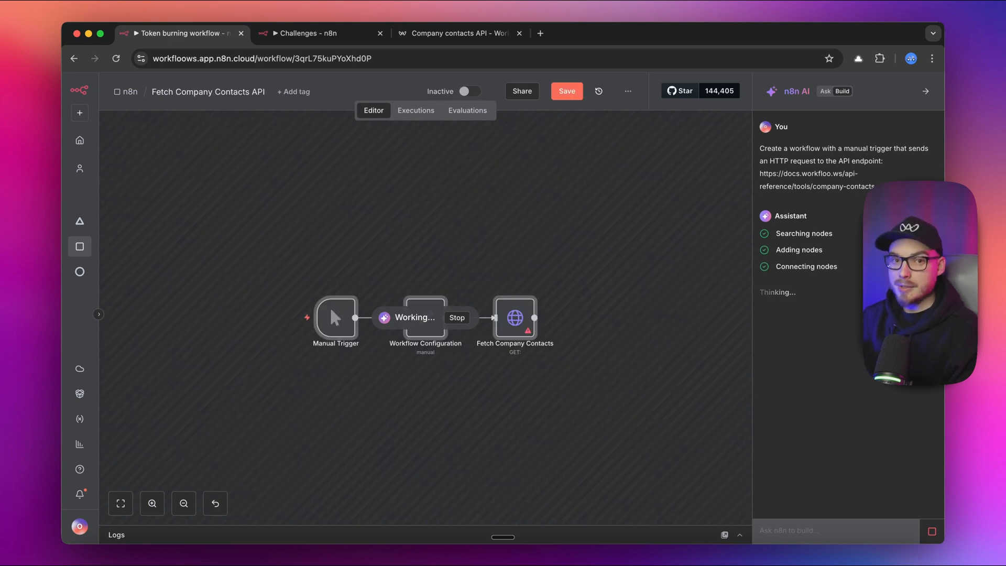
pyautogui.click(459, 33)
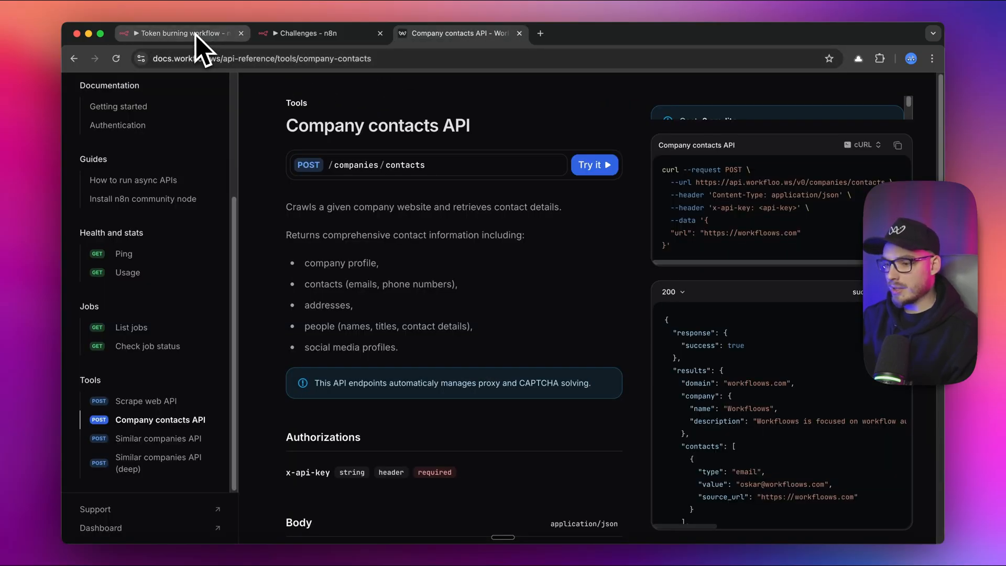
pyautogui.click(179, 33)
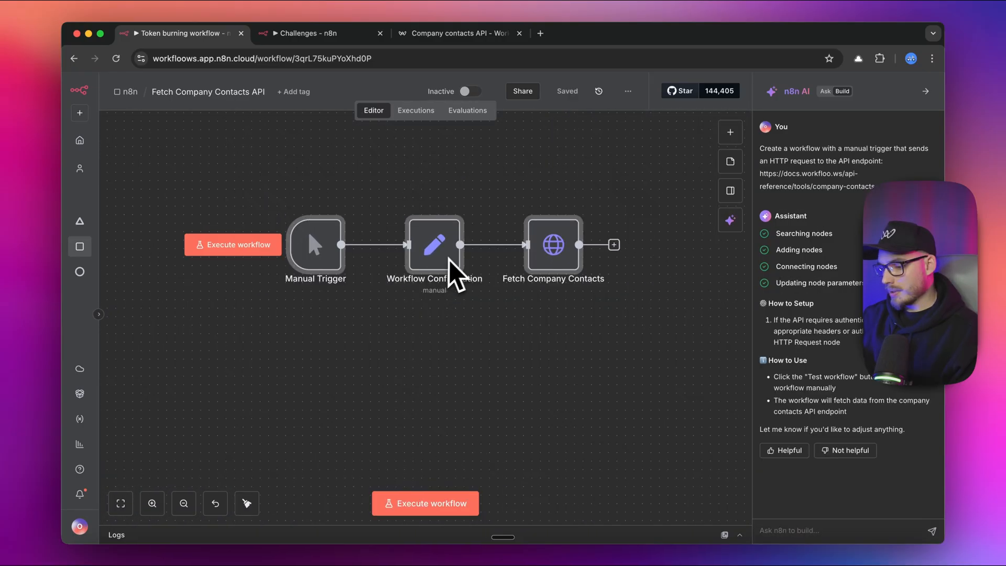
# Review Workflow Configuration, execute the workflow and inspect Fetch Company Contacts' single HTML output item
pyautogui.doubleClick(433, 244)
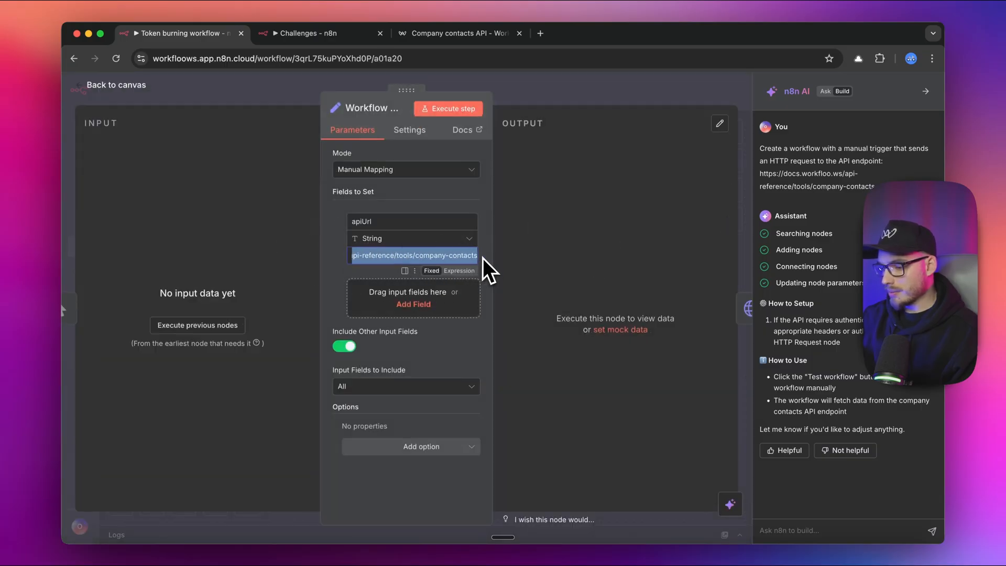
pyautogui.click(115, 84)
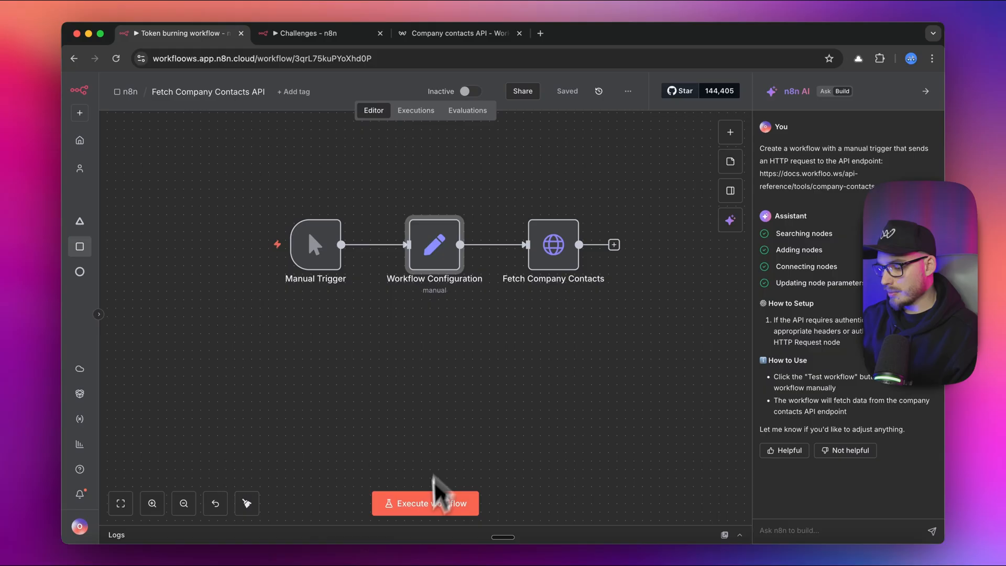
pyautogui.click(425, 503)
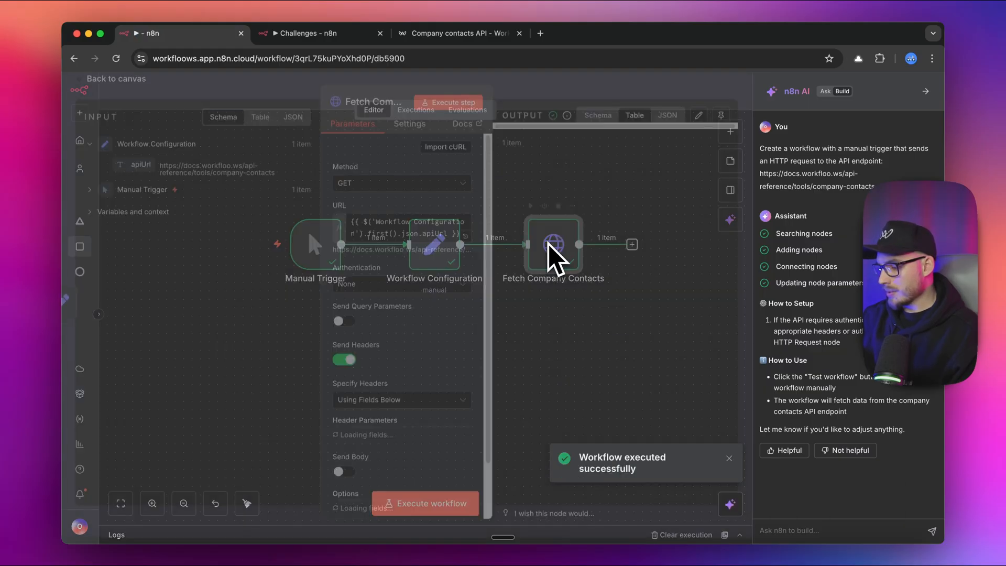
pyautogui.click(656, 121)
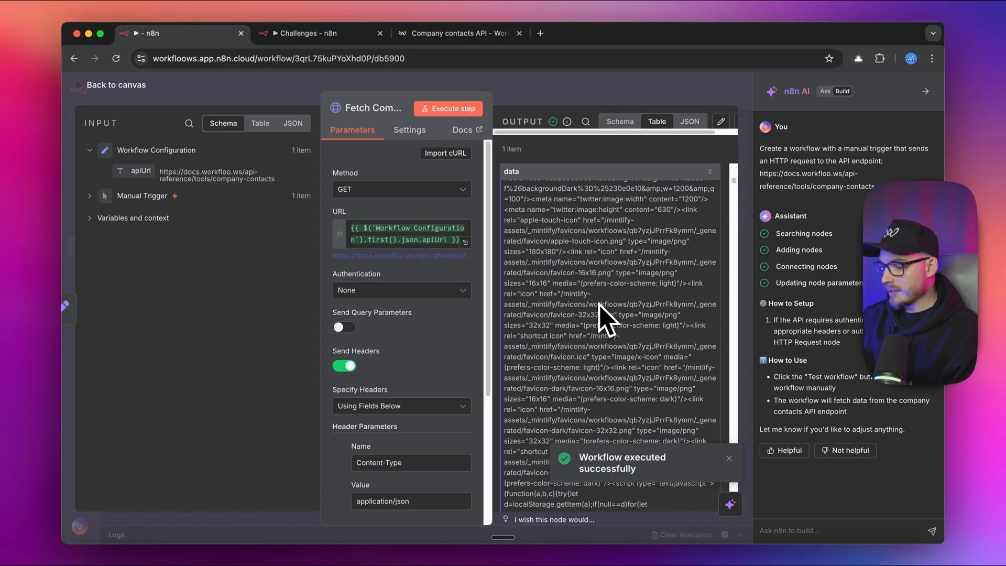
pyautogui.scroll(-3)
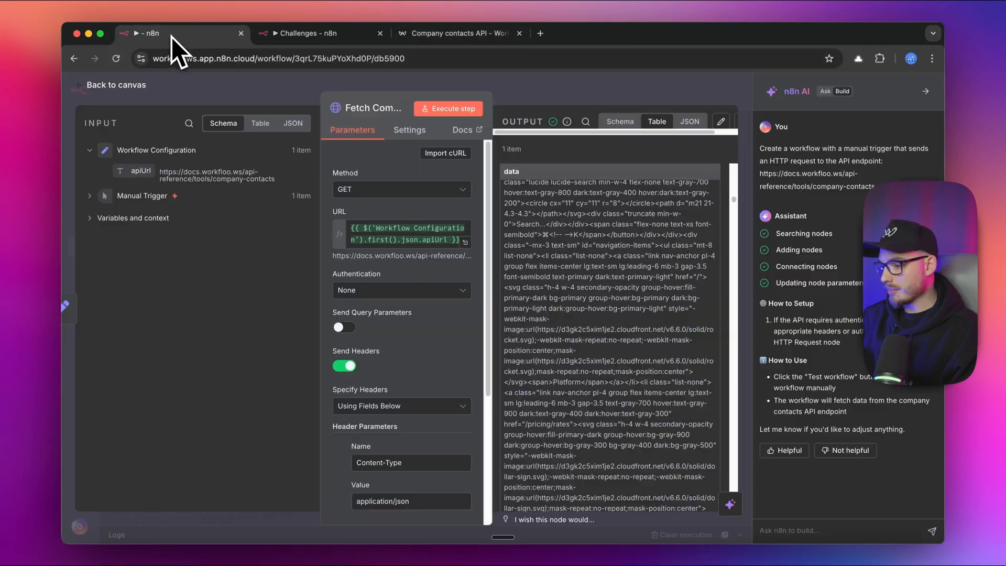
# View the Company contacts API POST endpoint and its cURL example request
pyautogui.click(457, 32)
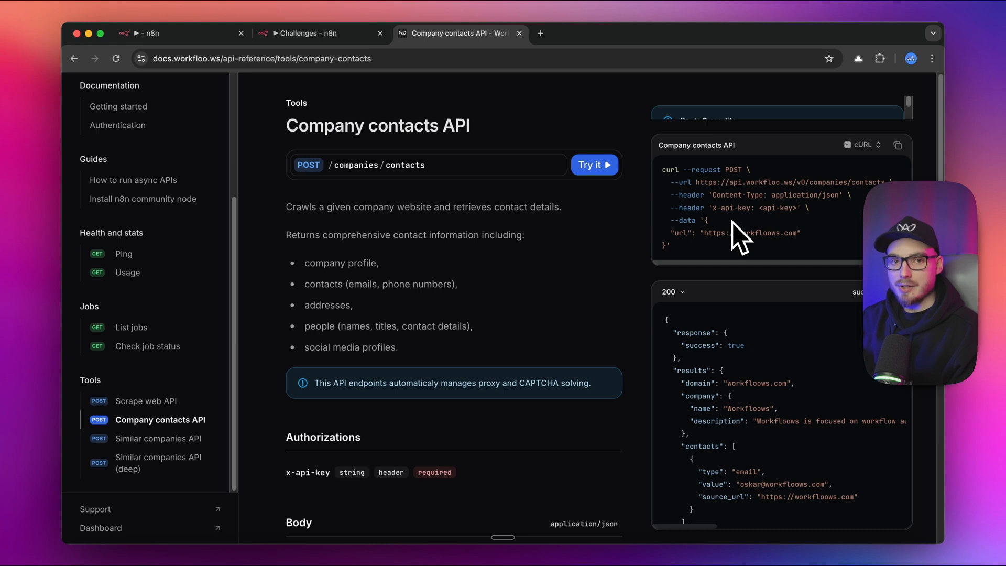
pyautogui.moveTo(336, 157)
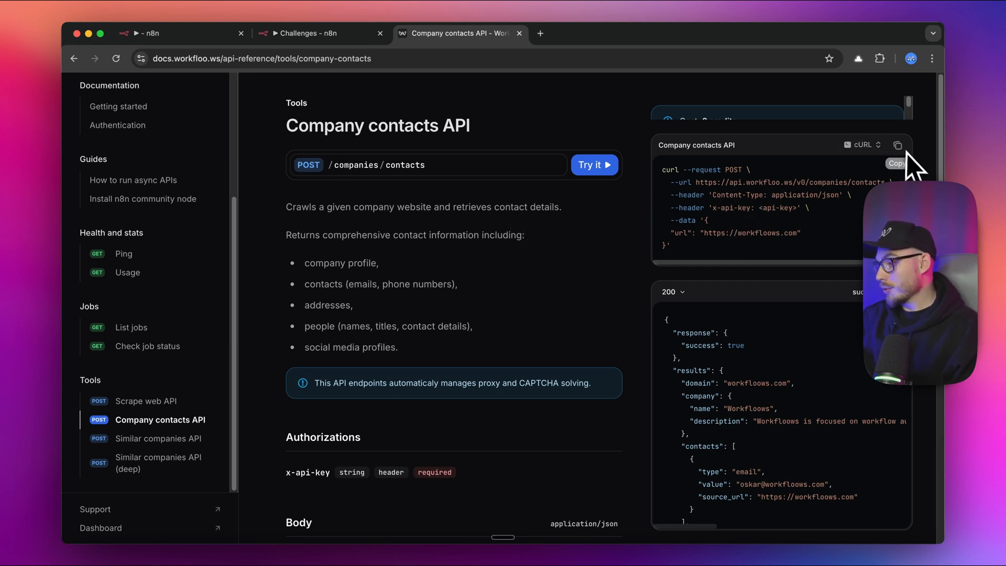
pyautogui.moveTo(378, 164)
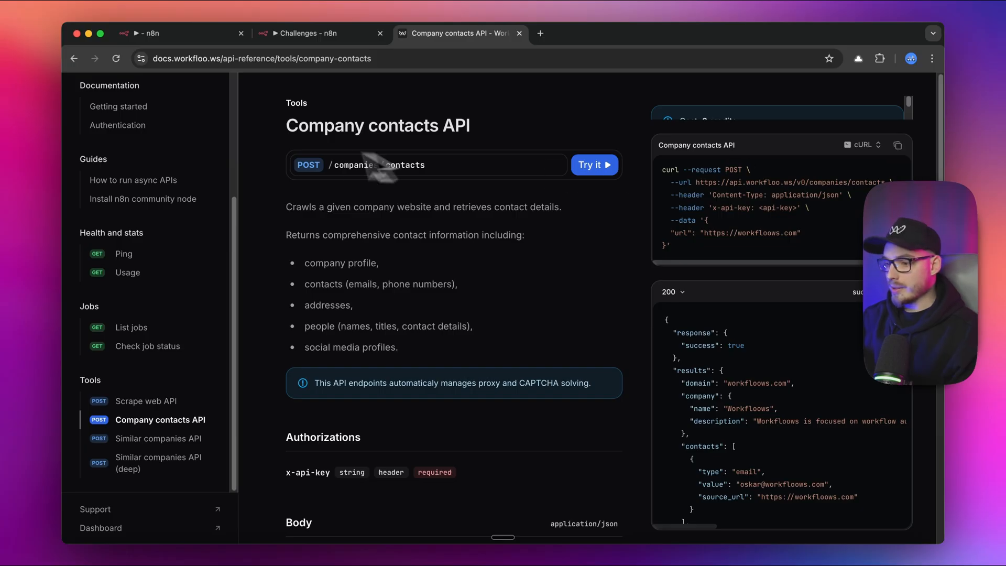
pyautogui.moveTo(173, 32)
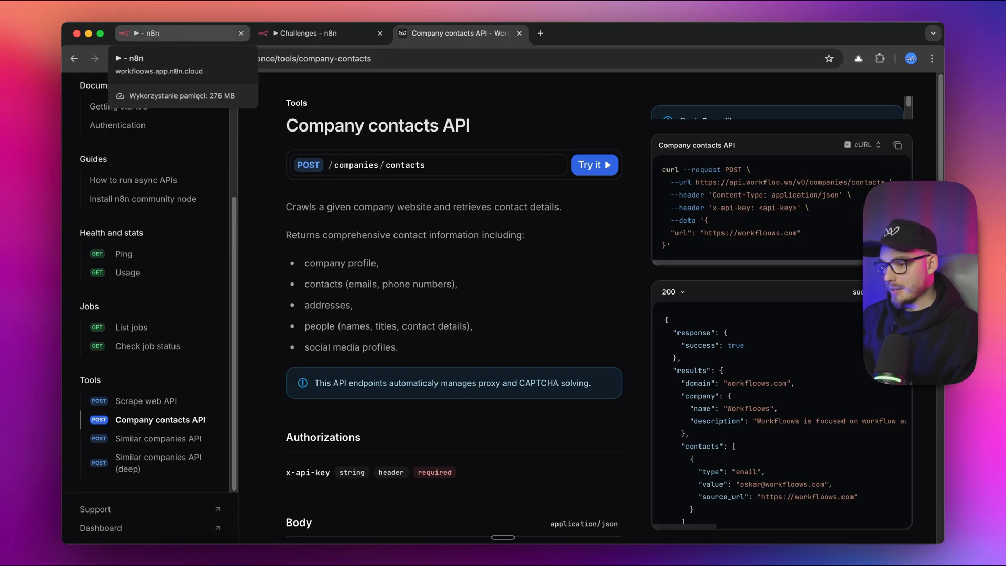
# Send the follow-up prompt asking to use the retrieved documentation for an example HTTP request
pyautogui.click(182, 33)
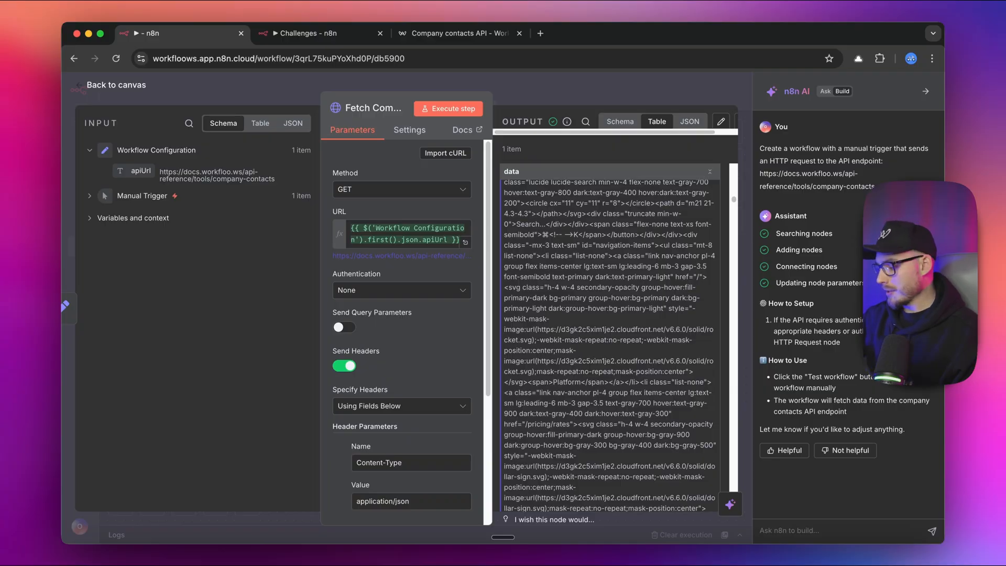
pyautogui.write('Use the retrieved documentation in the last node to make an example HTTP request to the endpoint from API reference.')
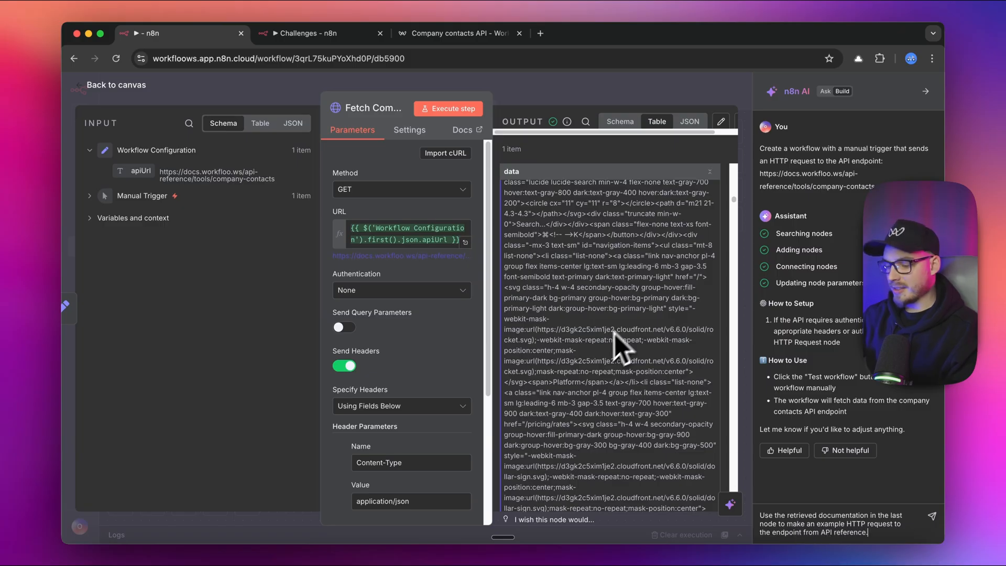
pyautogui.moveTo(582, 302)
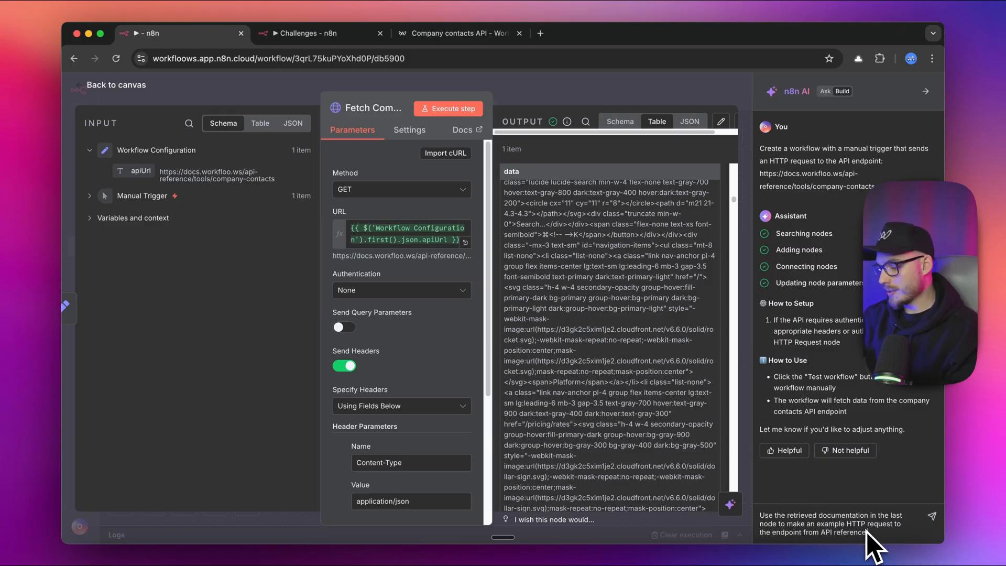
pyautogui.click(930, 517)
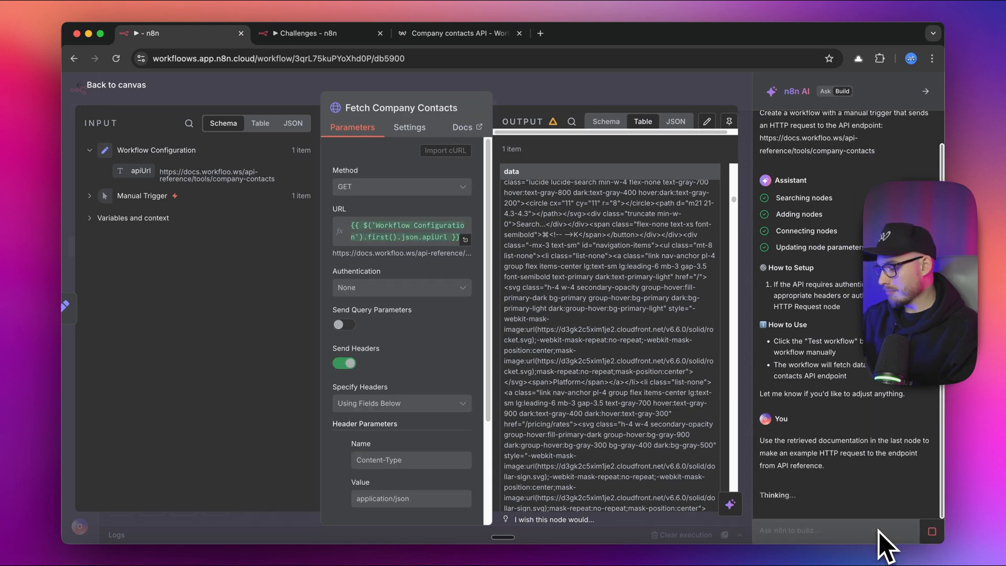
pyautogui.moveTo(864, 482)
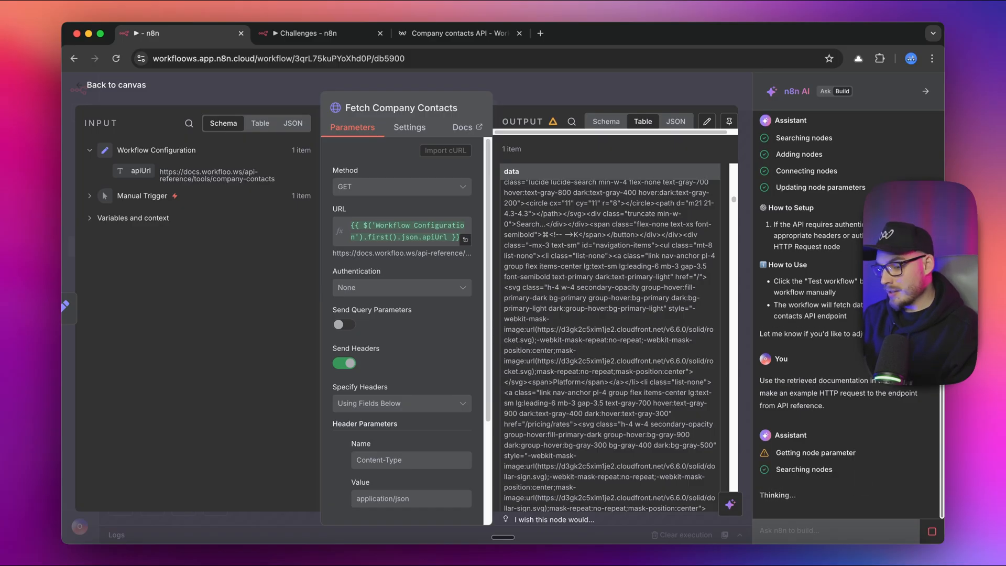
# Watch the AI builder add Parse API Documentation and Example API Request nodes on the canvas
pyautogui.click(117, 84)
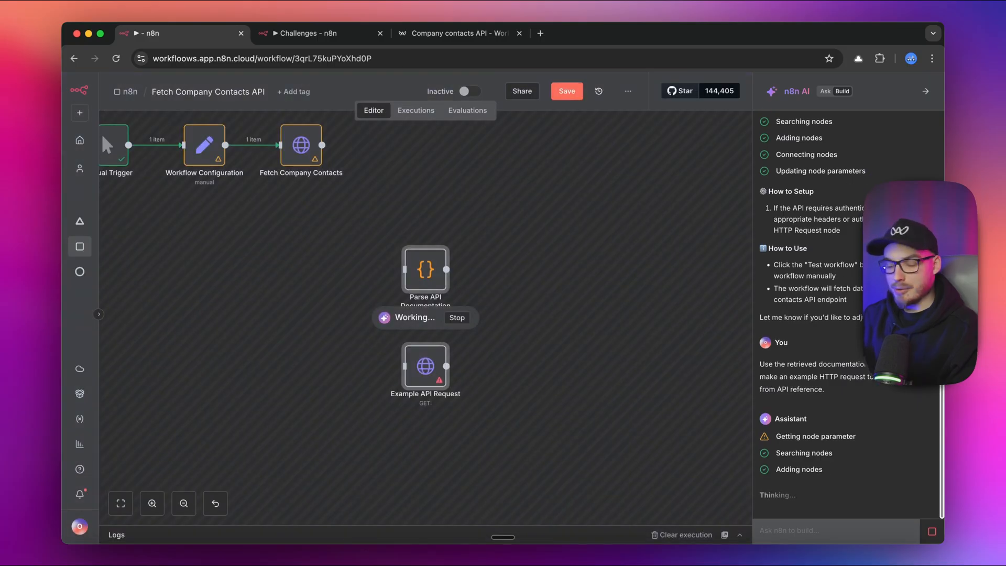
pyautogui.click(184, 503)
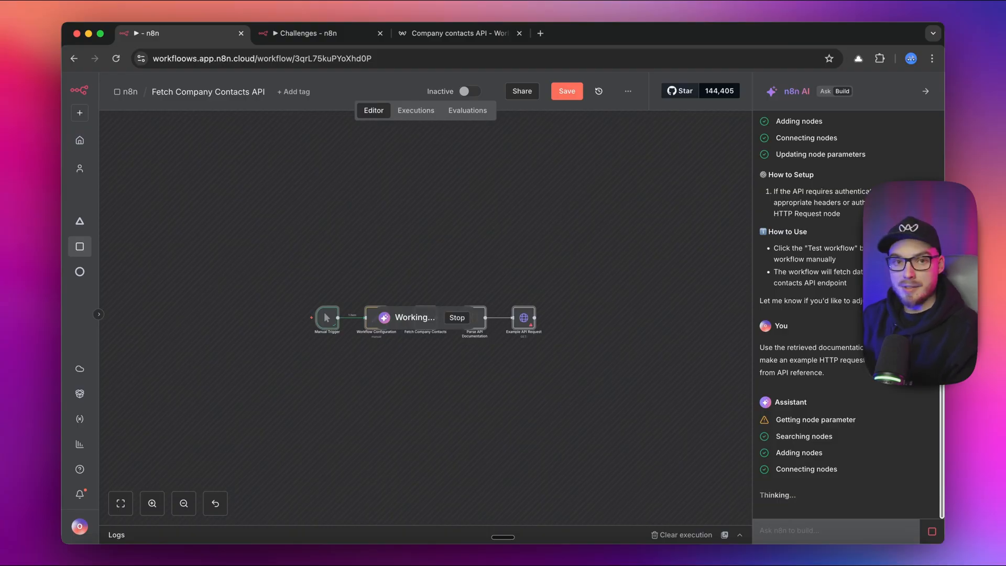
pyautogui.scroll(-3)
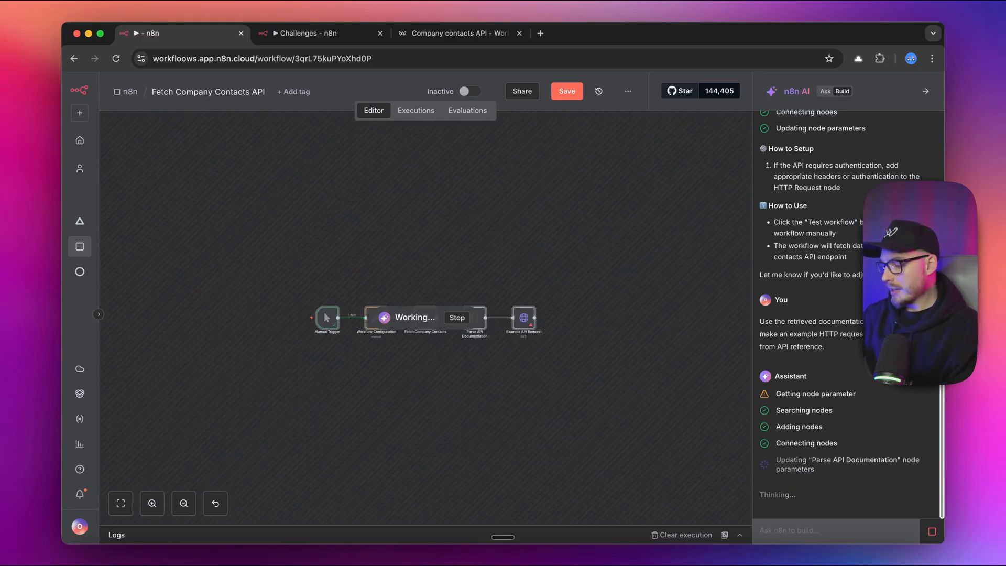
pyautogui.moveTo(669, 441)
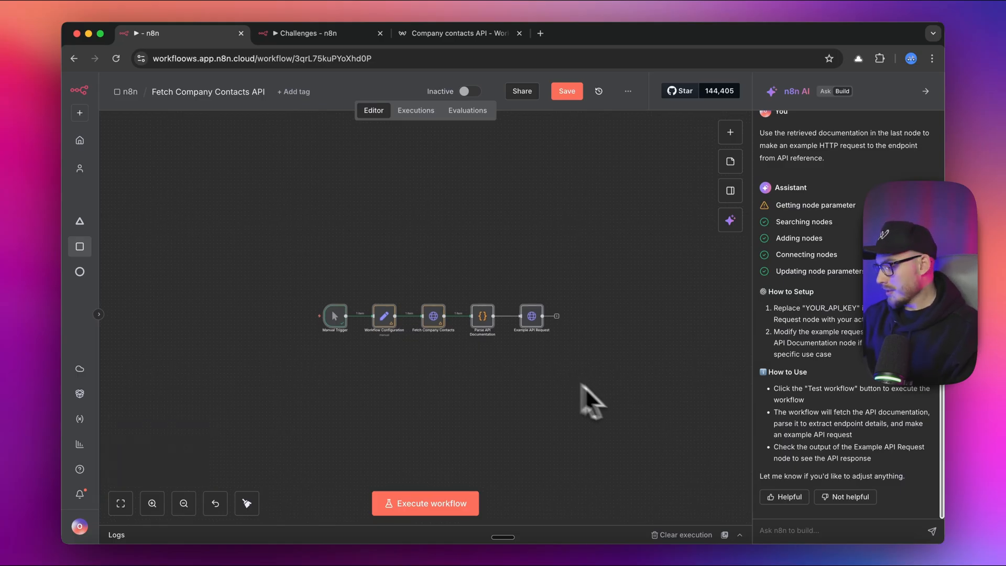
# Review the parsing JavaScript and the Example API Request method, URL and header settings
pyautogui.click(151, 503)
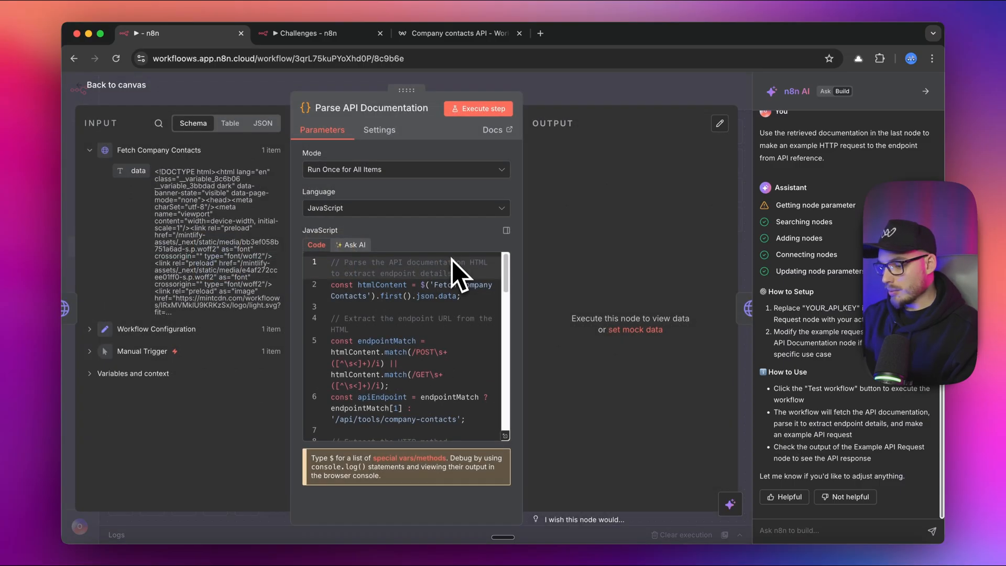
pyautogui.scroll(-3)
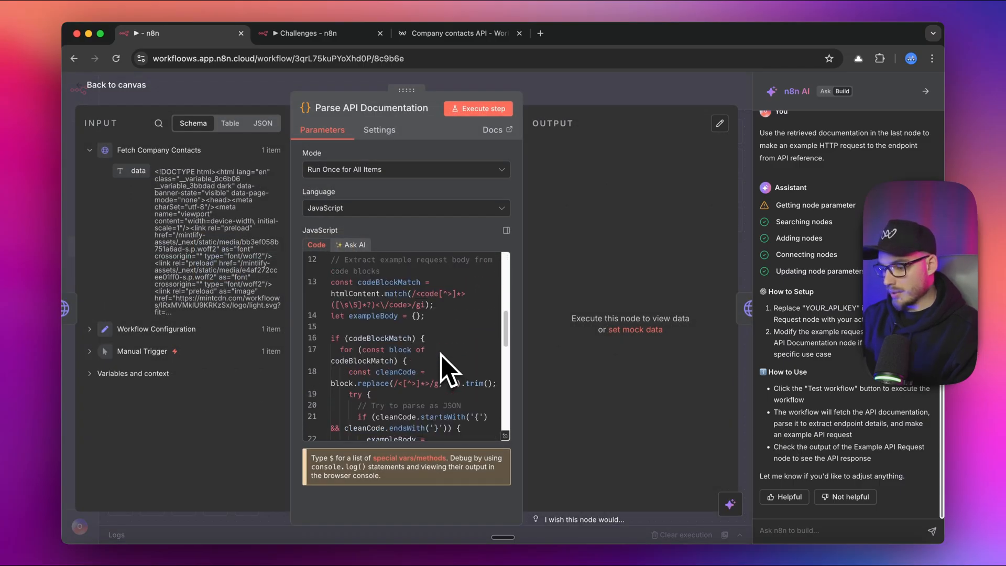
pyautogui.scroll(-3)
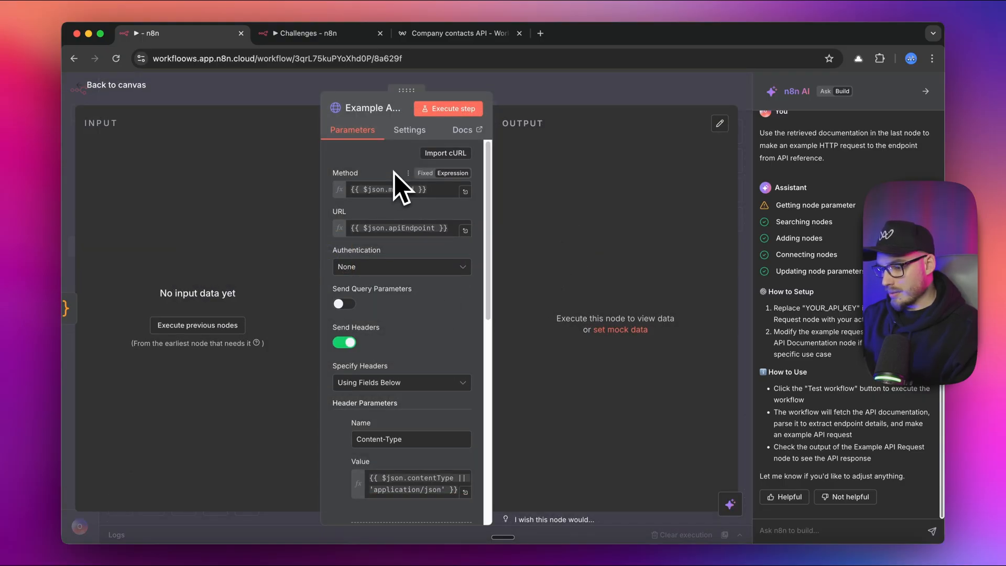
pyautogui.scroll(-3)
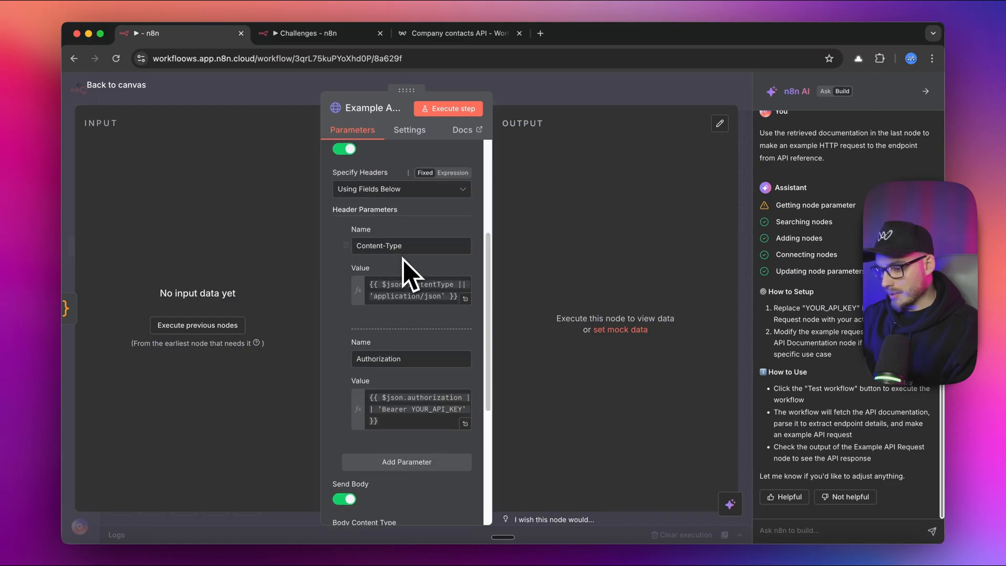
pyautogui.click(115, 83)
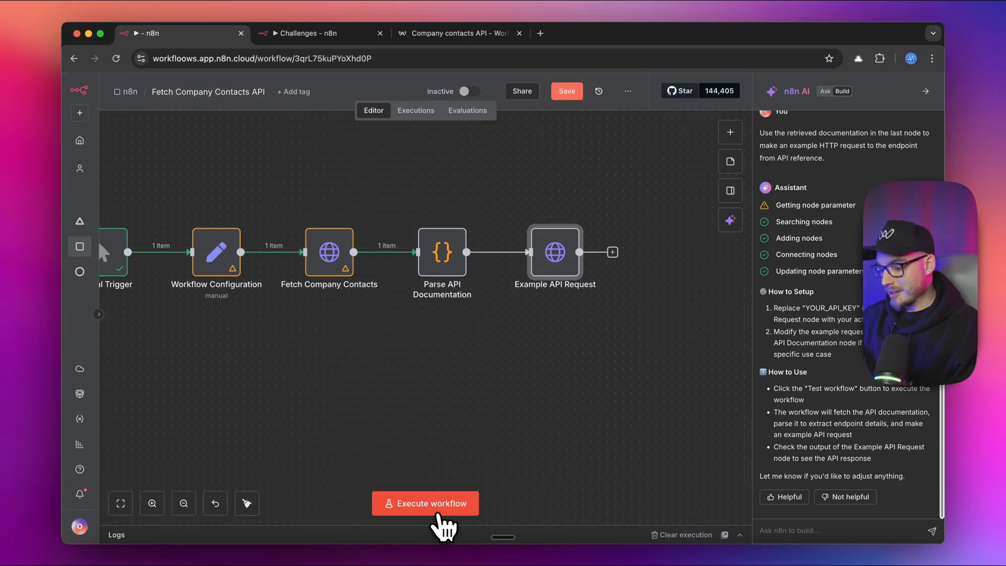
# Execute the workflow and inspect Example API Request's invalid URL error lacking http or https
pyautogui.click(425, 503)
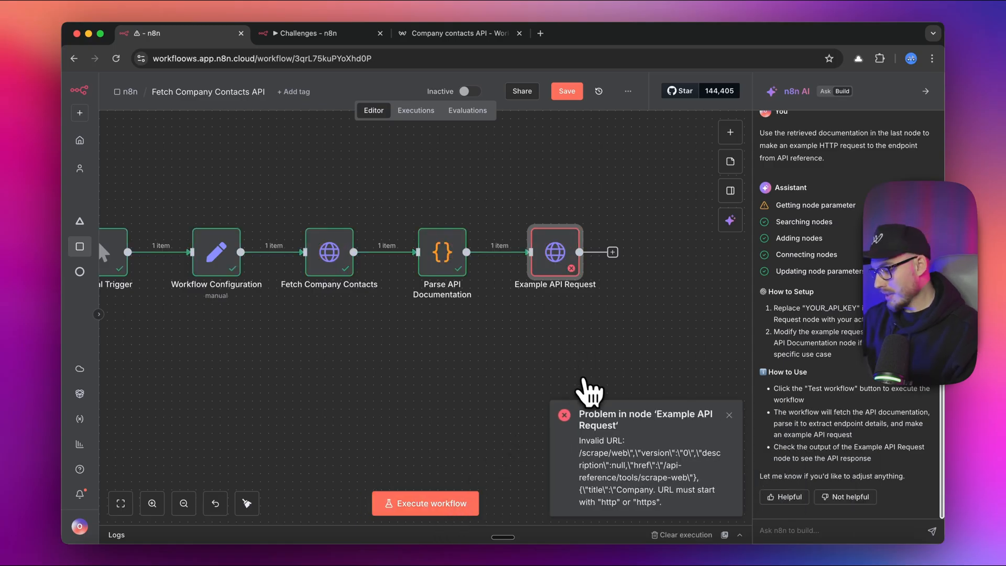
pyautogui.doubleClick(554, 252)
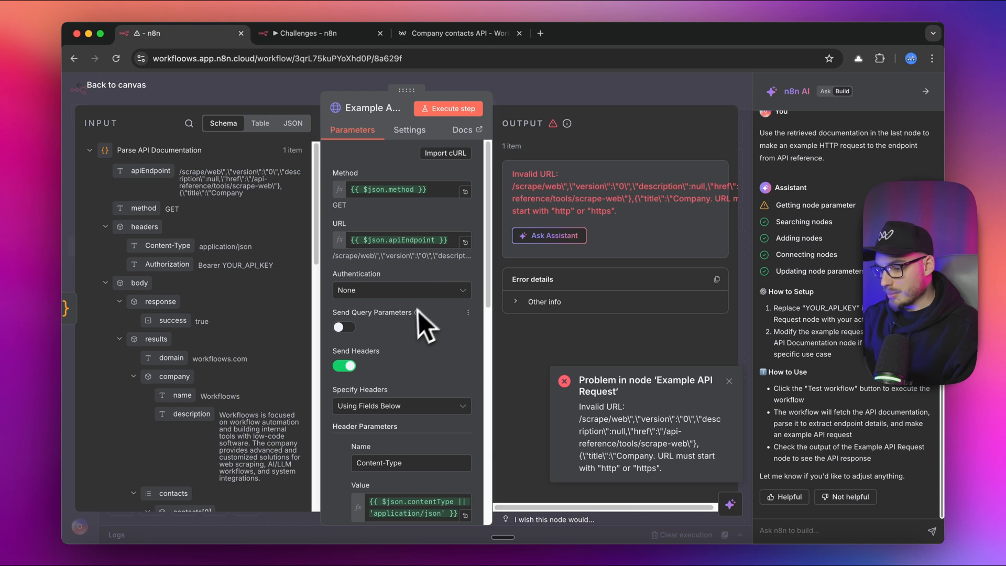
pyautogui.moveTo(436, 266)
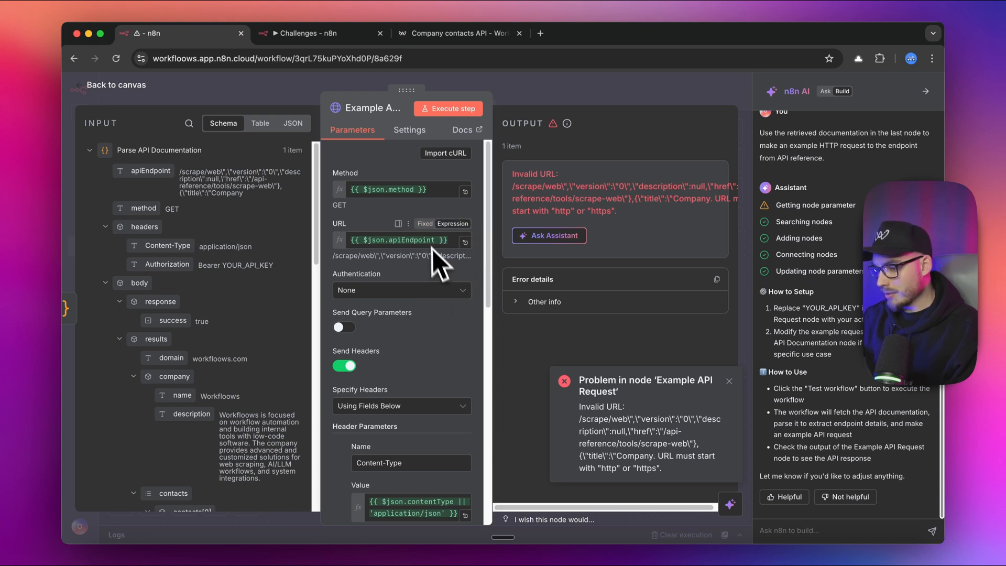
pyautogui.moveTo(356, 125)
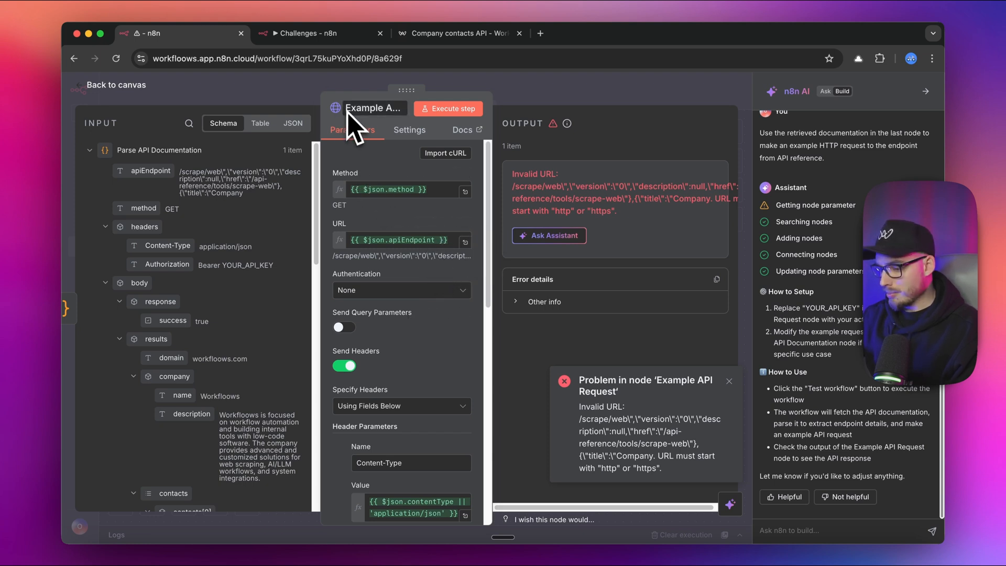
pyautogui.moveTo(493, 285)
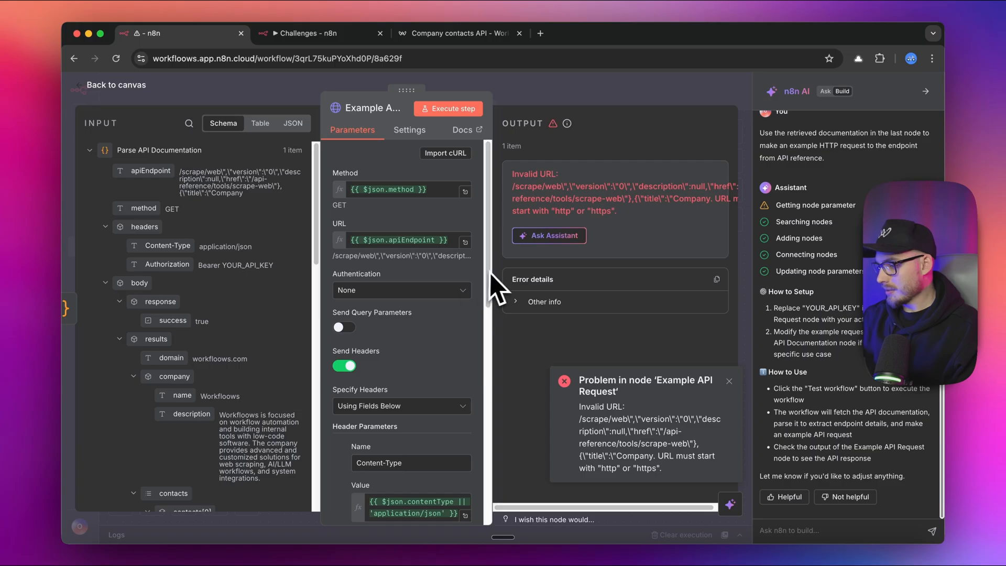
pyautogui.scroll(-3)
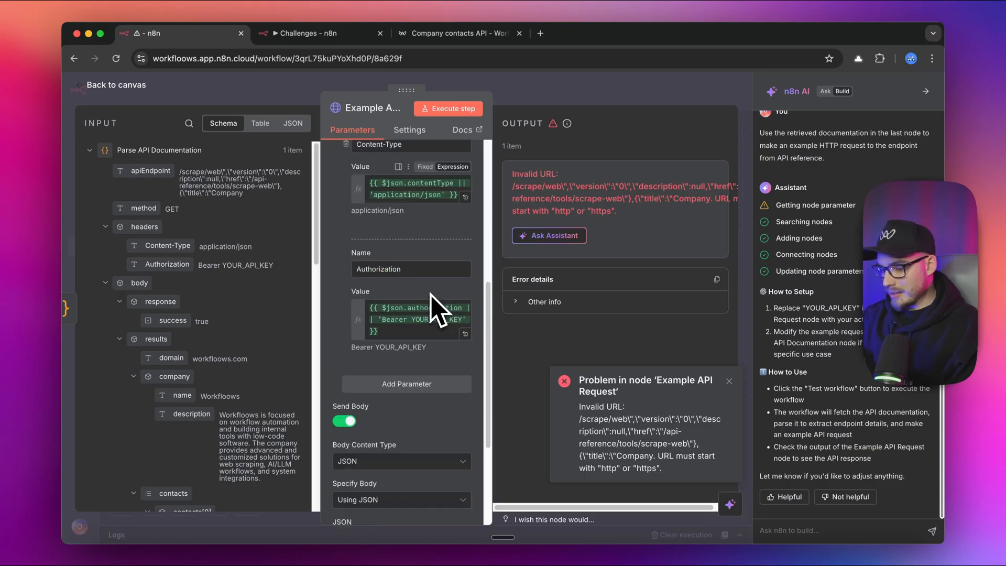
pyautogui.scroll(-3)
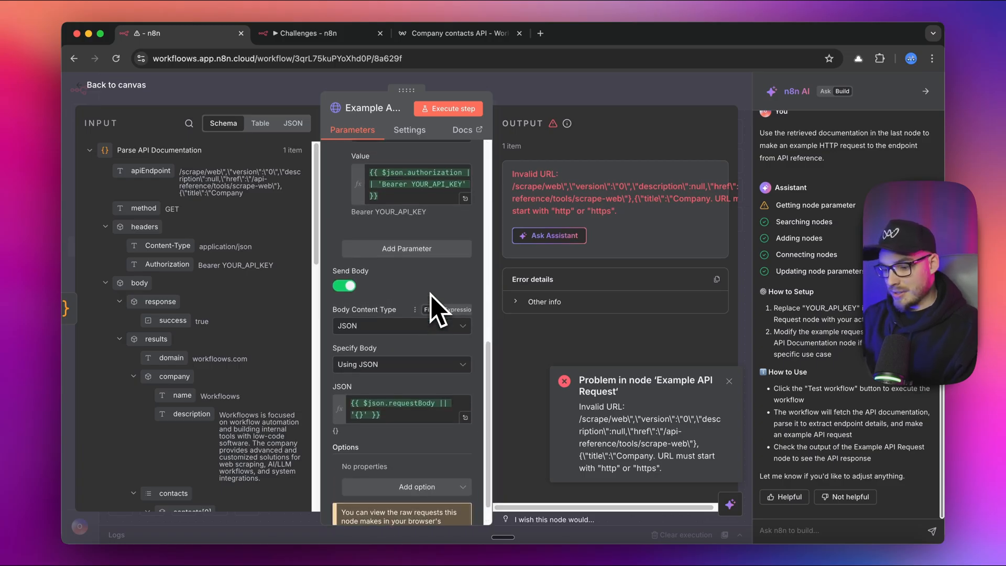
pyautogui.click(116, 84)
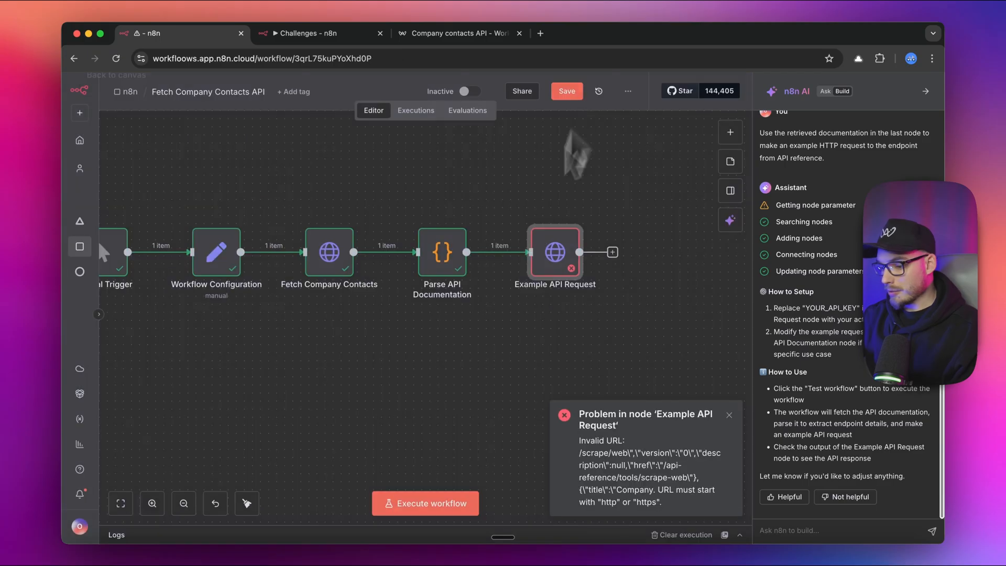
pyautogui.moveTo(496, 371)
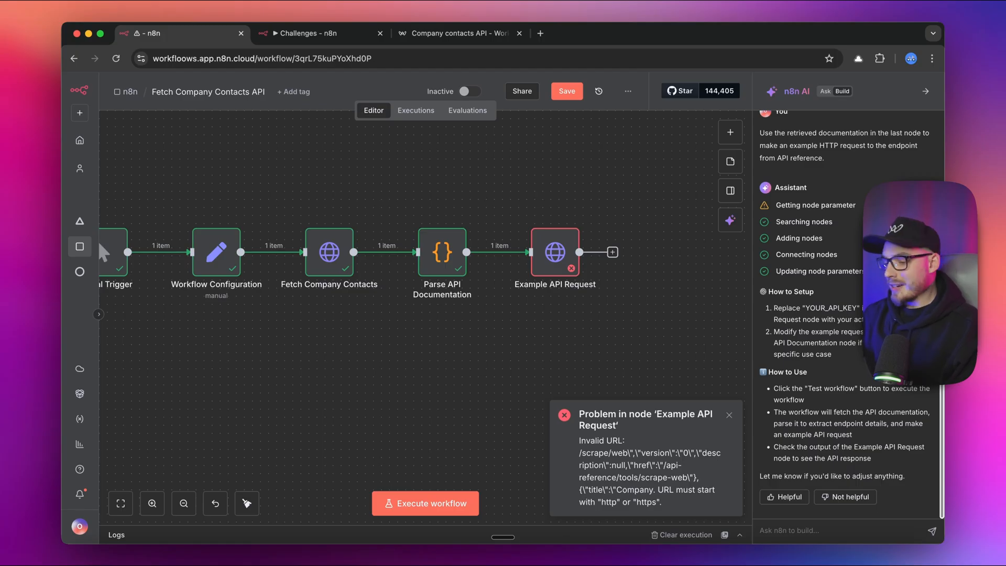
pyautogui.moveTo(497, 369)
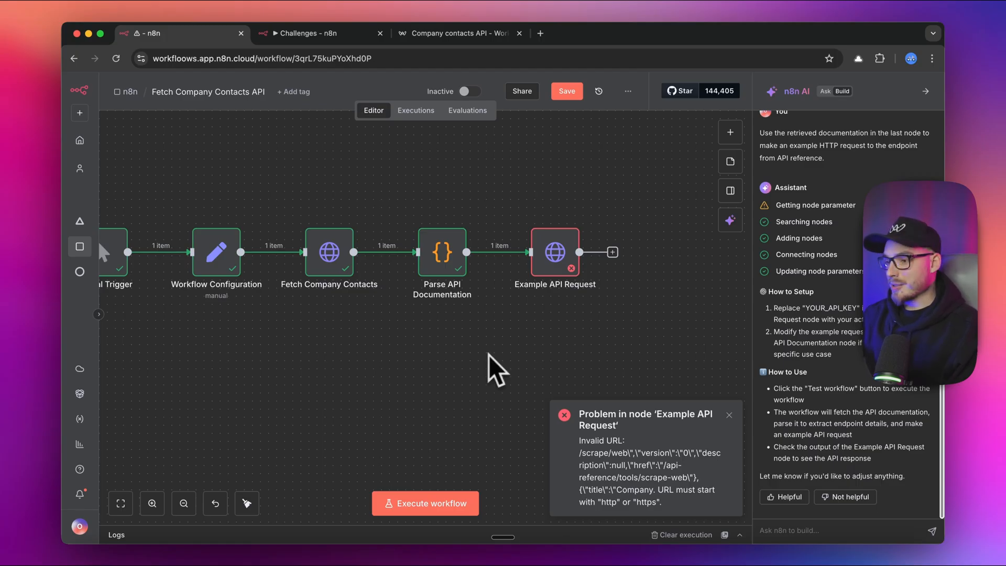
# Compare with the Company contacts API docs and fit the whole workflow into view
pyautogui.click(459, 32)
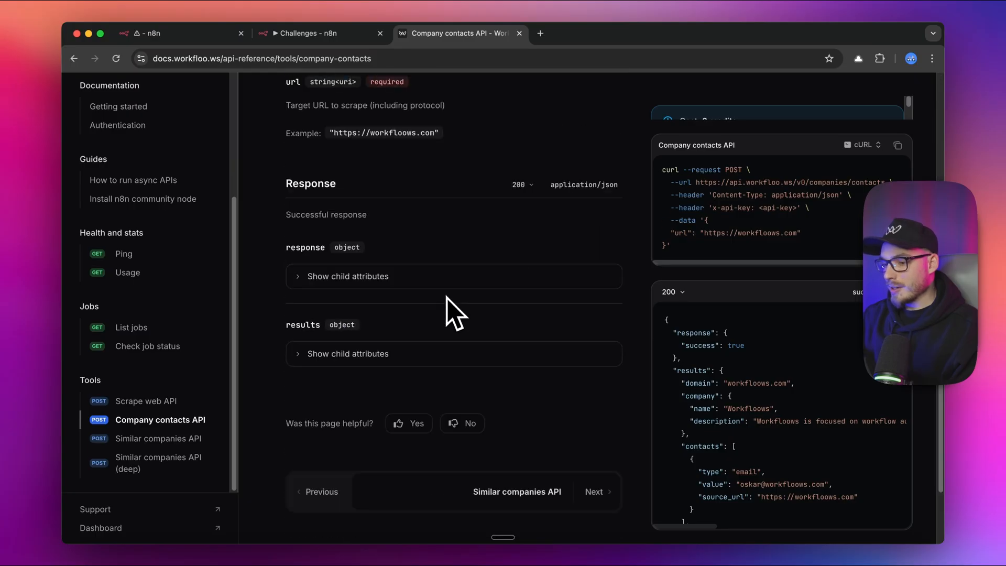
pyautogui.click(182, 32)
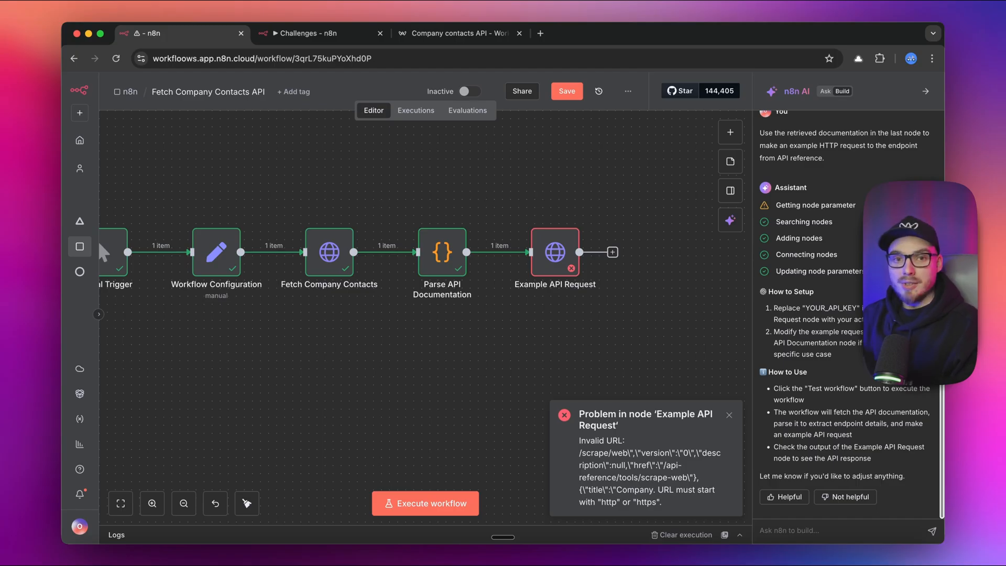
pyautogui.click(183, 503)
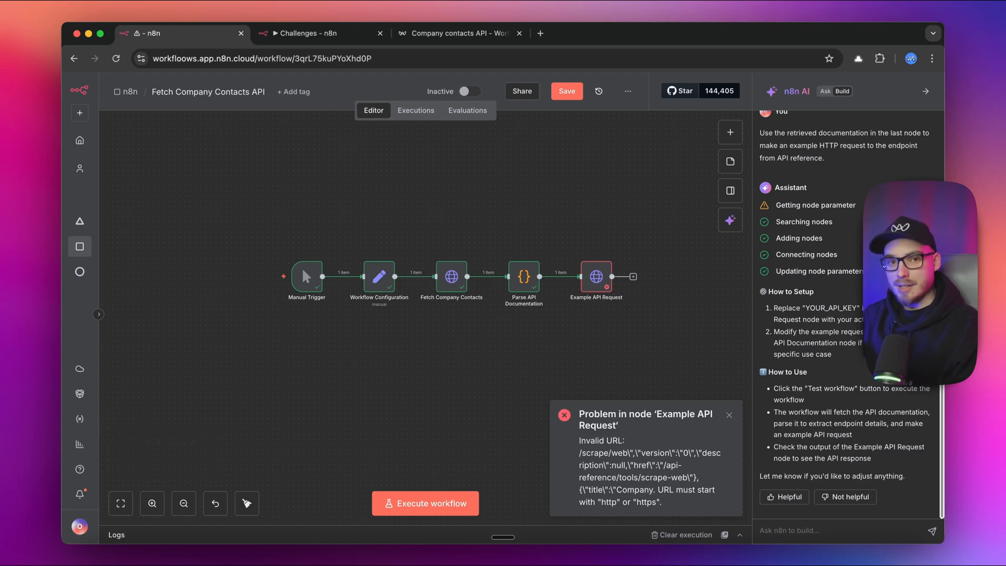
# Read the Challenge 2 contacts scraping prompt, then move to the empty Another token burning workflow
pyautogui.click(314, 33)
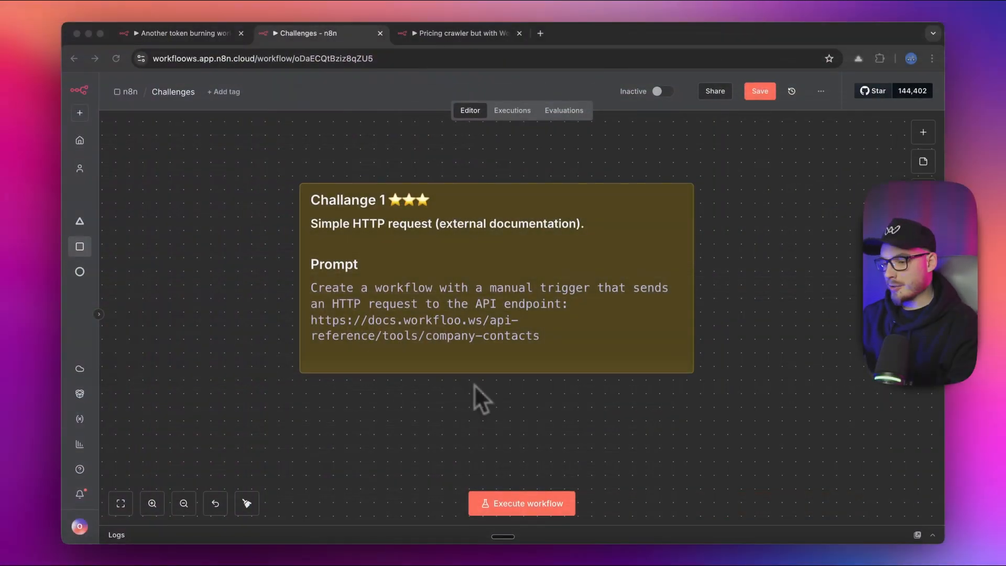
pyautogui.moveTo(416, 224)
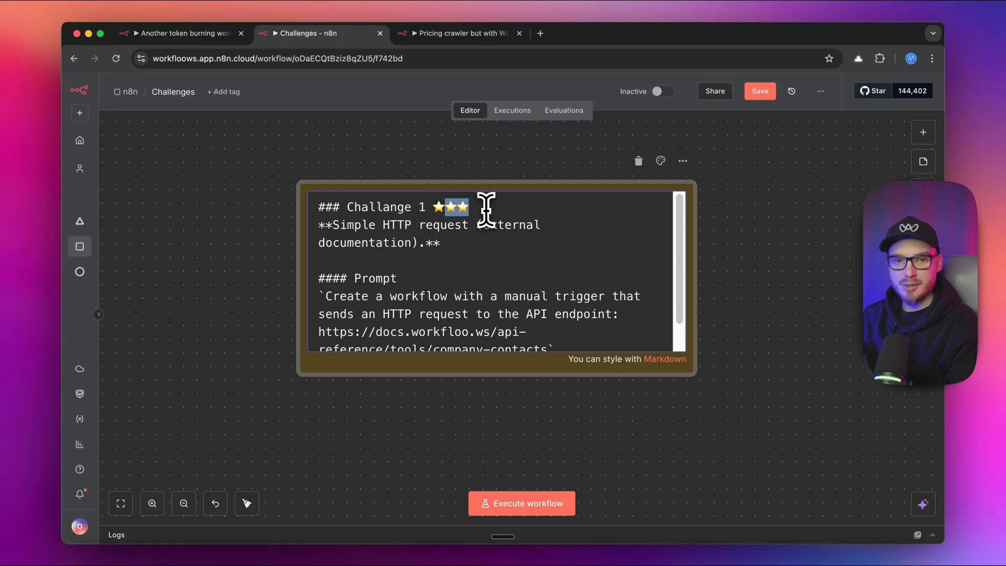
pyautogui.click(588, 425)
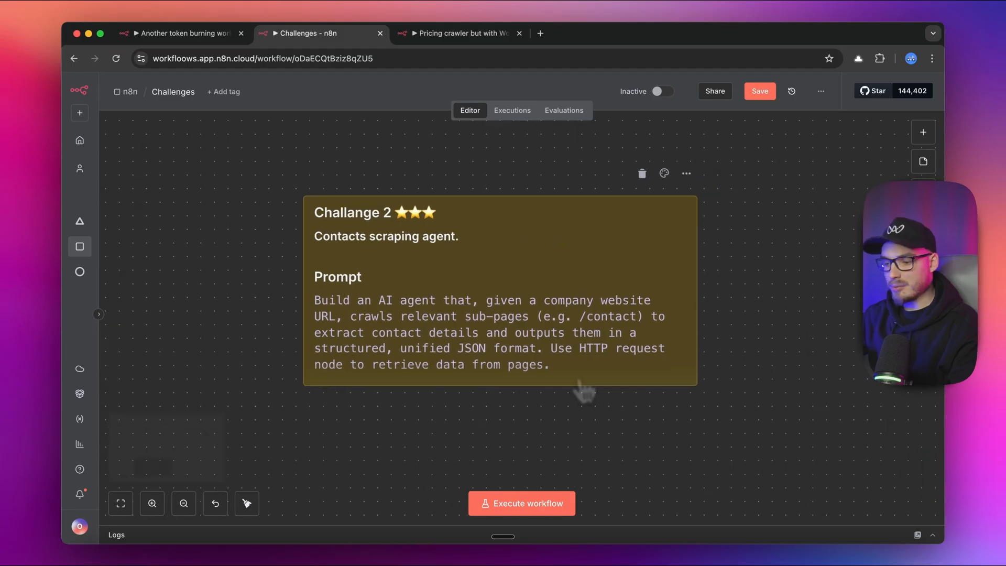
pyautogui.moveTo(587, 389)
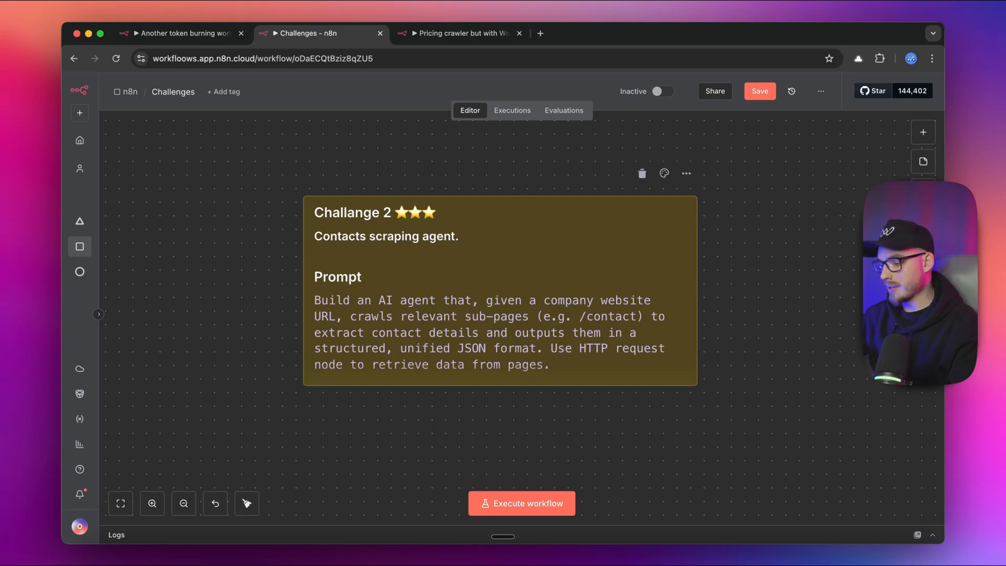
pyautogui.moveTo(548, 330)
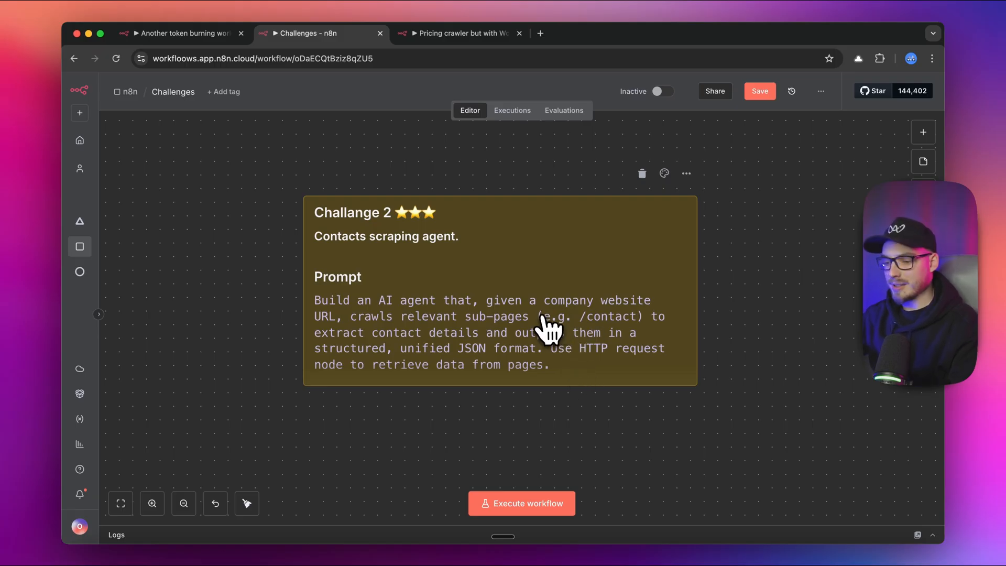
pyautogui.moveTo(548, 337)
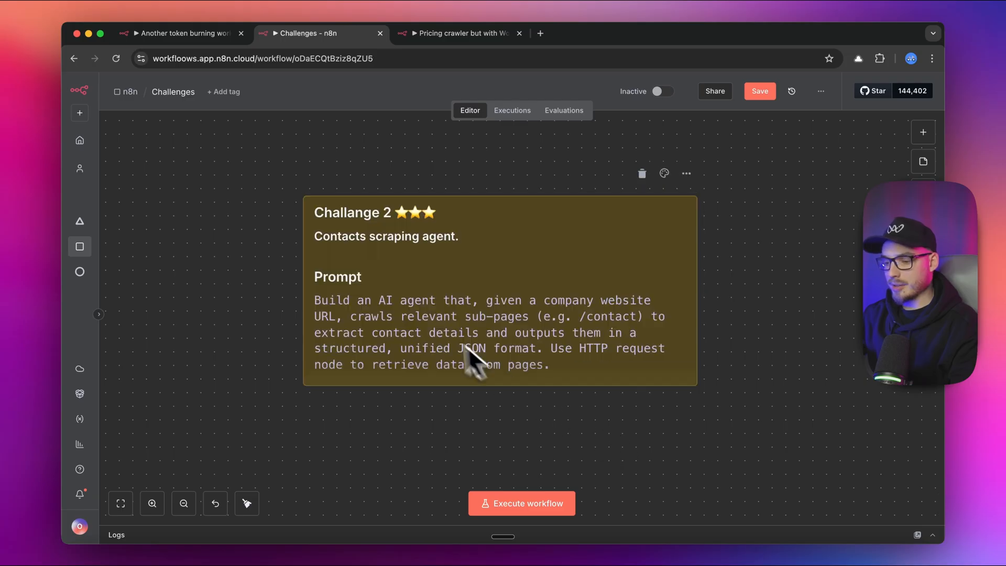
pyautogui.moveTo(456, 294)
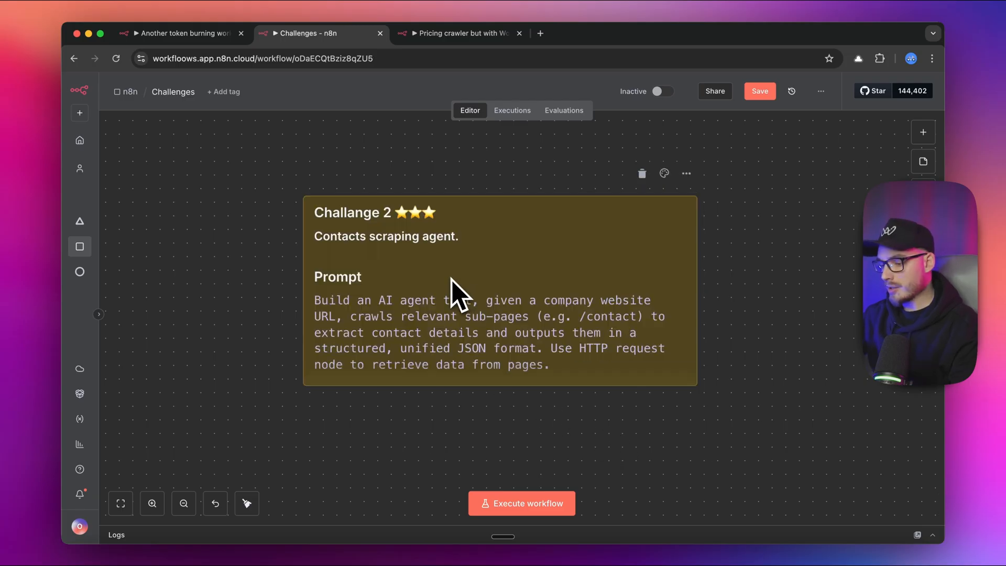
pyautogui.moveTo(567, 356)
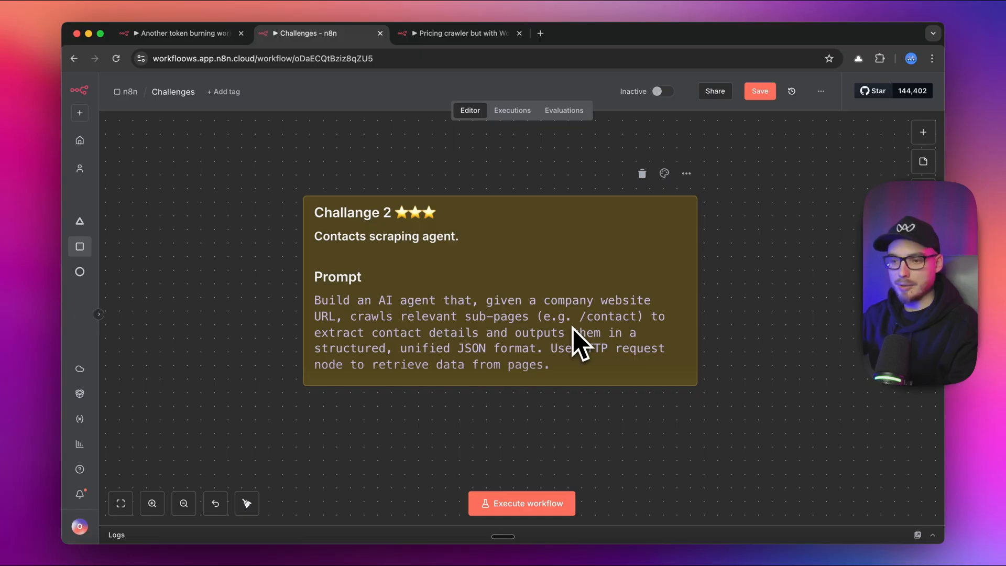
pyautogui.click(182, 32)
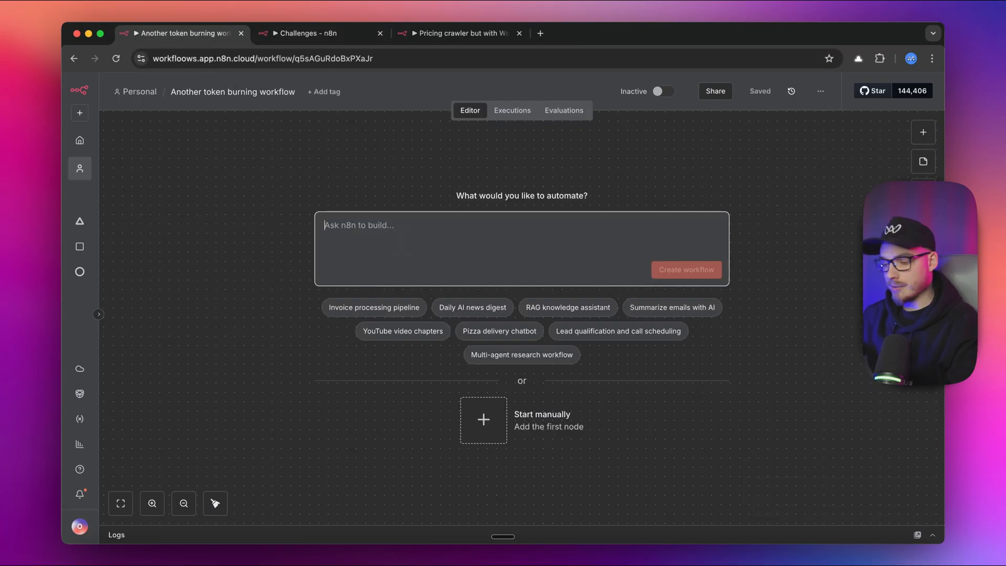
# Send the Challenge 2 prompt to the AI builder and return from the pricing crawler workflow
pyautogui.click(685, 269)
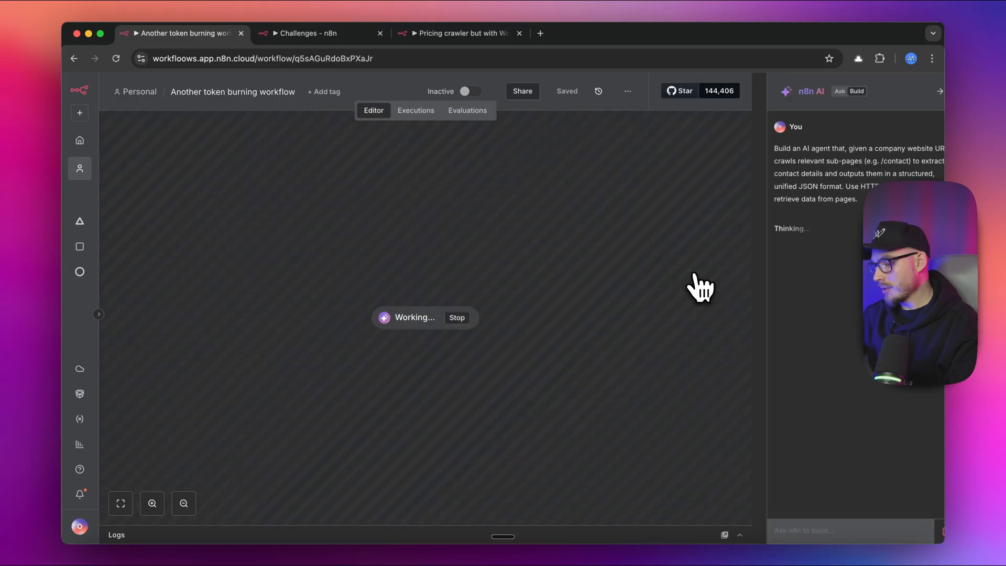
pyautogui.click(459, 33)
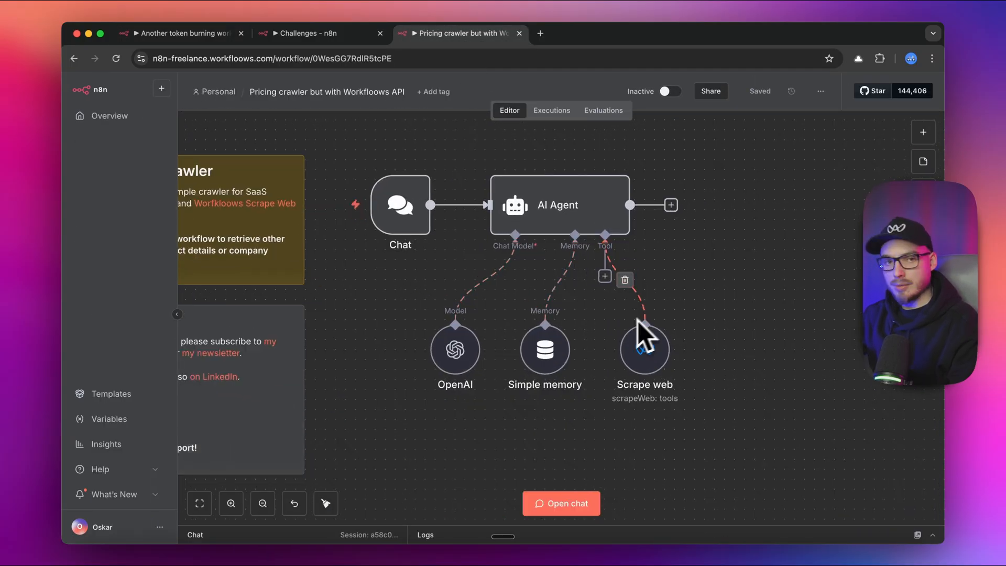
pyautogui.moveTo(645, 353)
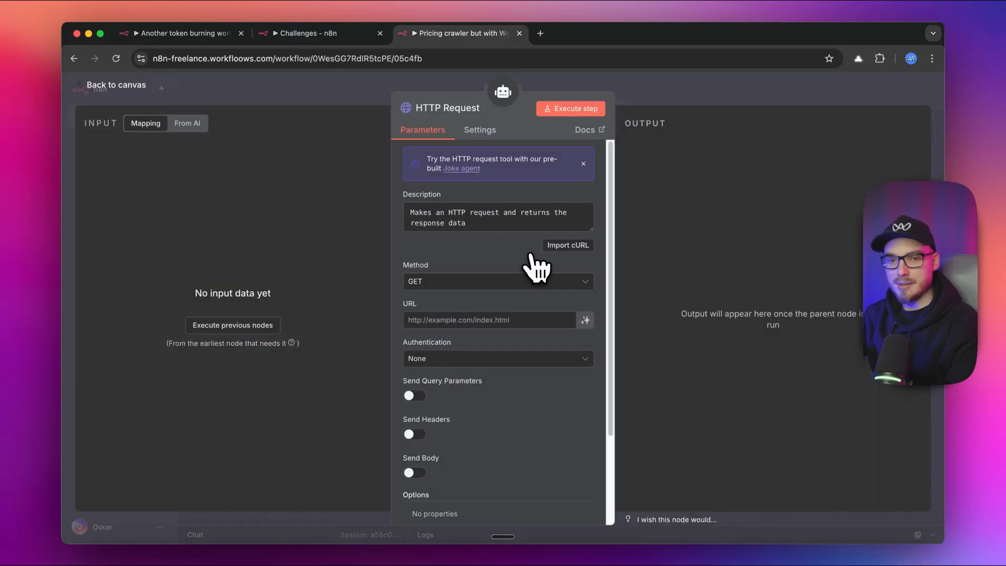
pyautogui.click(115, 85)
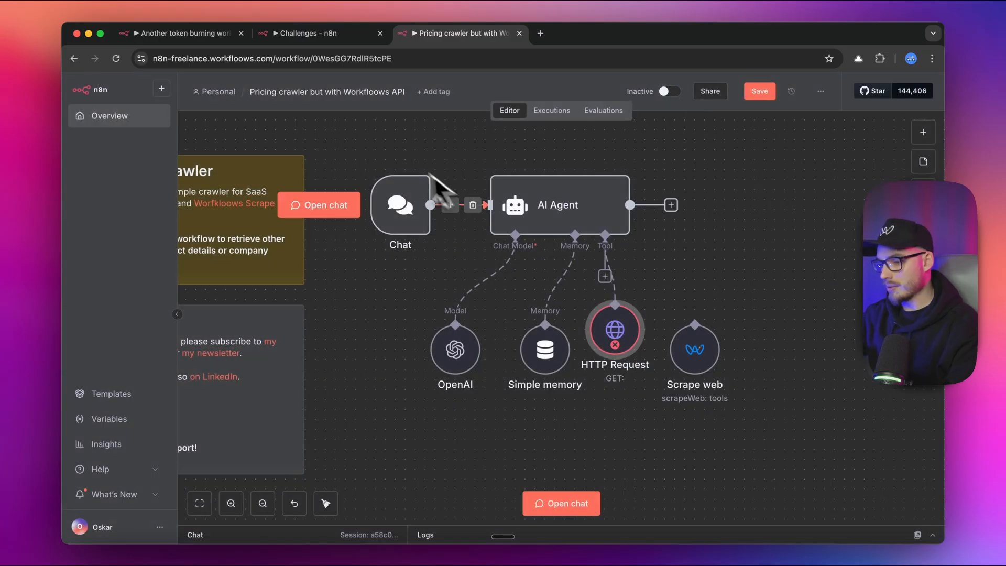
pyautogui.click(181, 32)
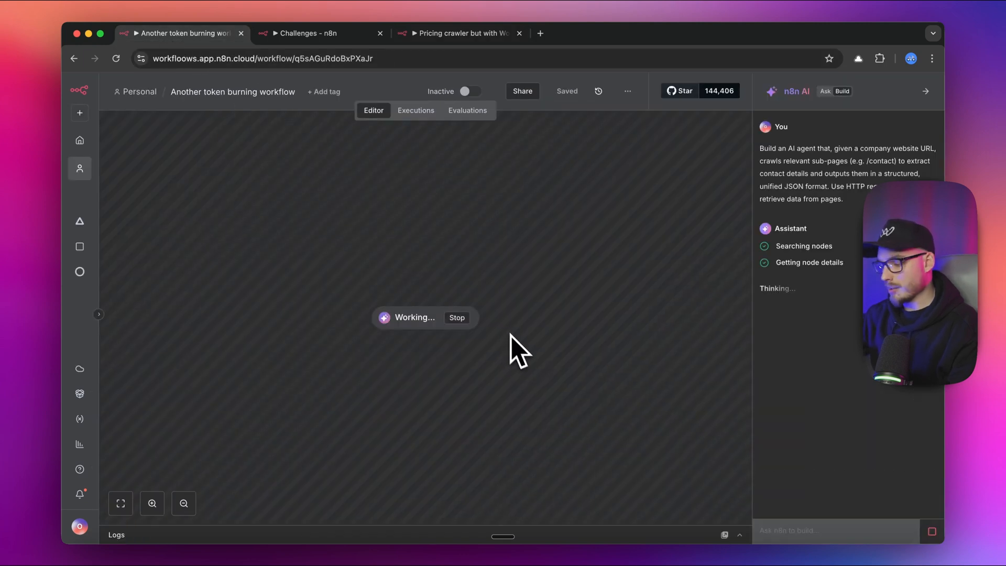
pyautogui.moveTo(534, 366)
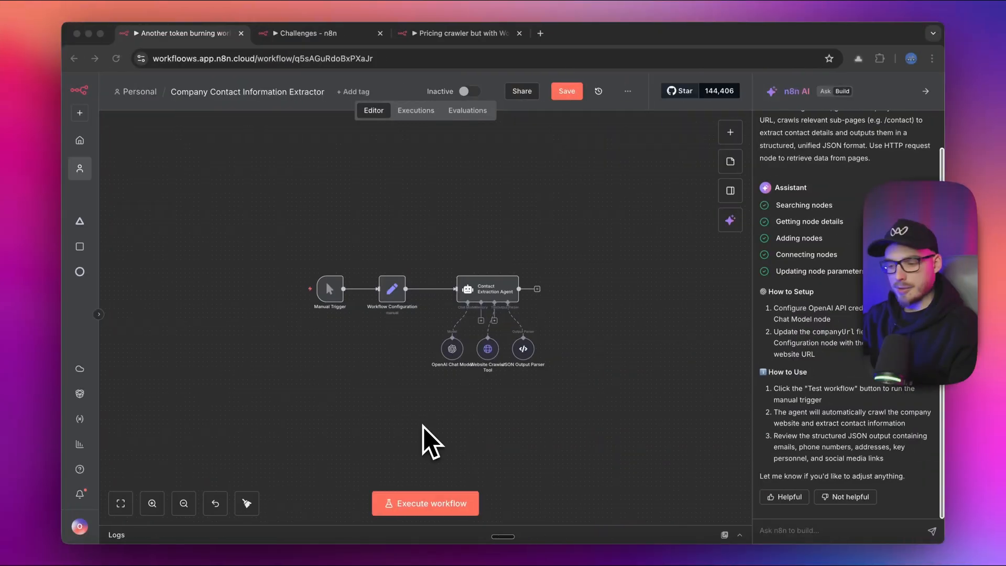
pyautogui.moveTo(410, 365)
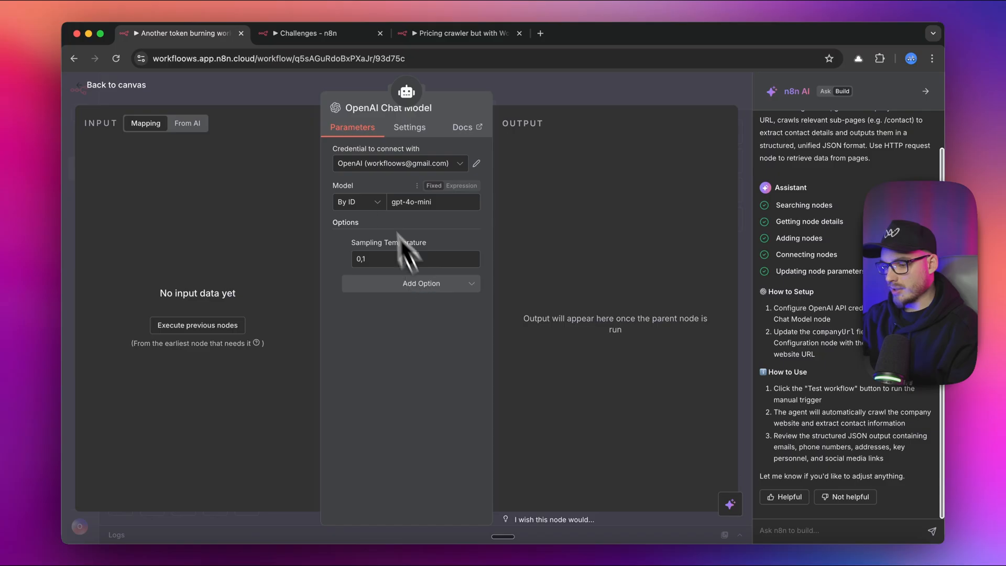
pyautogui.moveTo(414, 187)
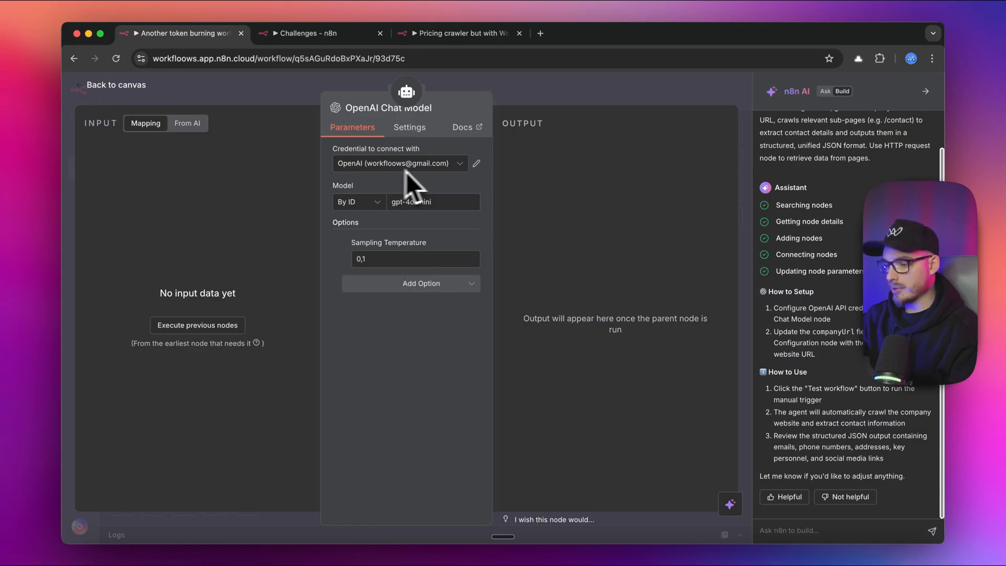
pyautogui.moveTo(439, 203)
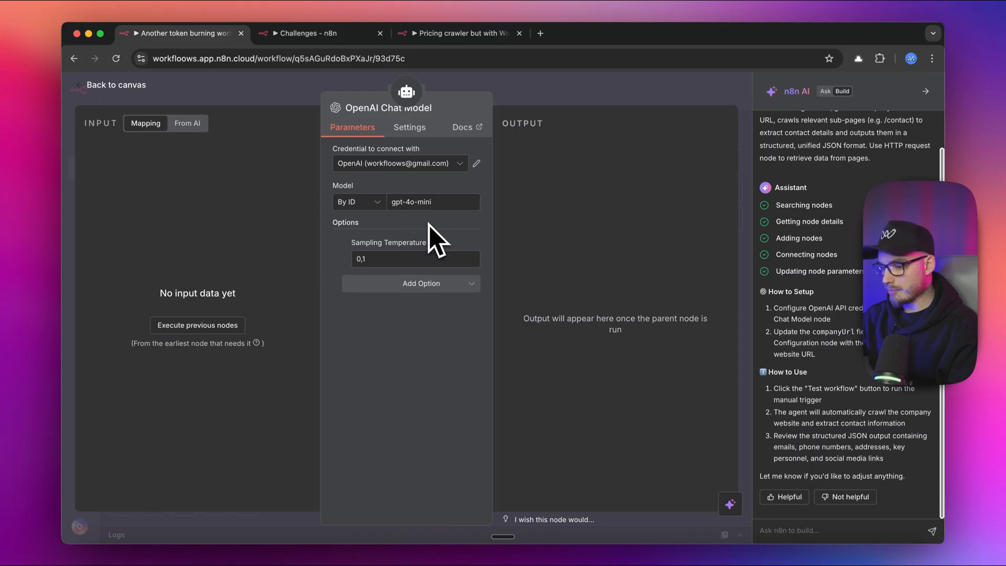
pyautogui.moveTo(391, 281)
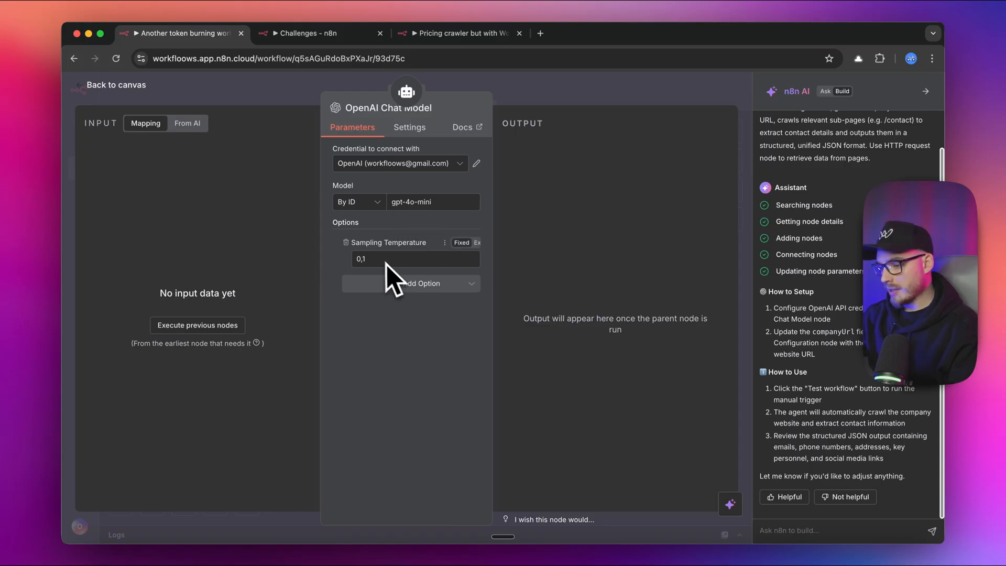
pyautogui.moveTo(568, 122)
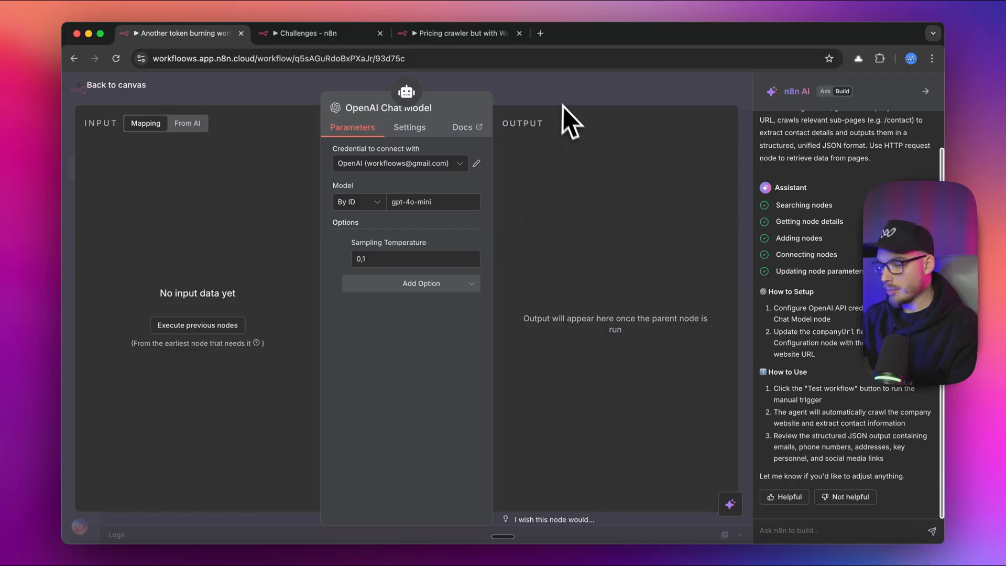
# Review the Website Crawler Tool's parameters, then move on to the JSON Output Parser settings
pyautogui.click(115, 84)
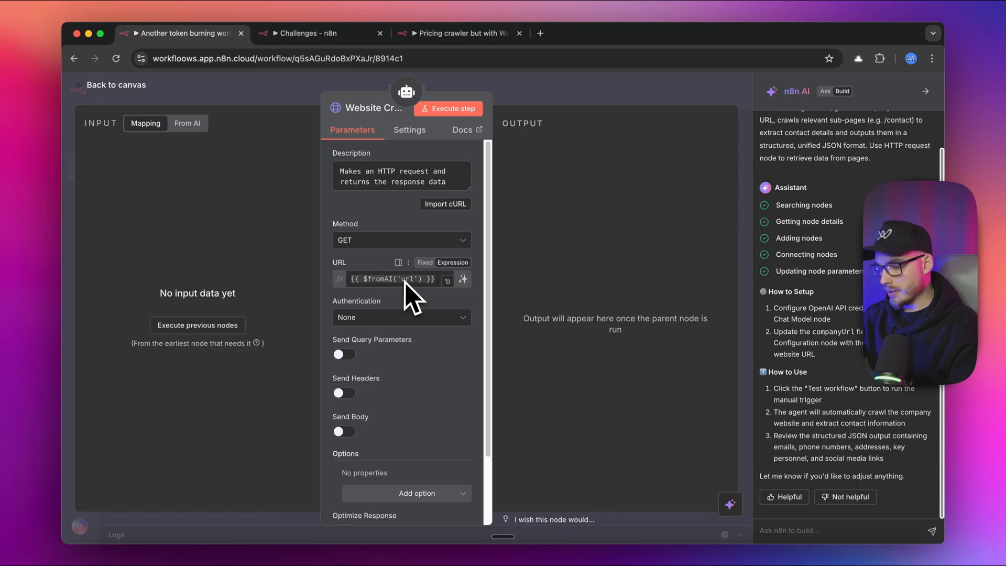
pyautogui.scroll(-3)
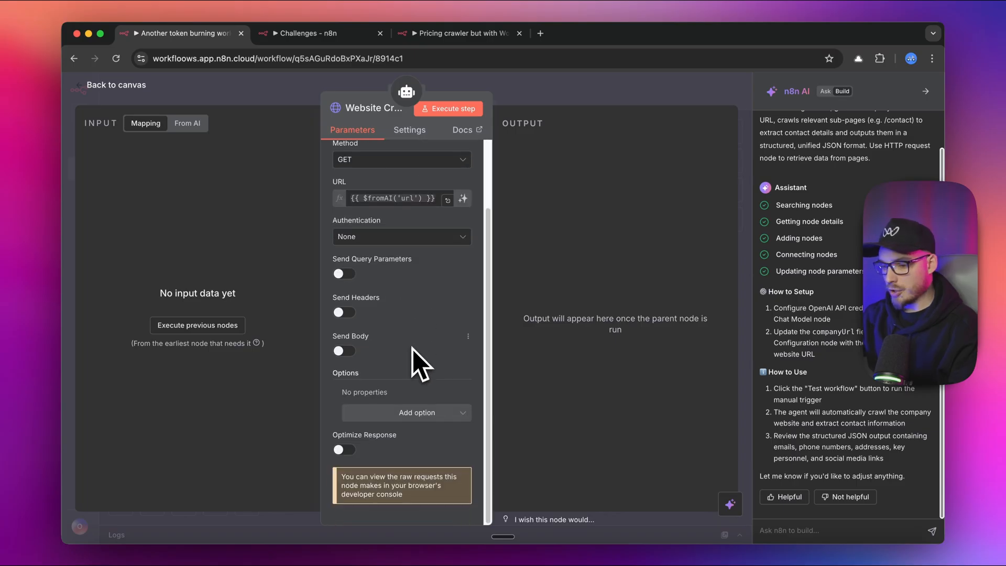
pyautogui.scroll(3)
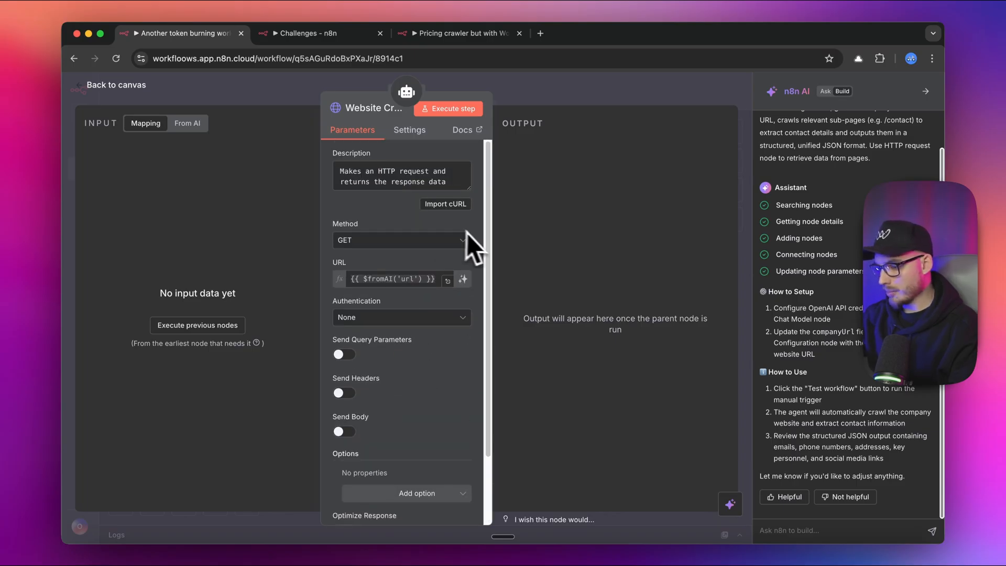
pyautogui.click(117, 85)
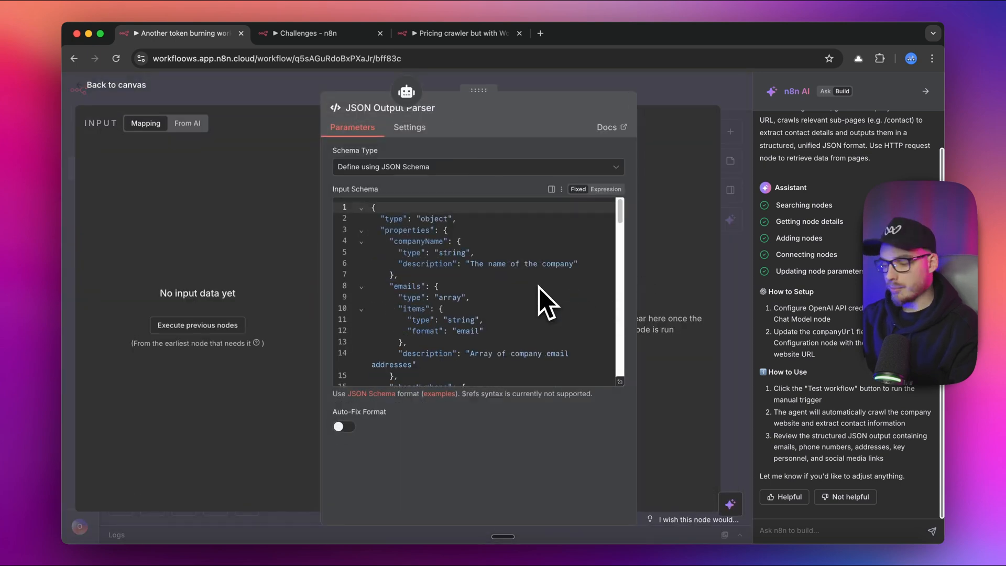
pyautogui.scroll(-3)
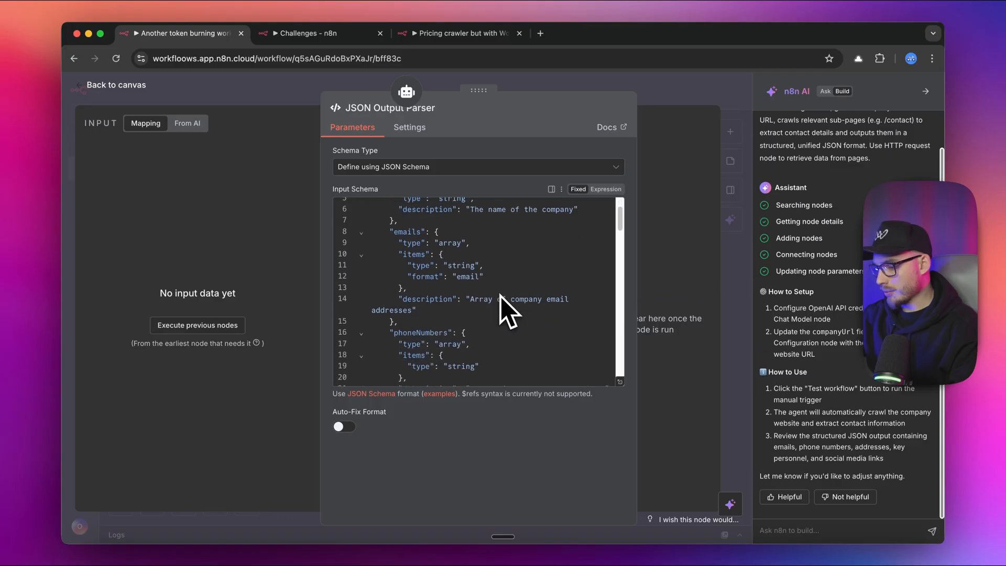
pyautogui.scroll(-3)
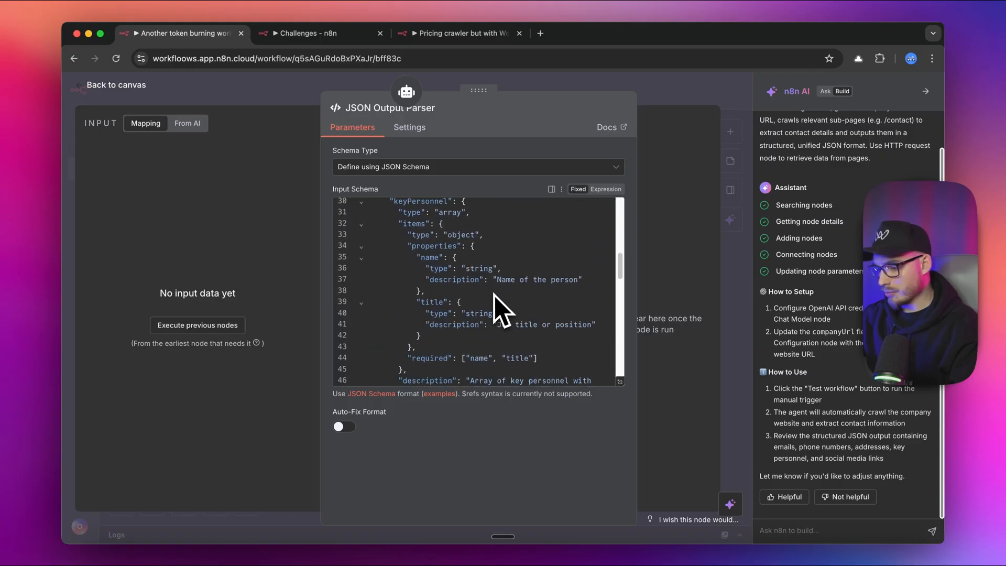
pyautogui.scroll(-3)
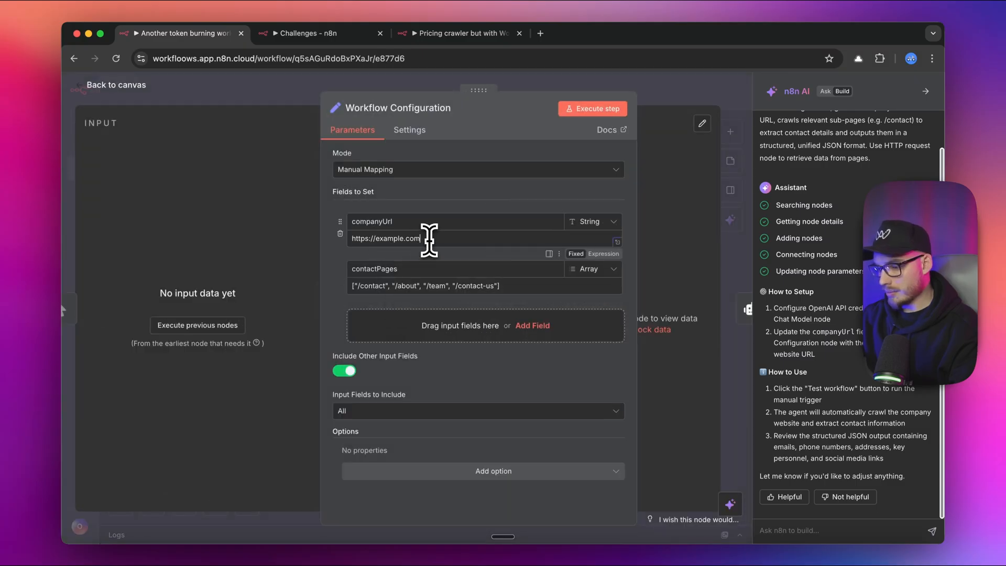
pyautogui.write('https://w')
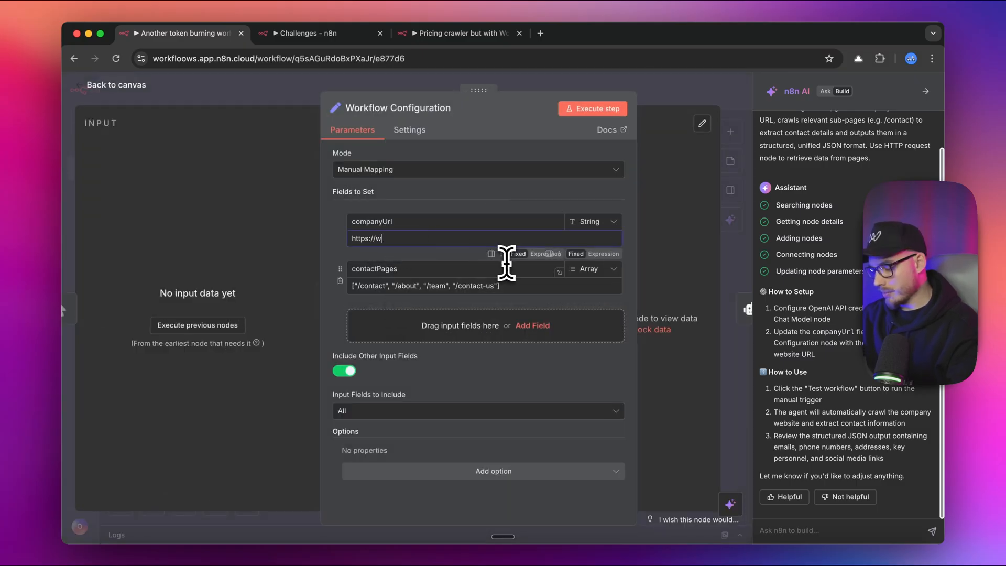
pyautogui.write('orkfloows.com')
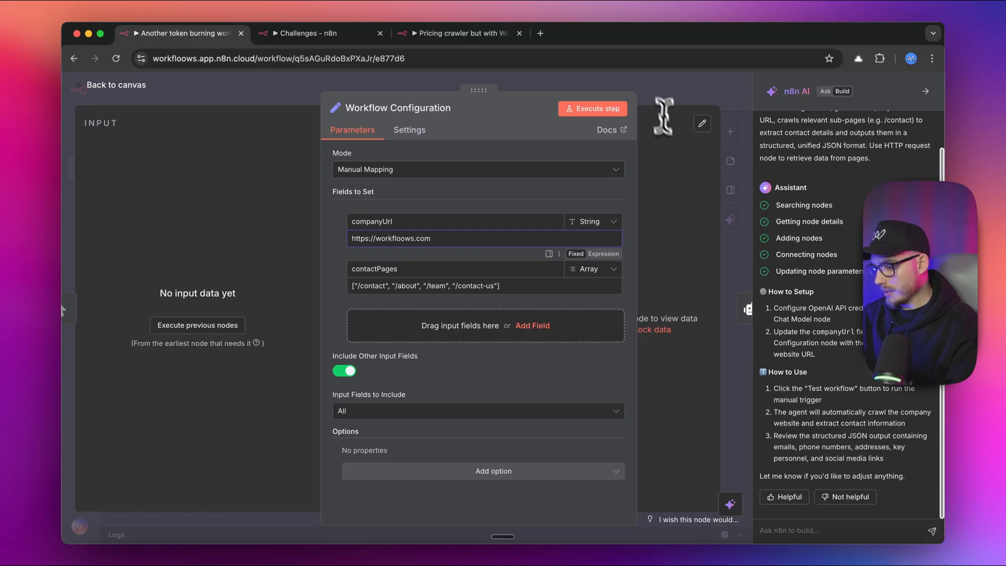
pyautogui.click(596, 108)
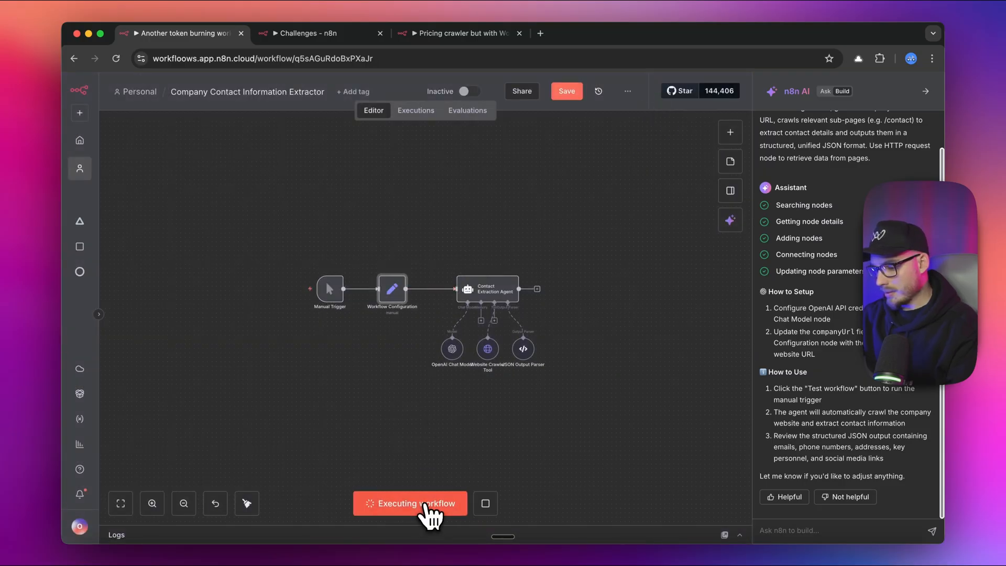
# Run the contact extractor and highlight the extracted email address in its output
pyautogui.click(410, 503)
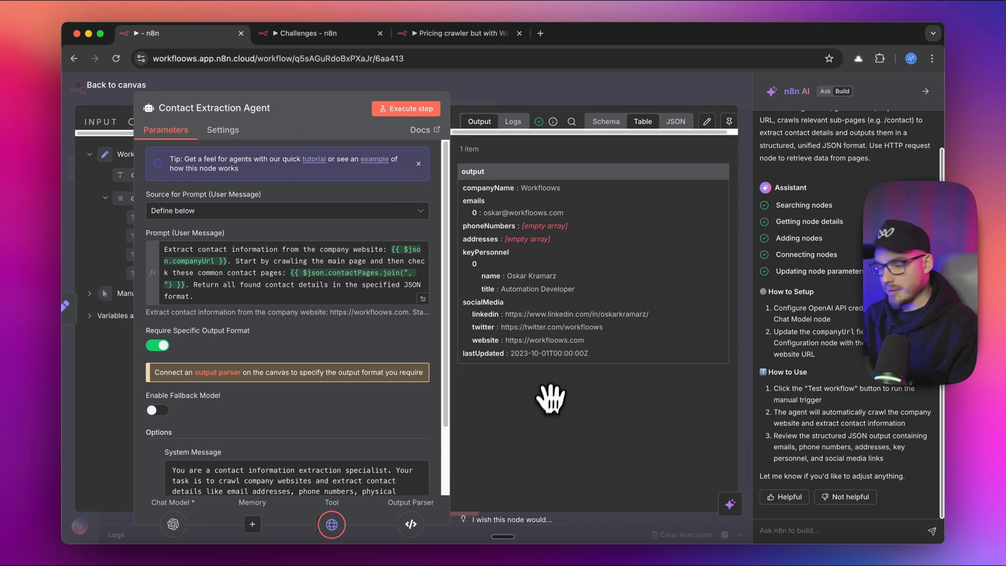
pyautogui.moveTo(532, 320)
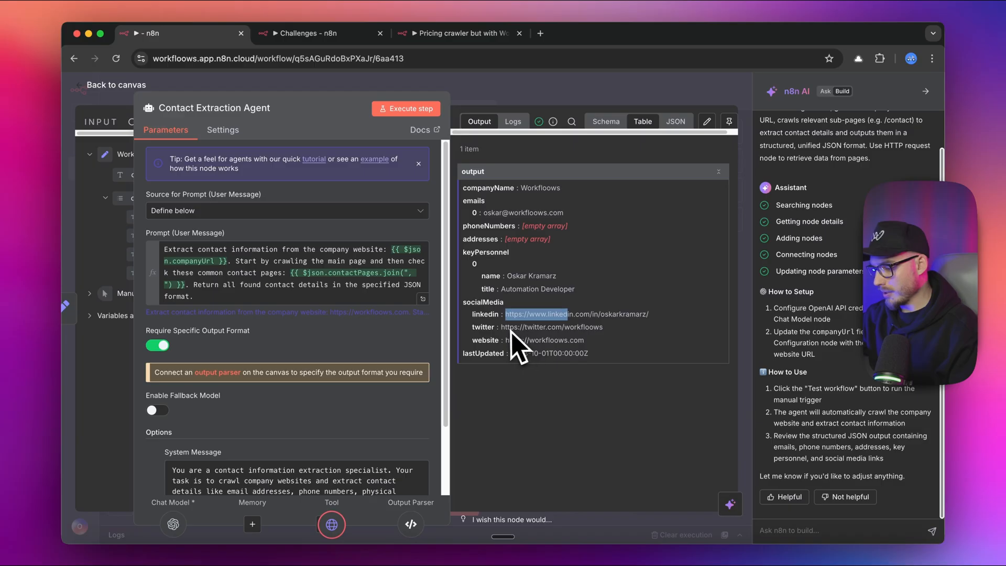
pyautogui.moveTo(484, 212)
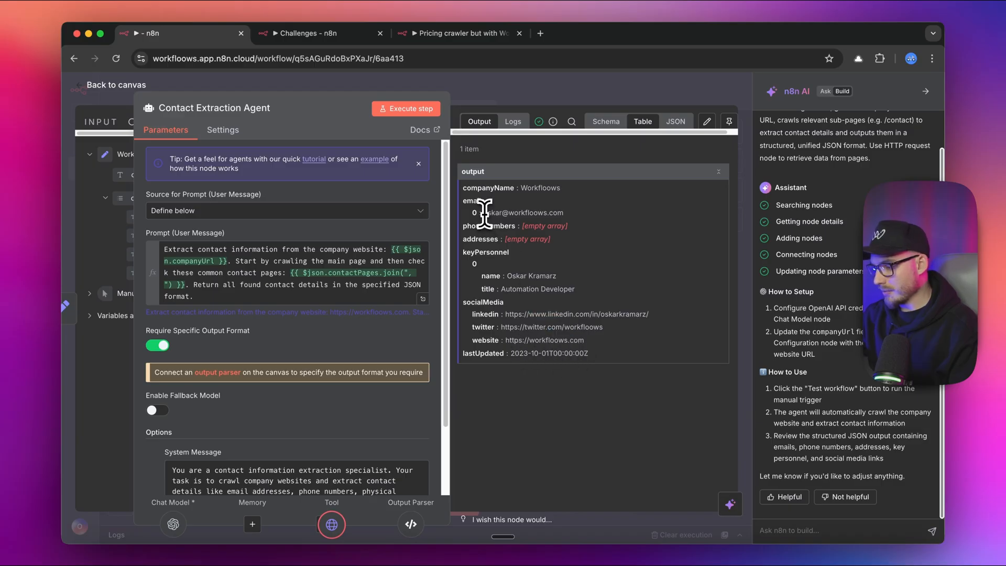
pyautogui.doubleClick(521, 213)
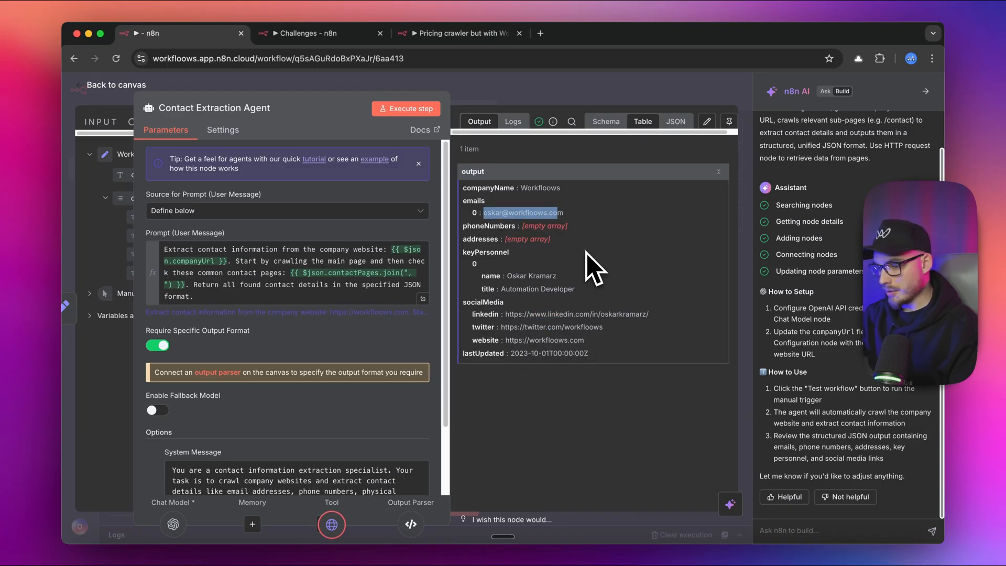
pyautogui.click(116, 85)
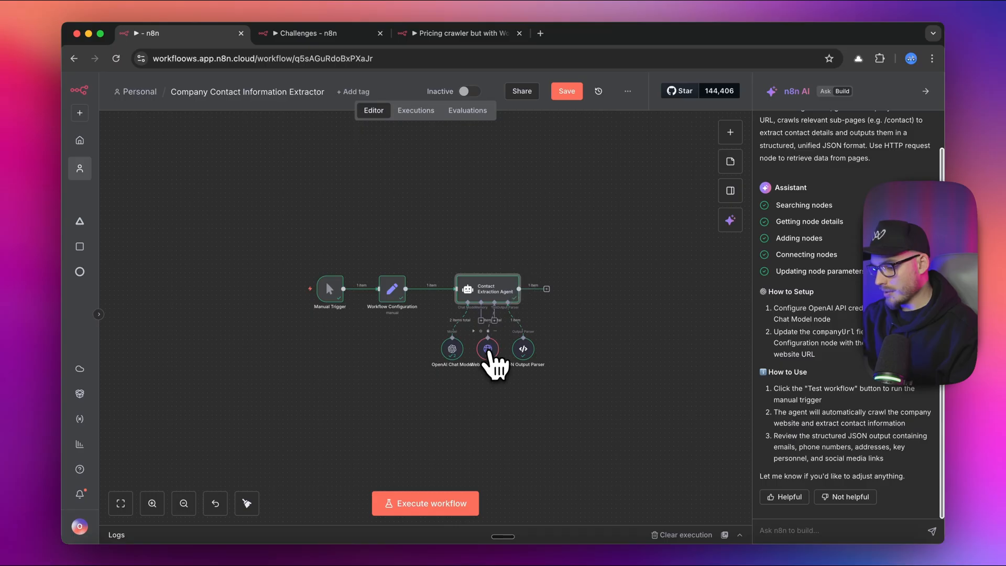
pyautogui.moveTo(641, 450)
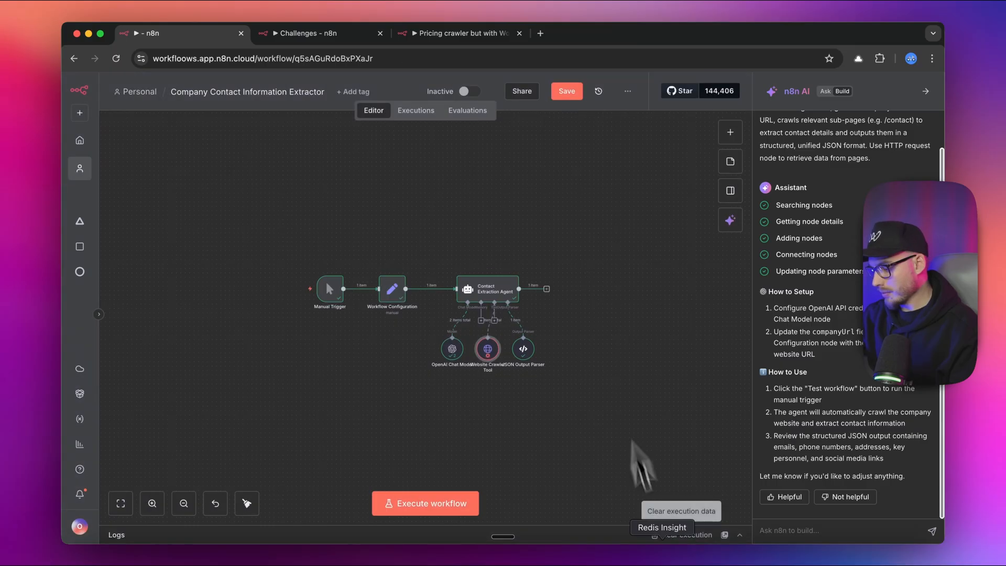
pyautogui.moveTo(538, 544)
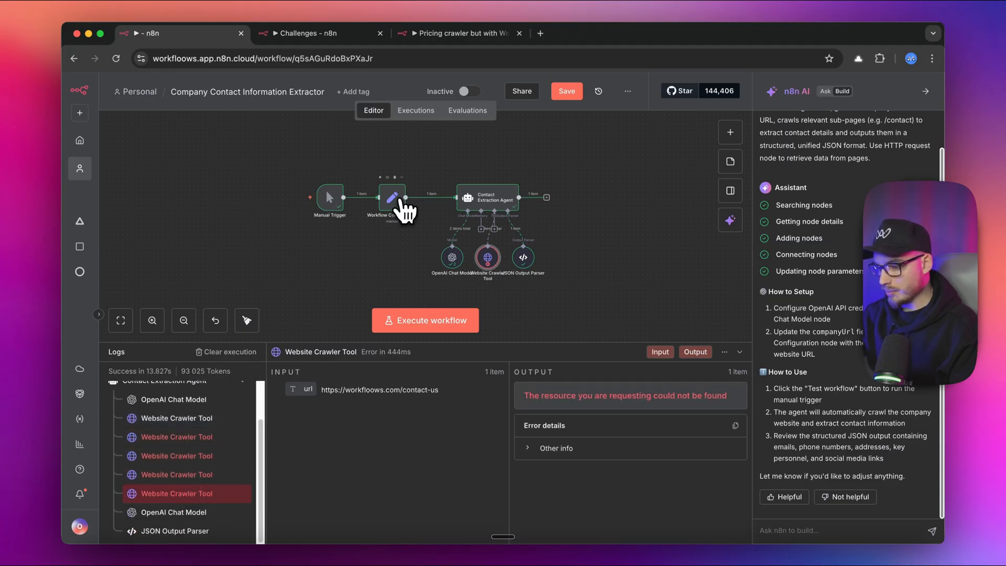
# Check the Workflow Configuration node, save the workflow and browse the run logs
pyautogui.doubleClick(391, 199)
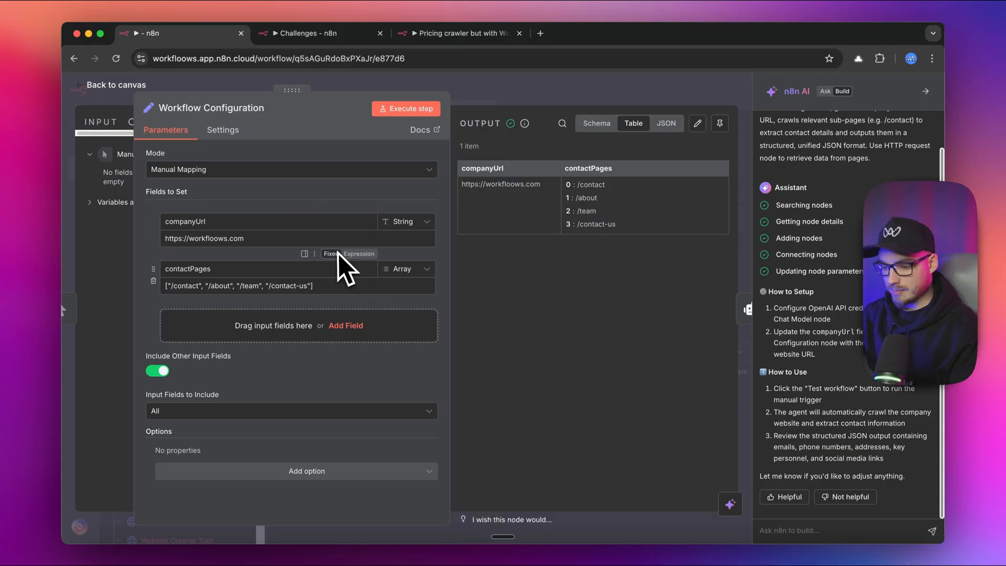
pyautogui.click(116, 83)
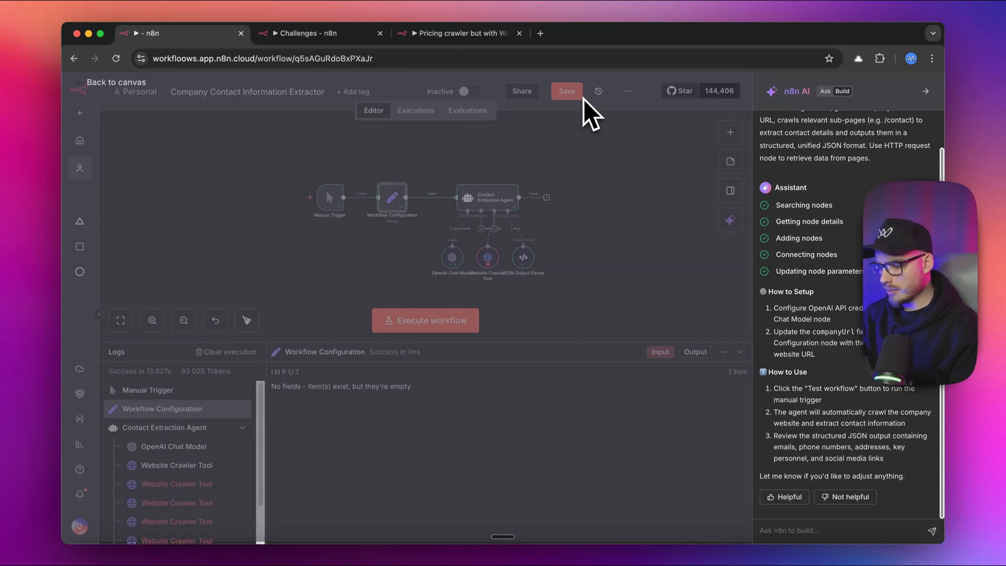
pyautogui.click(176, 464)
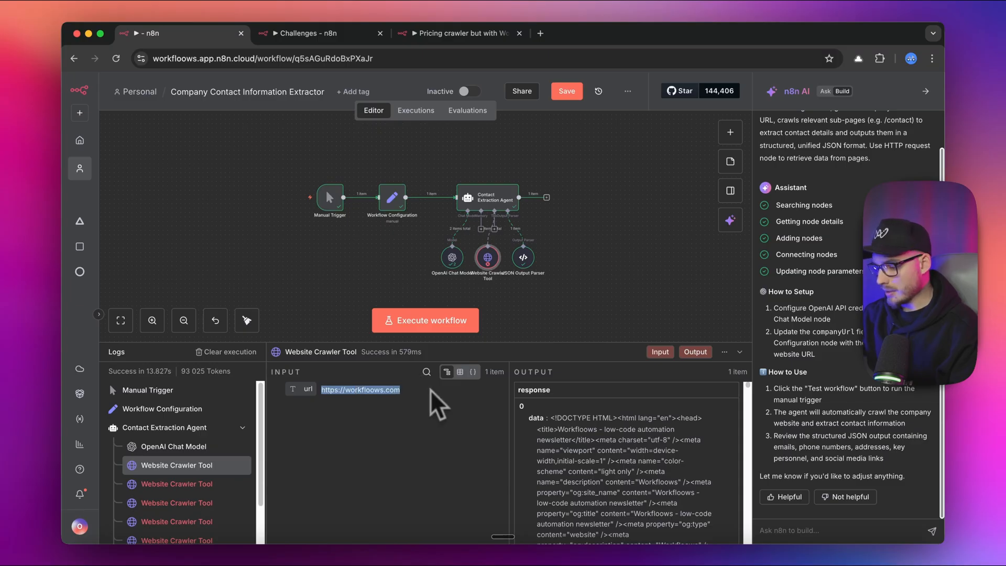
pyautogui.scroll(-3)
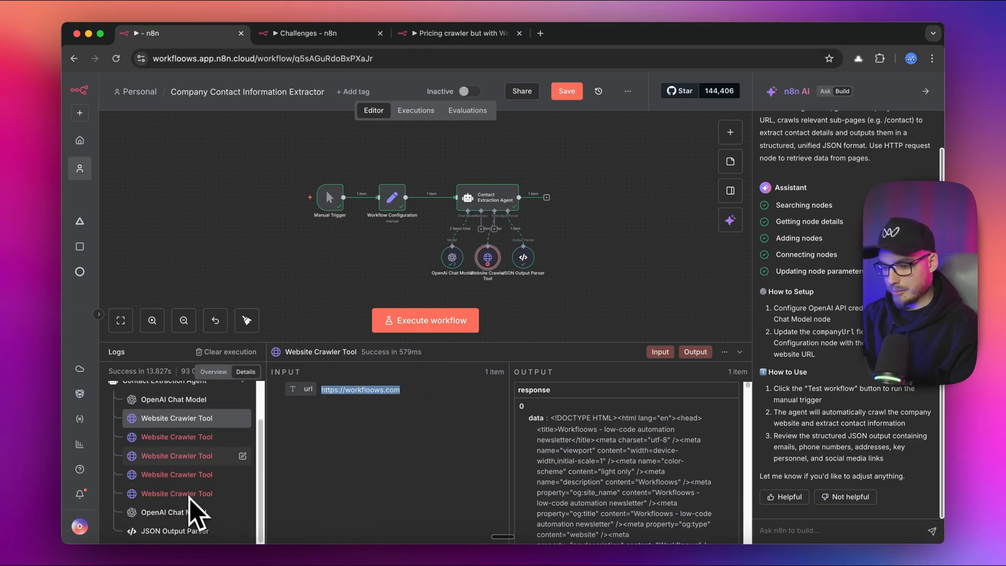
pyautogui.scroll(3)
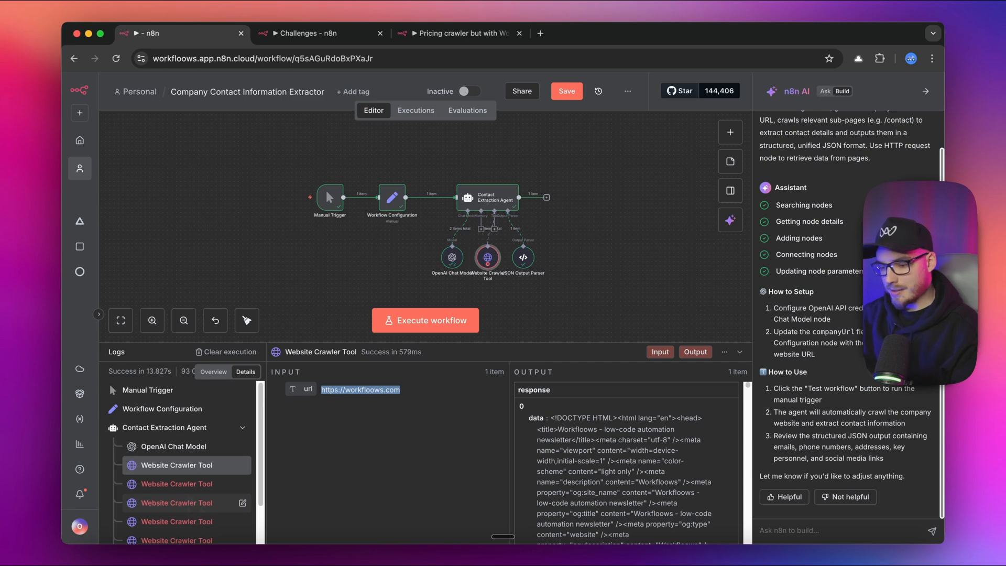
pyautogui.scroll(-3)
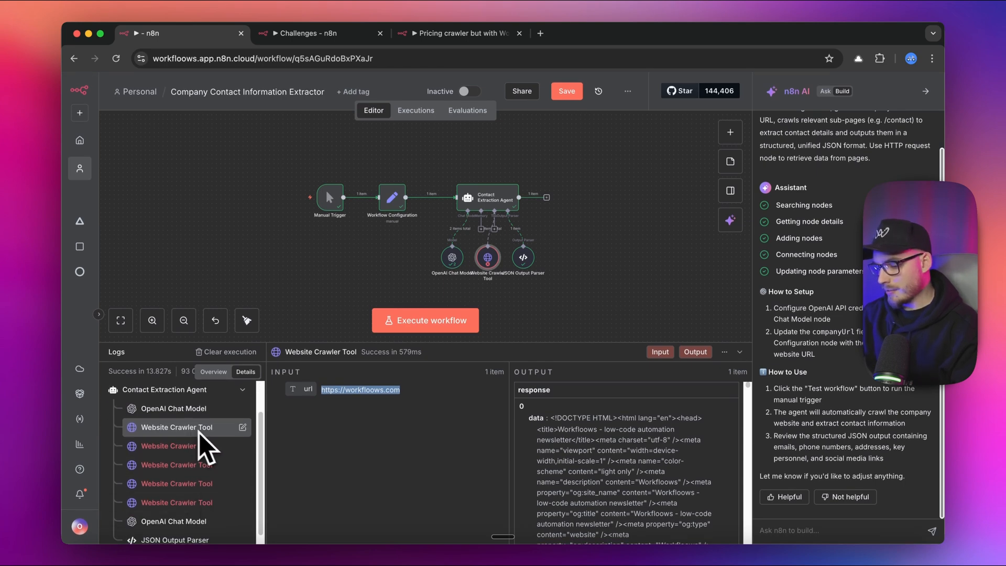
pyautogui.moveTo(469, 238)
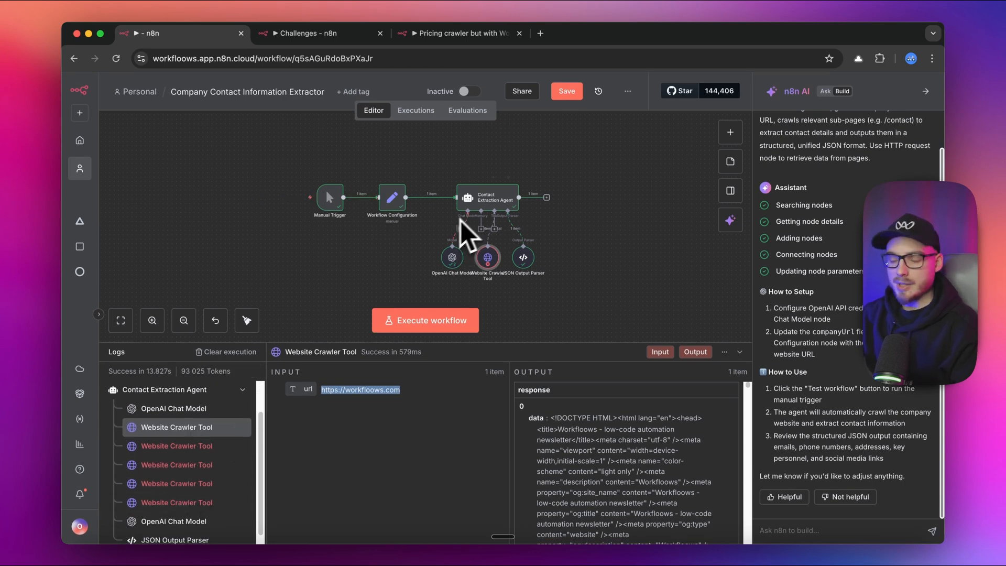
pyautogui.moveTo(770, 369)
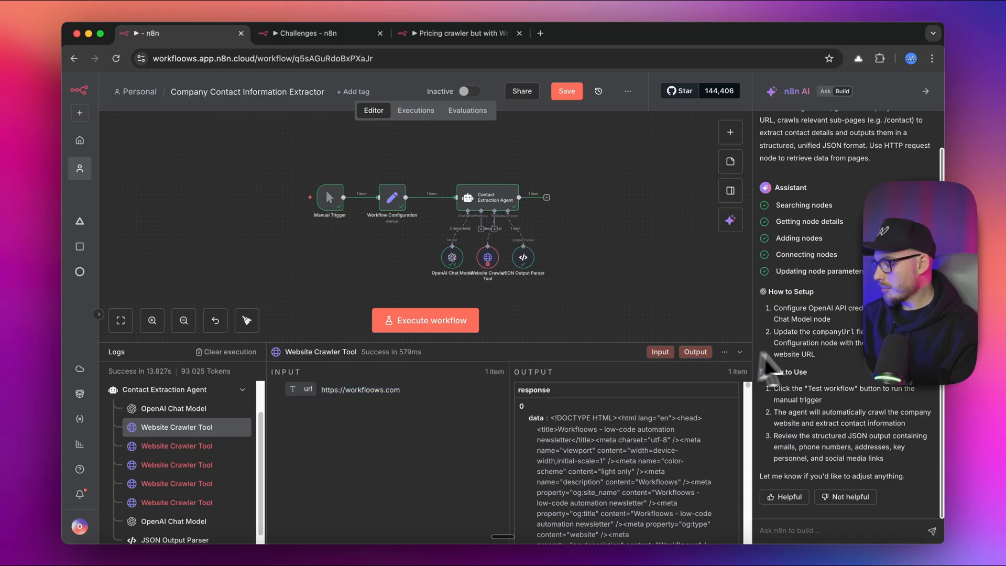
pyautogui.moveTo(837, 453)
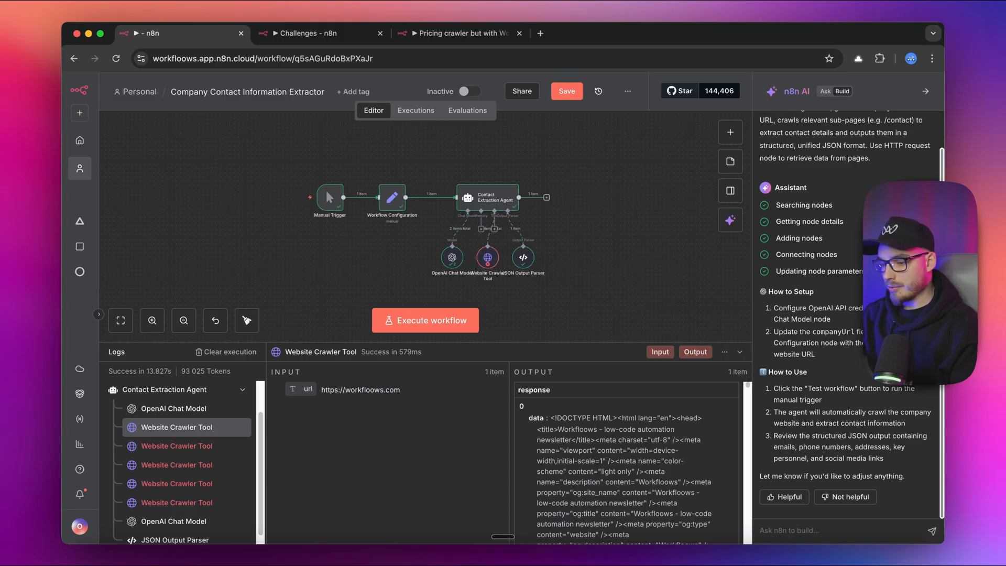
pyautogui.moveTo(834, 449)
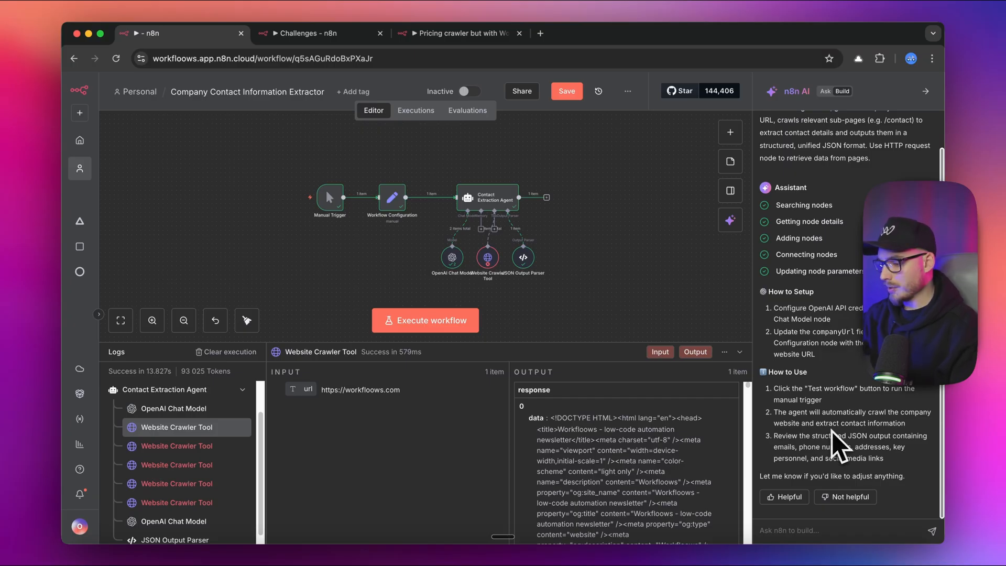
pyautogui.moveTo(346, 372)
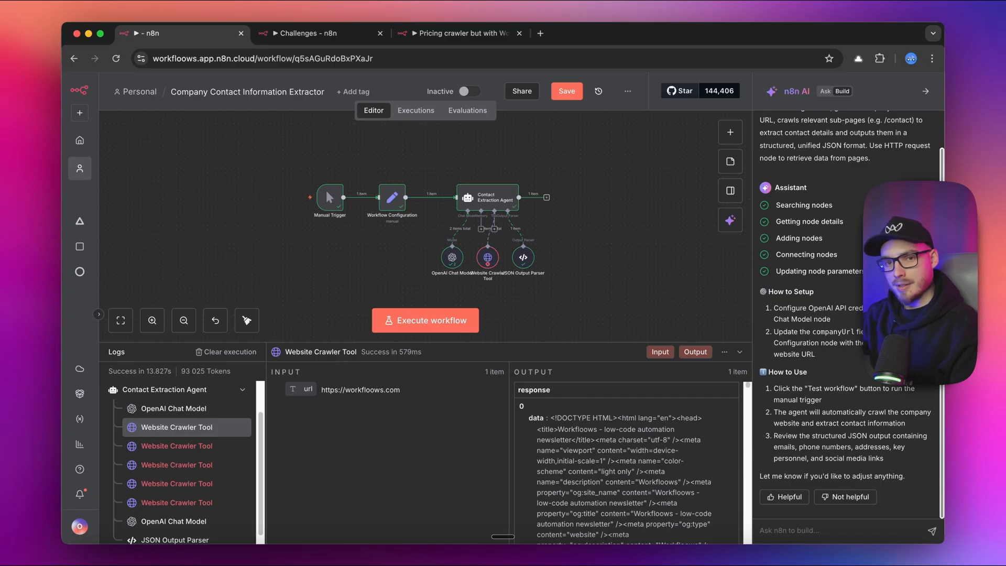
# Switch to the Challenges board browser tab
pyautogui.click(314, 32)
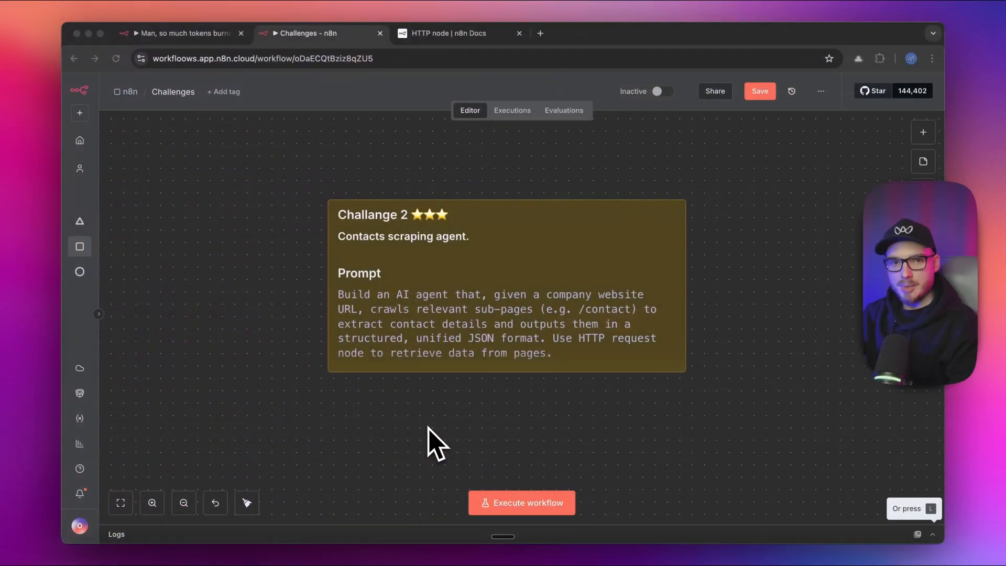
pyautogui.moveTo(423, 301)
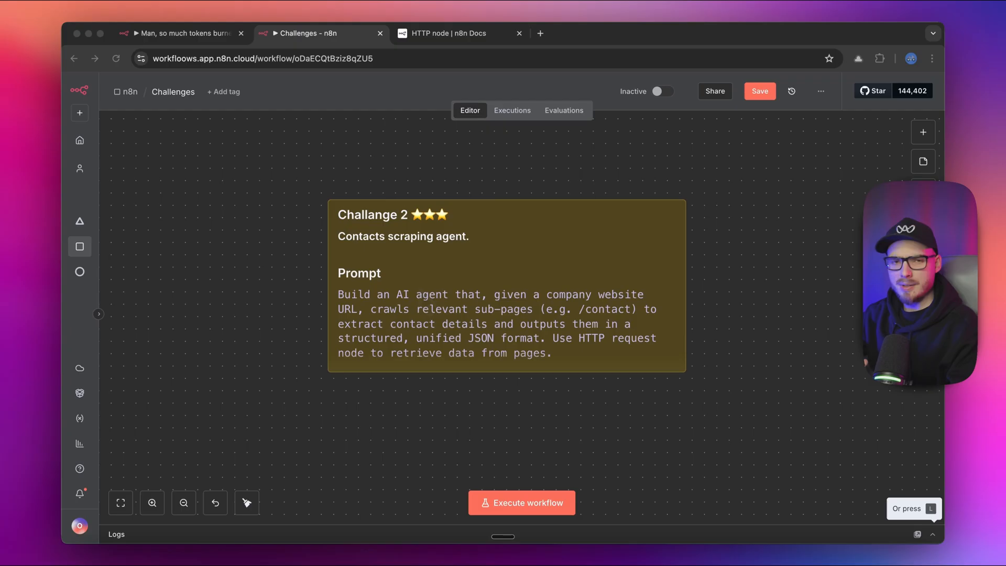
pyautogui.moveTo(442, 314)
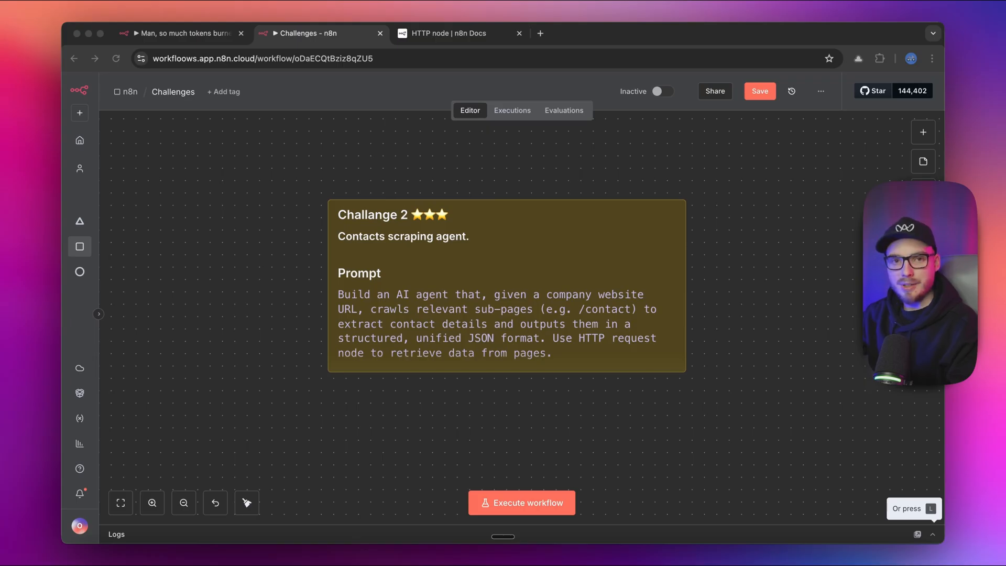
pyautogui.moveTo(522, 311)
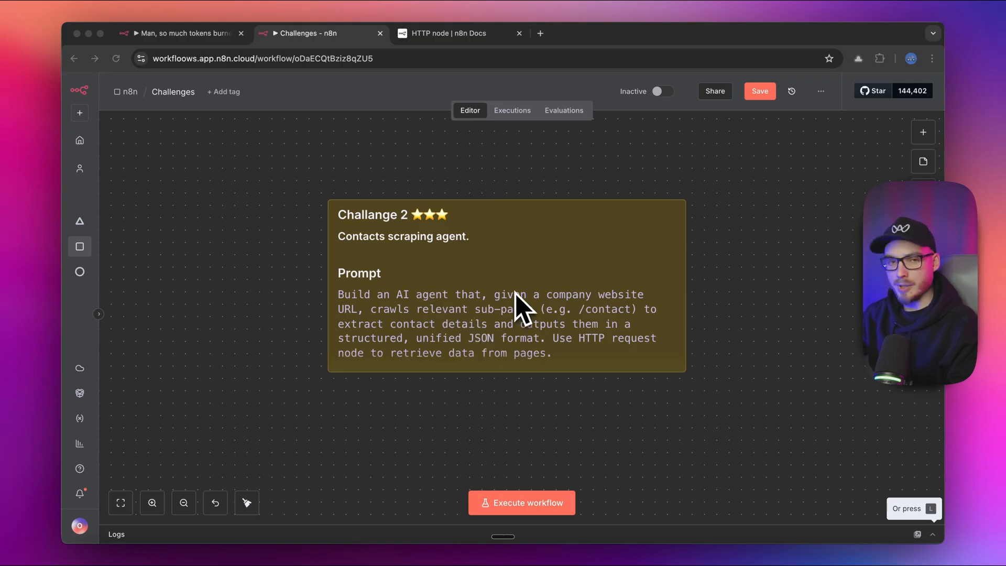
pyautogui.moveTo(484, 285)
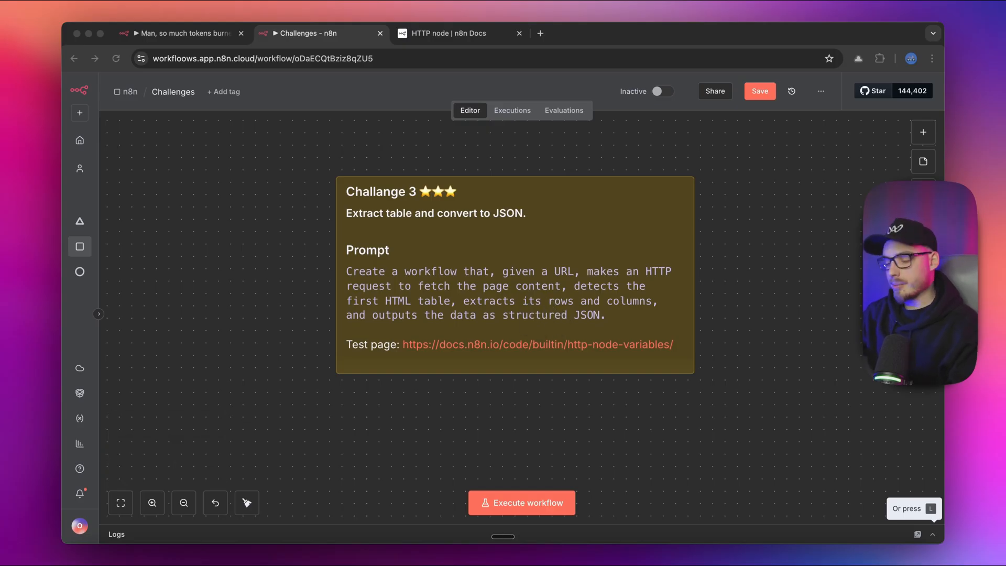
pyautogui.moveTo(467, 330)
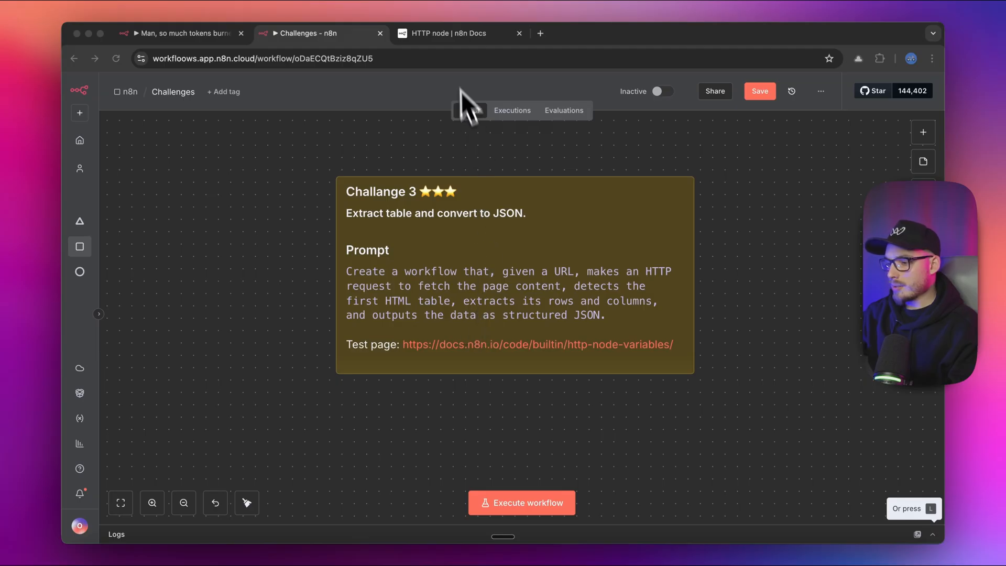
pyautogui.click(456, 32)
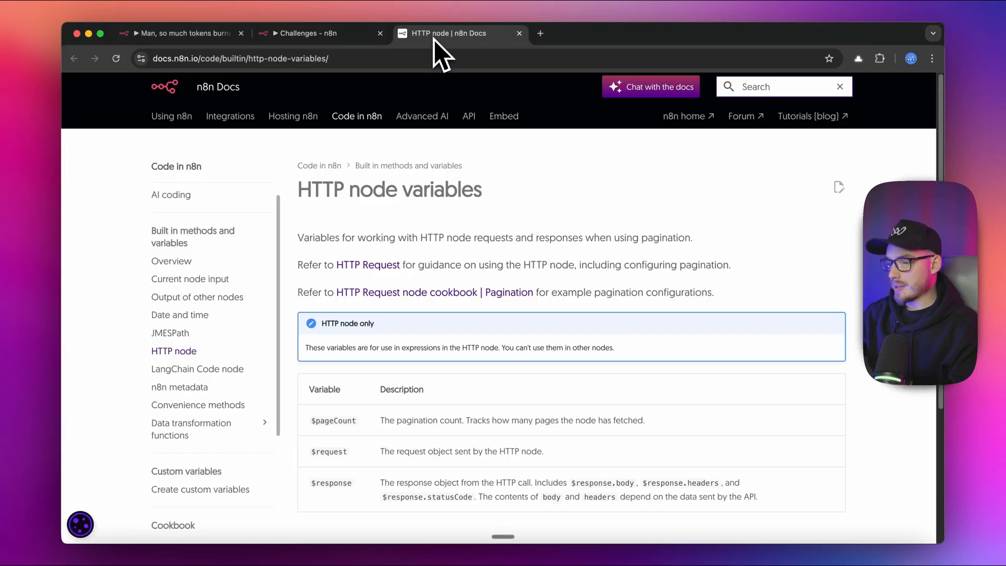
pyautogui.scroll(-3)
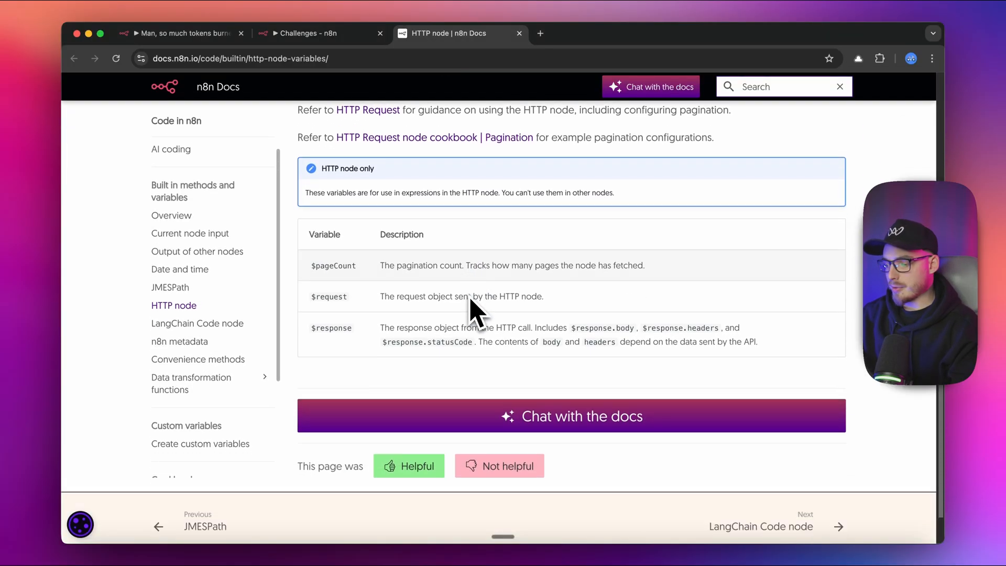
pyautogui.scroll(3)
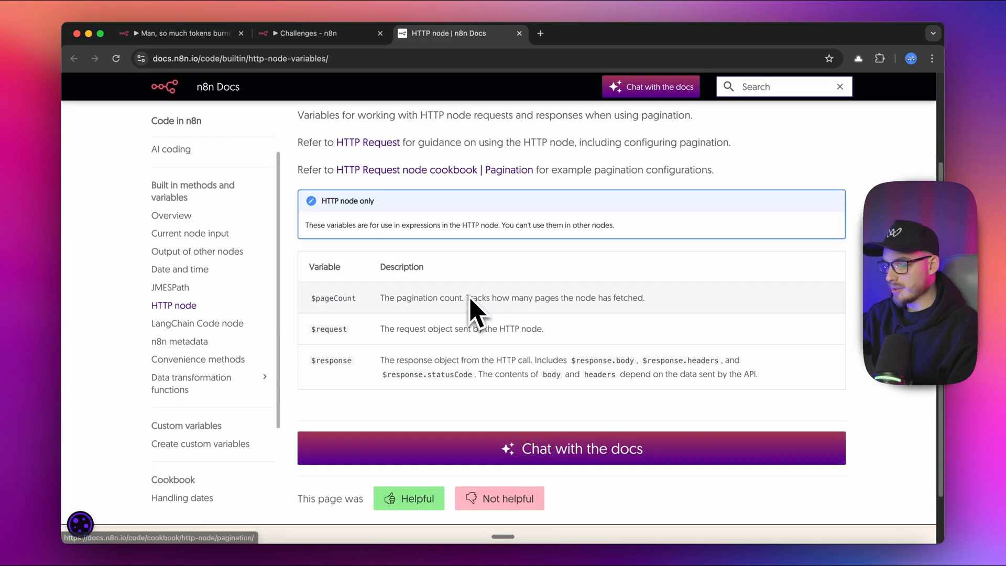
pyautogui.moveTo(336, 305)
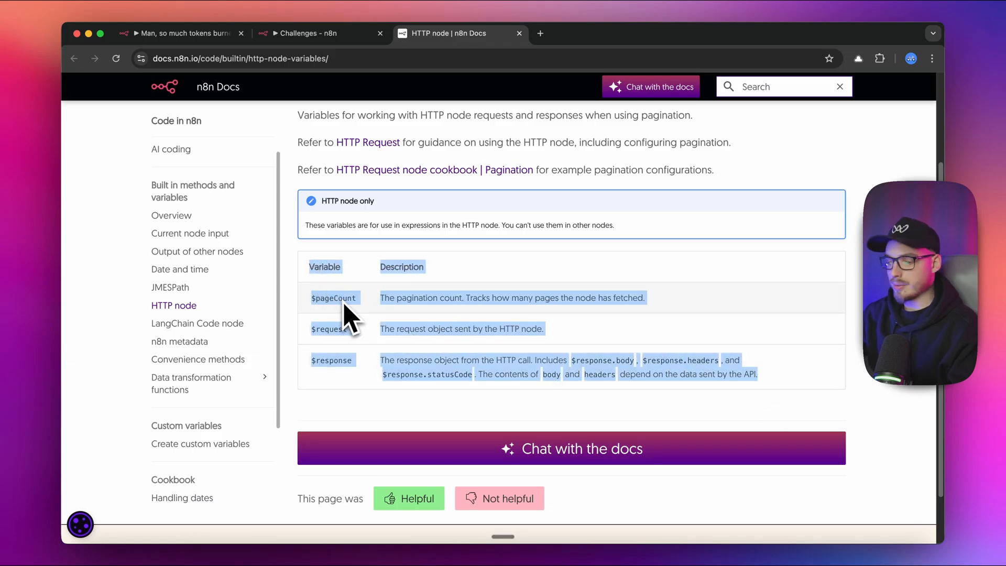
pyautogui.moveTo(360, 269)
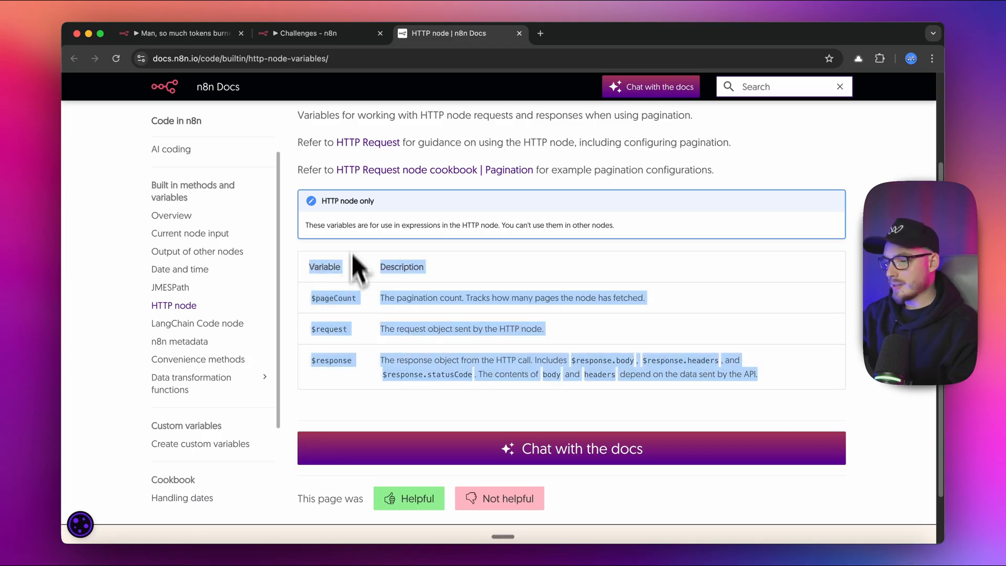
pyautogui.moveTo(314, 33)
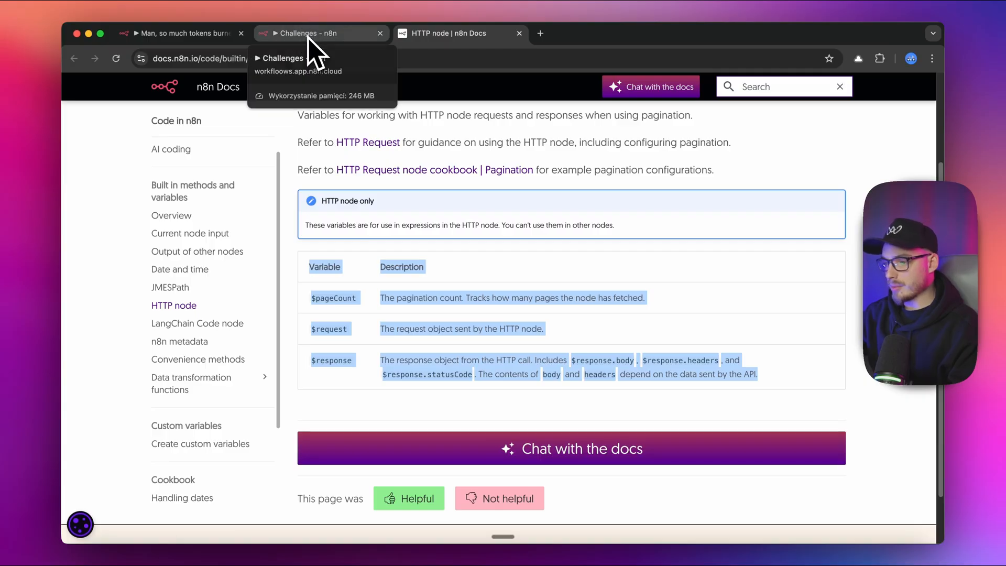
pyautogui.click(314, 32)
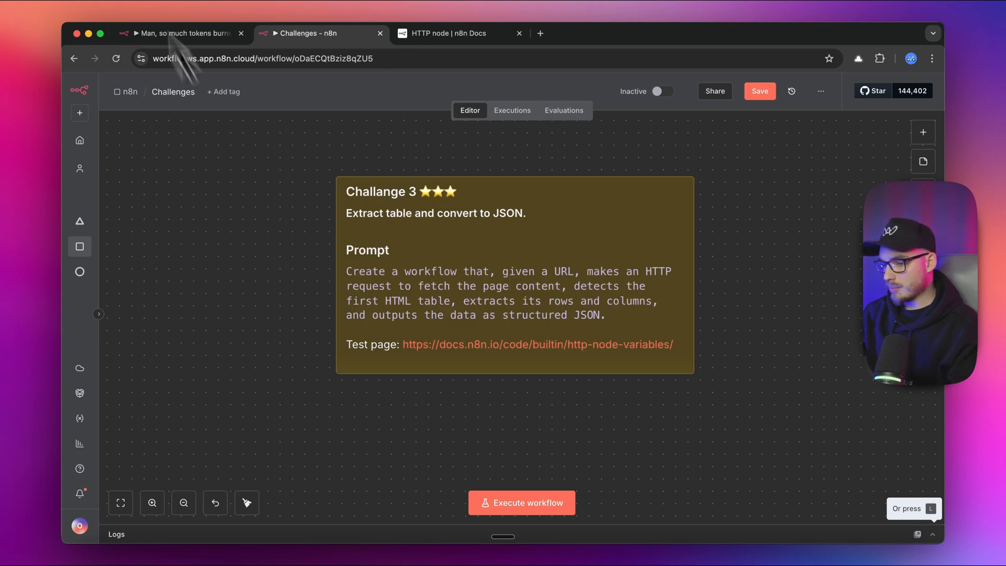
# Generate the URL Table Data Extractor workflow from the pasted Challenge 3 prompt
pyautogui.click(182, 33)
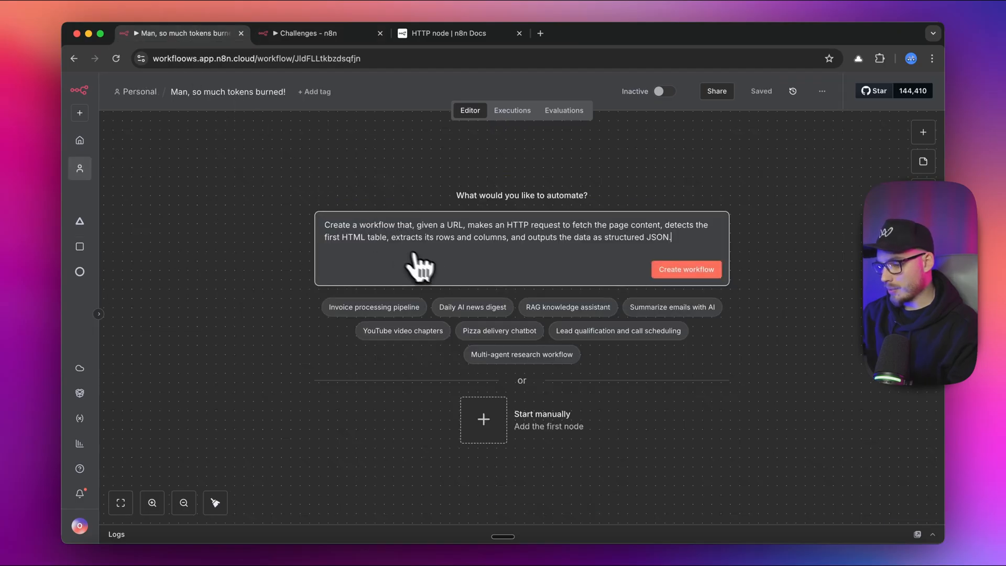
pyautogui.moveTo(686, 307)
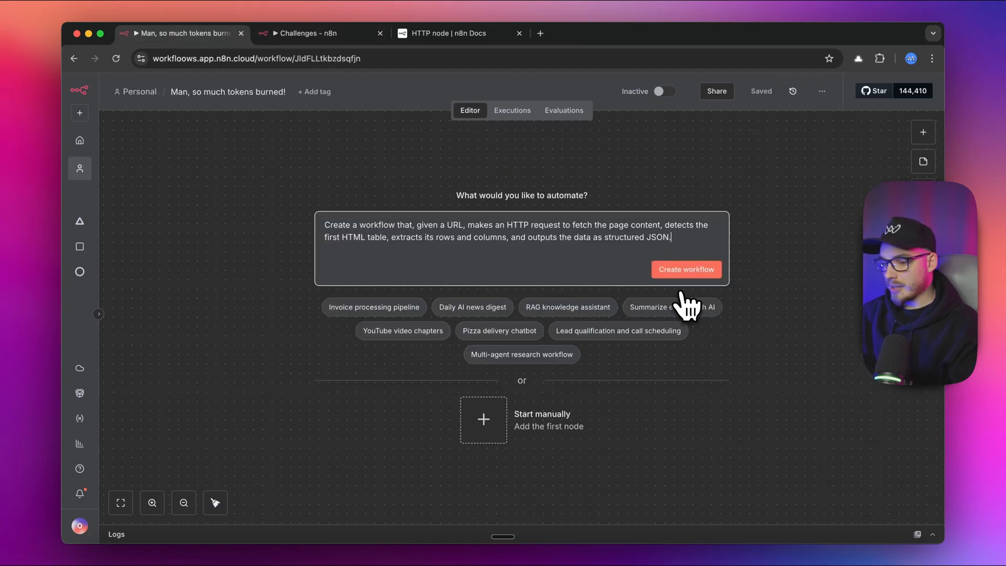
pyautogui.click(686, 269)
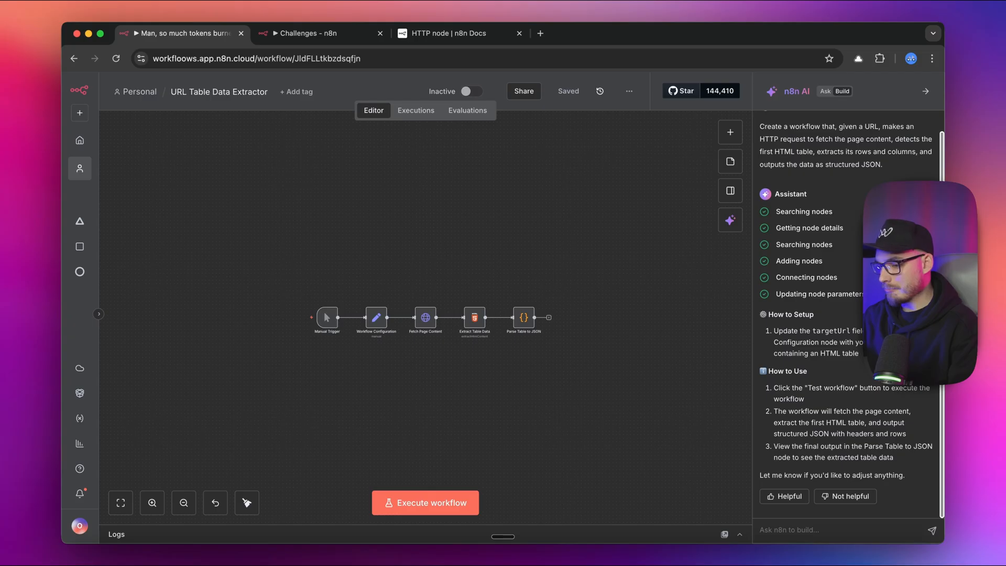
pyautogui.moveTo(385, 395)
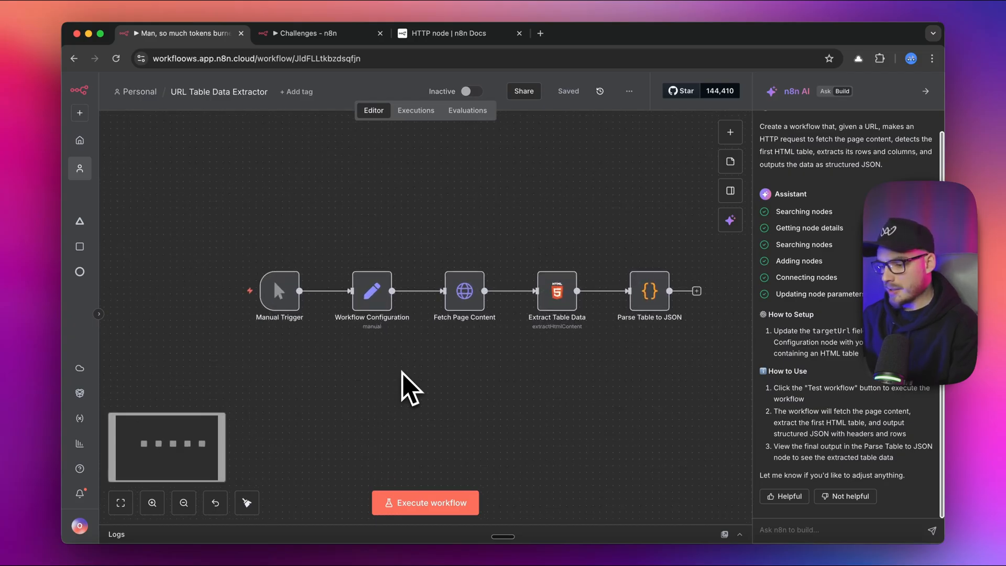
pyautogui.moveTo(371, 293)
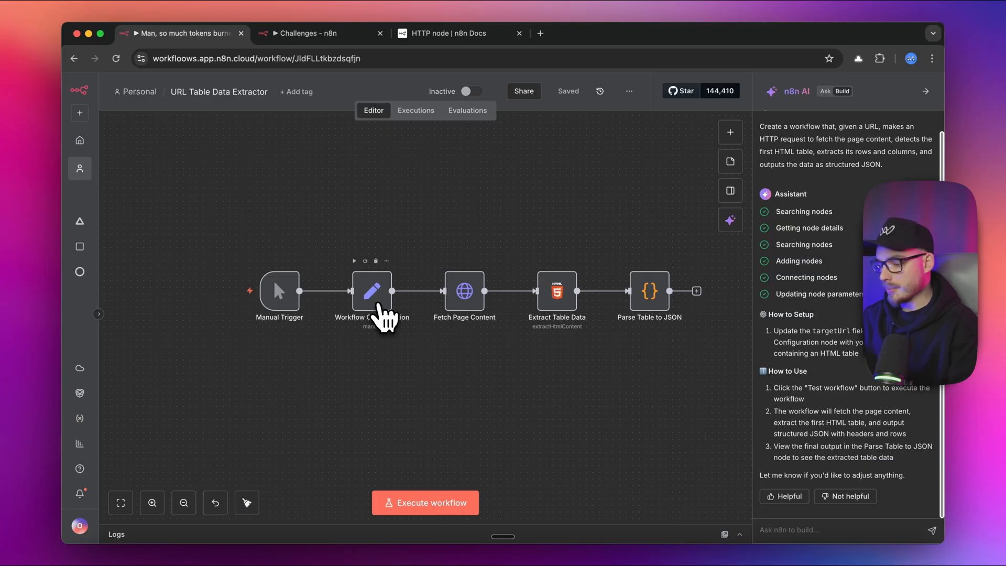
pyautogui.doubleClick(371, 292)
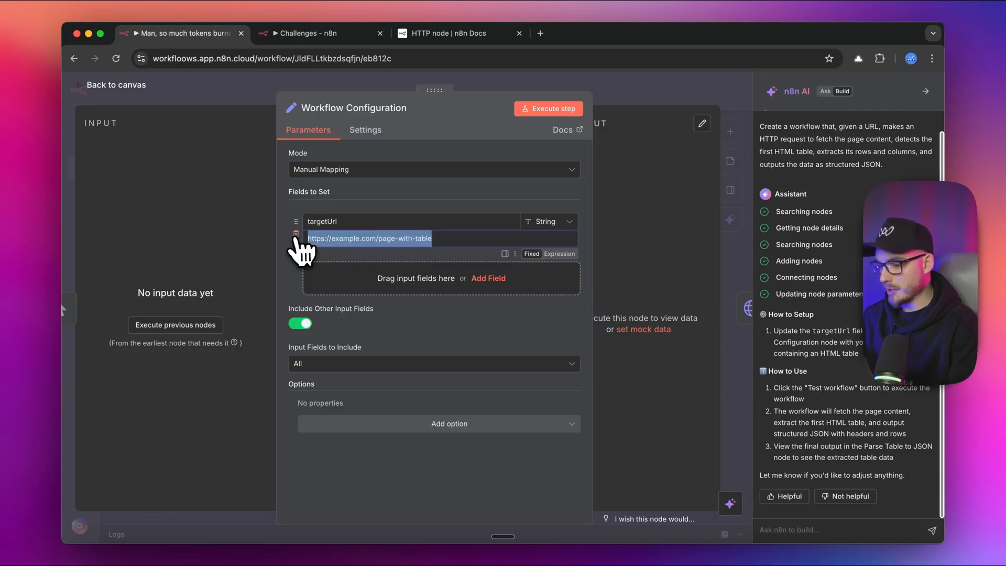
pyautogui.write('https://docs.n8n.io/code/builtin/http-node-variables/')
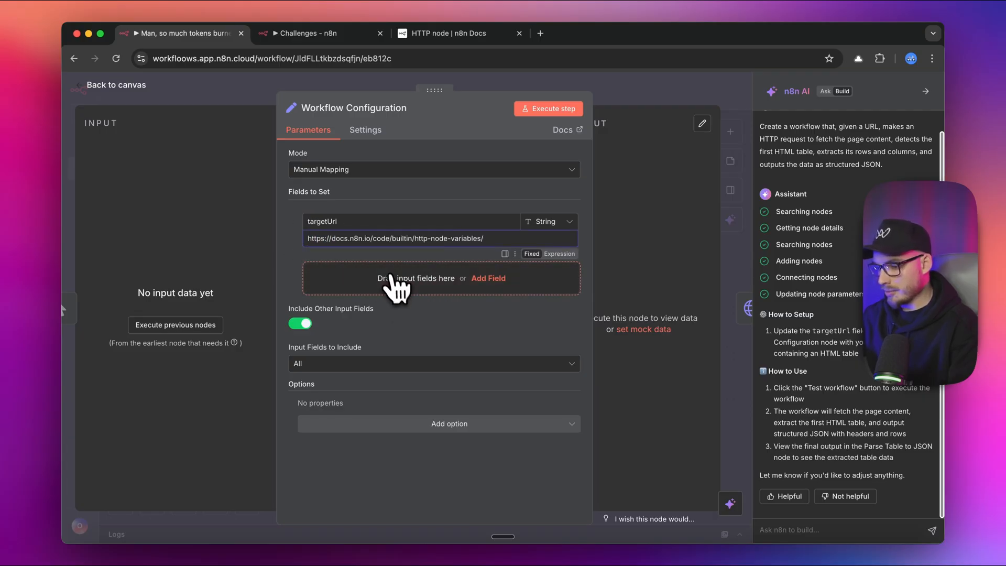
pyautogui.moveTo(458, 282)
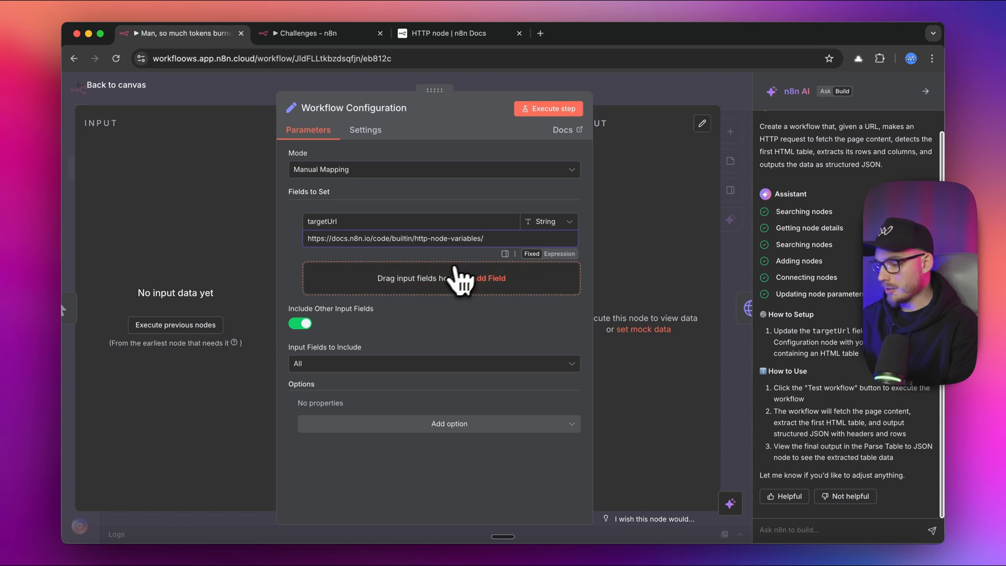
pyautogui.click(117, 85)
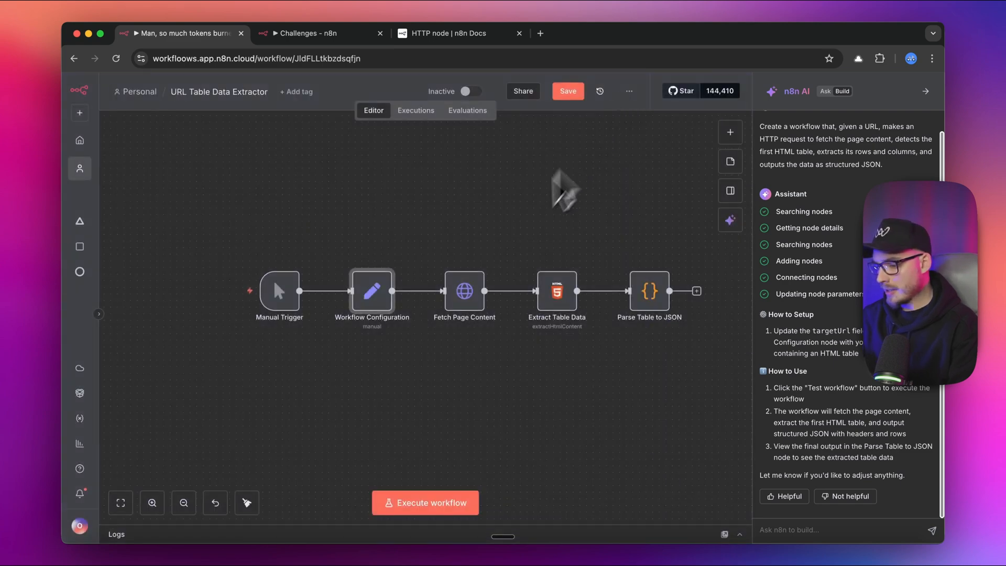
# Review the Fetch Page Content and Extract Table Data node settings
pyautogui.doubleClick(464, 291)
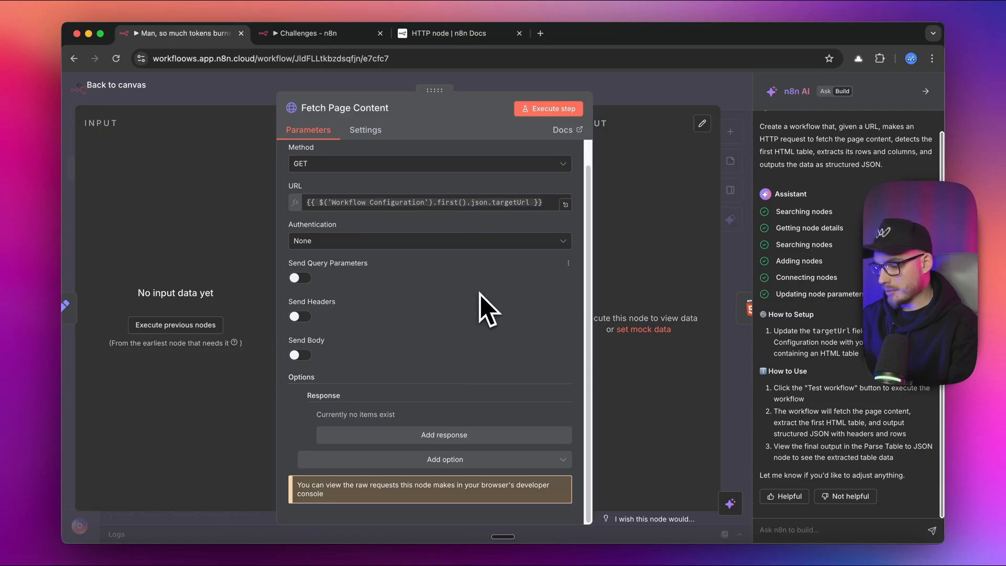
pyautogui.click(116, 84)
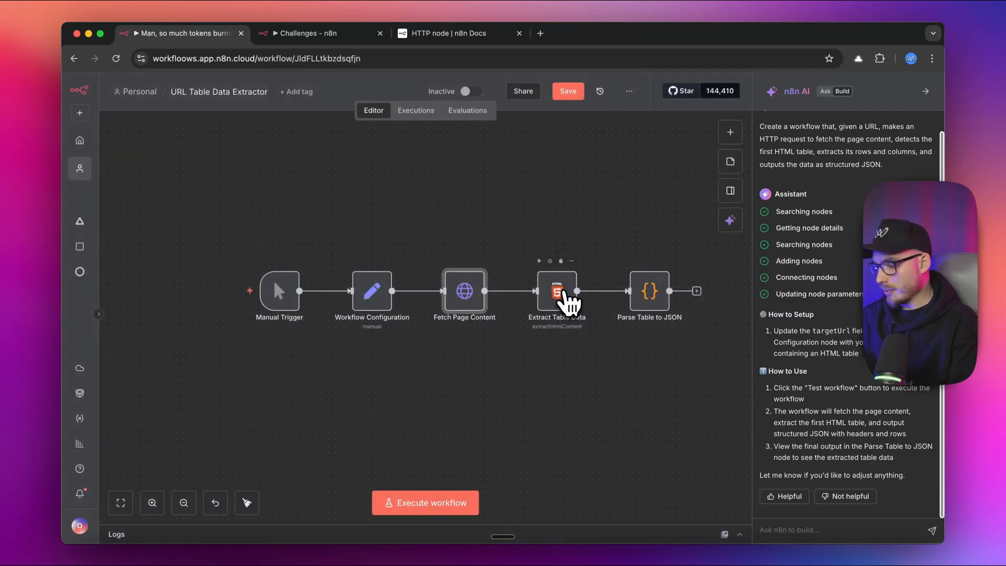
pyautogui.doubleClick(555, 292)
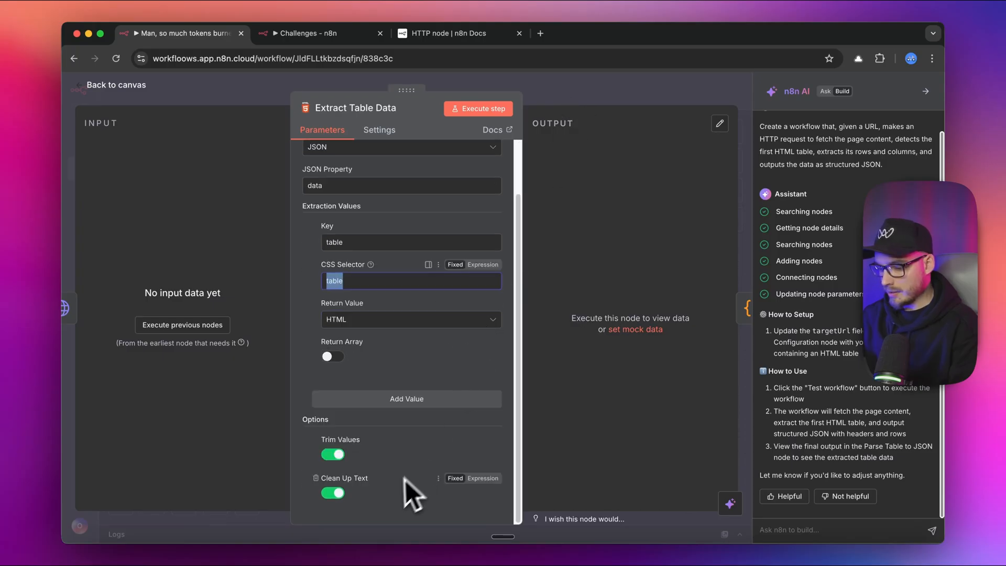
pyautogui.moveTo(347, 462)
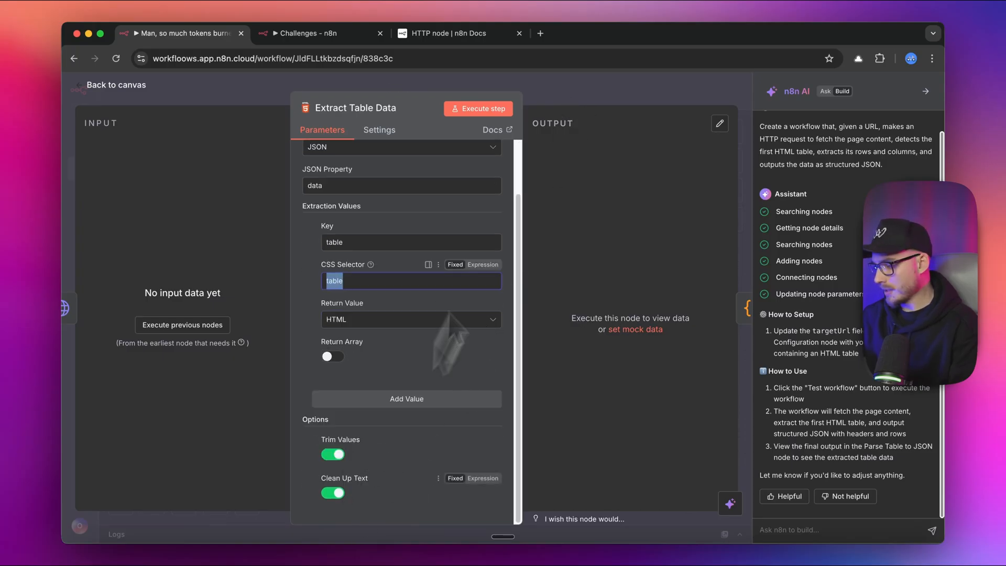
pyautogui.click(116, 85)
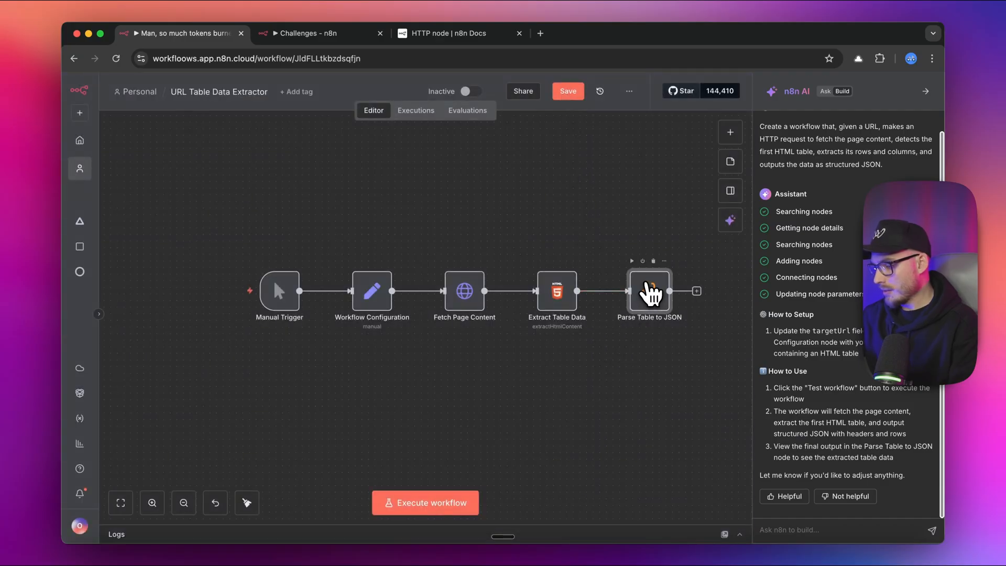
# Review the Parse Table to JSON node's code, then run the whole workflow
pyautogui.doubleClick(649, 290)
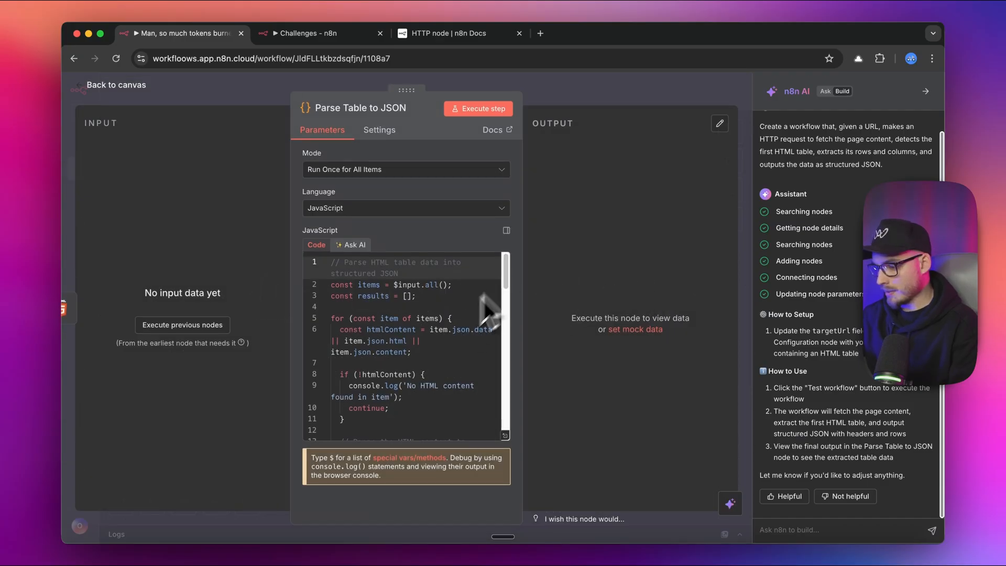
pyautogui.scroll(-3)
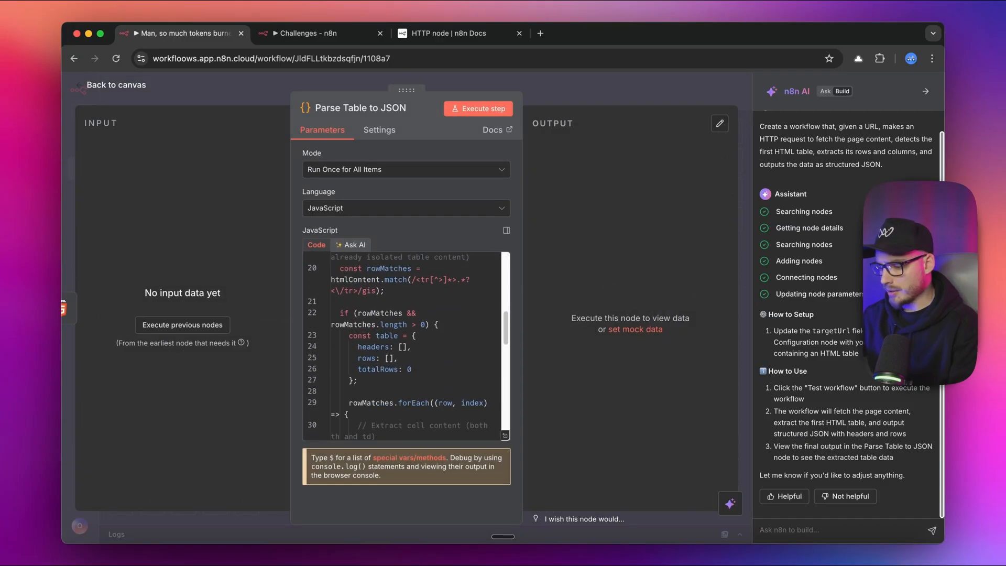
pyautogui.scroll(-3)
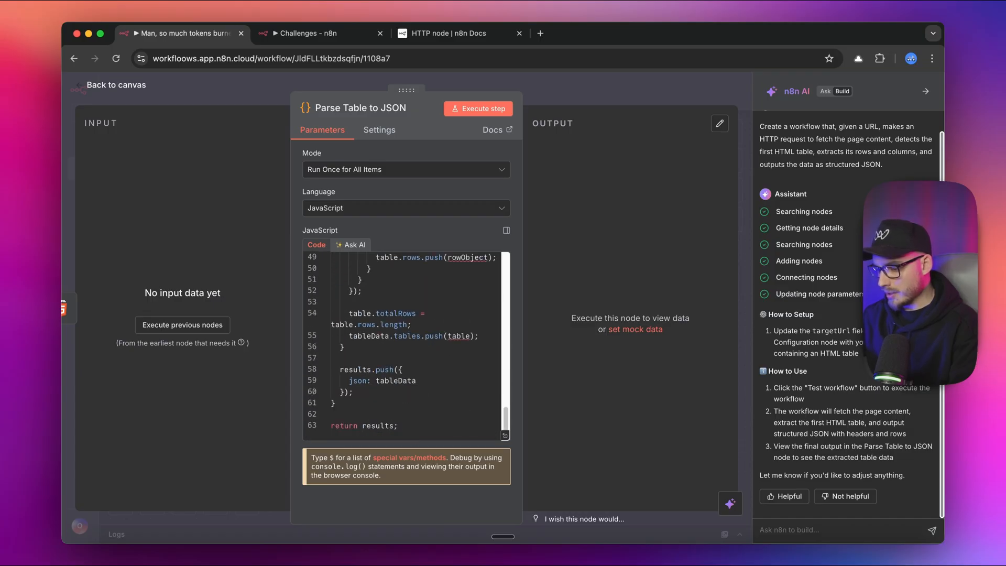
pyautogui.click(115, 85)
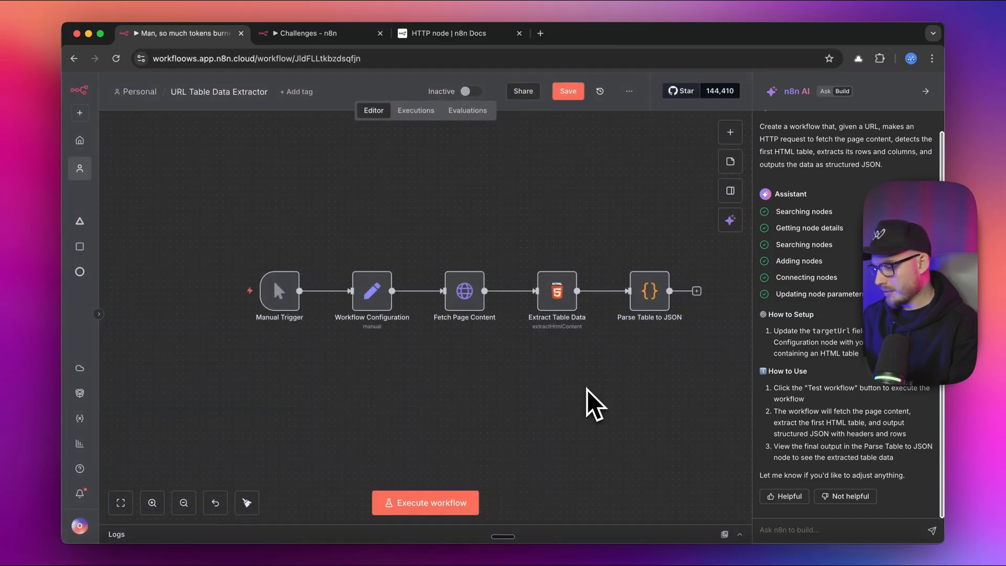
pyautogui.click(424, 502)
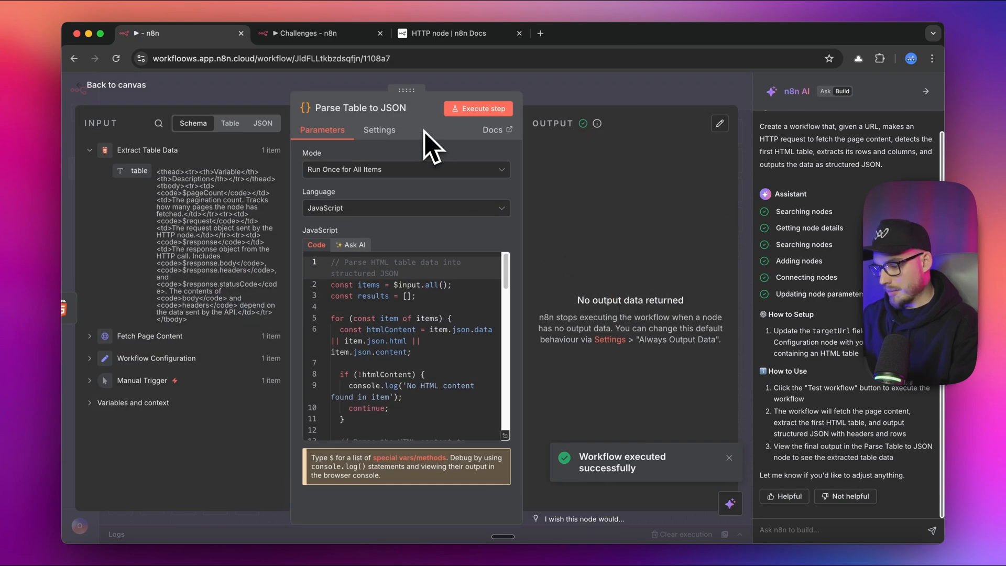
# Execute the Parse Table to JSON step alone and confirm its output stays empty
pyautogui.click(477, 108)
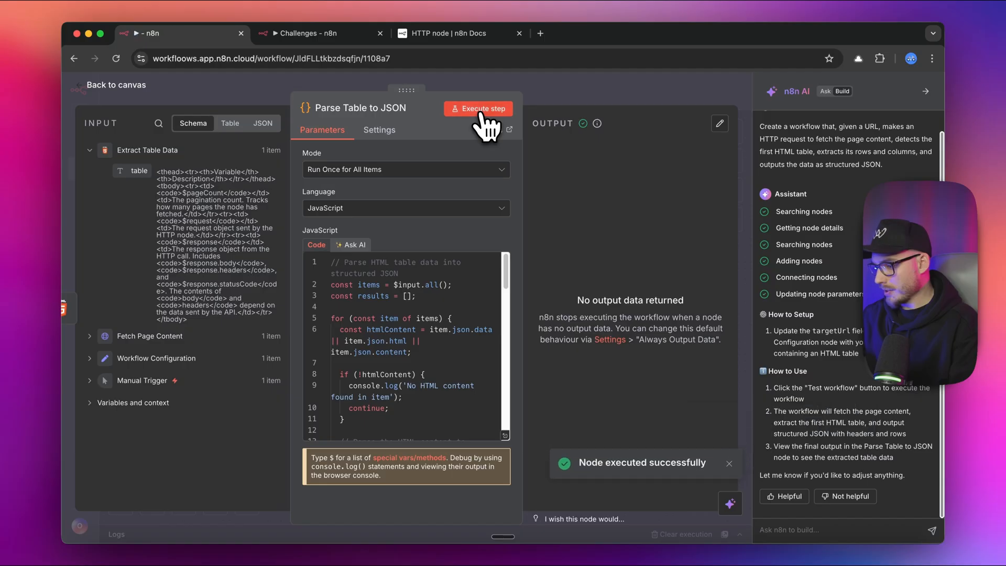
pyautogui.moveTo(420, 369)
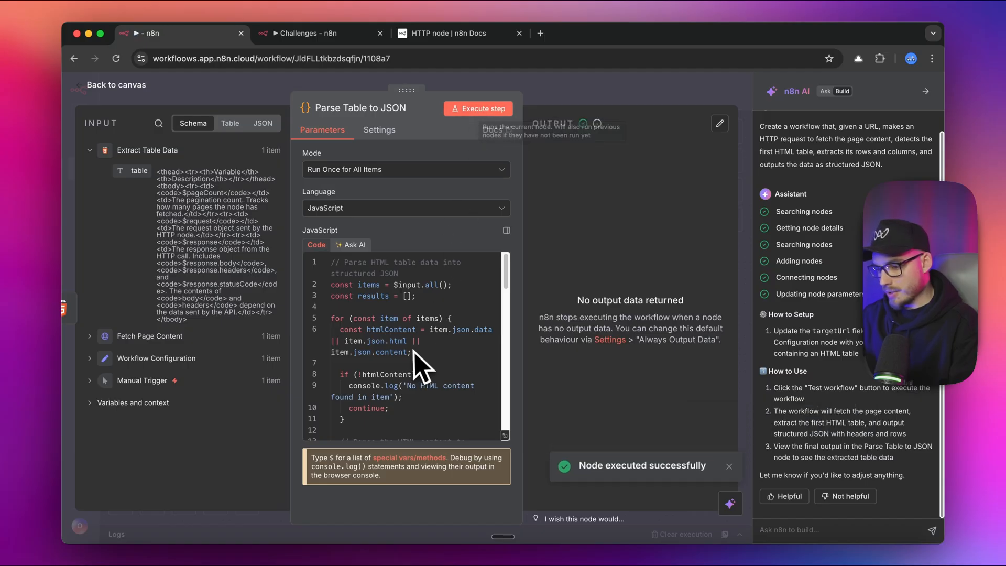
pyautogui.scroll(-3)
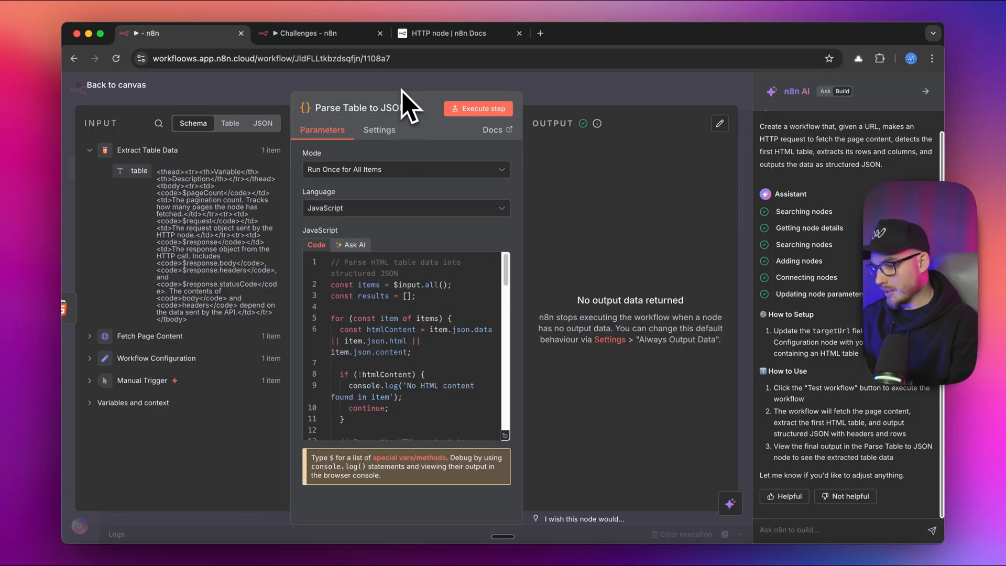
pyautogui.click(116, 84)
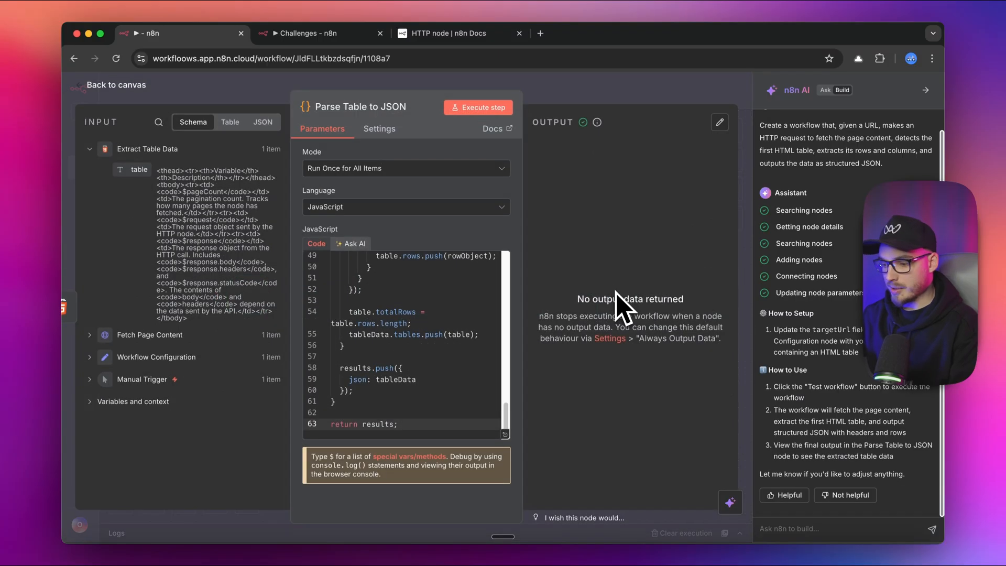
pyautogui.scroll(3)
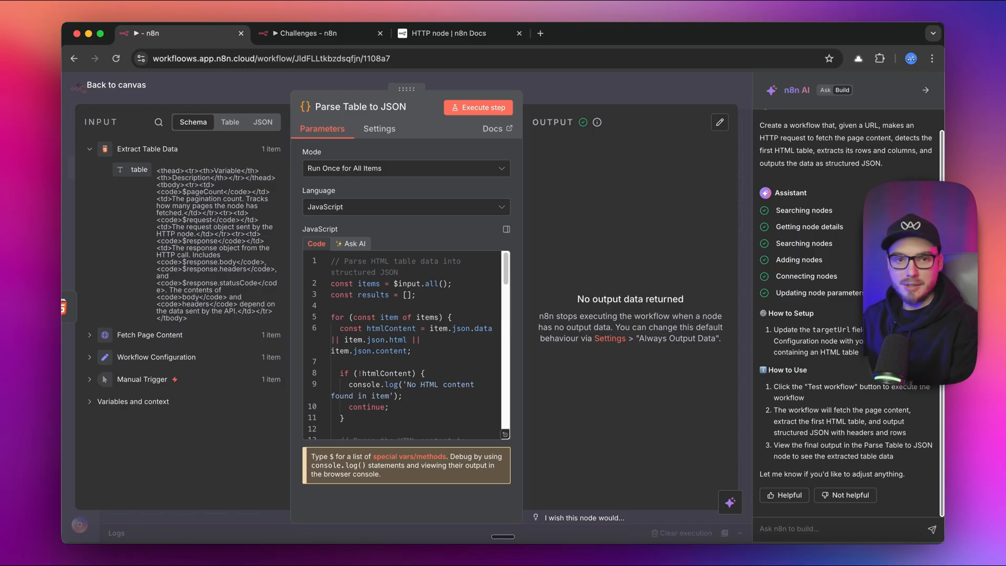
pyautogui.click(117, 85)
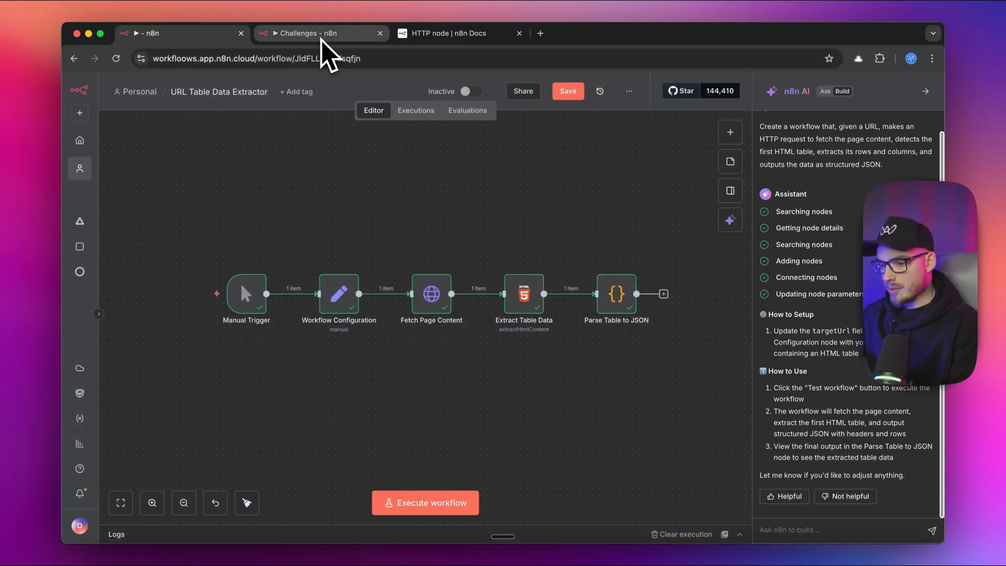
# In the Challenges workflow, check the Get page with table URL and the Extract table node
pyautogui.click(314, 33)
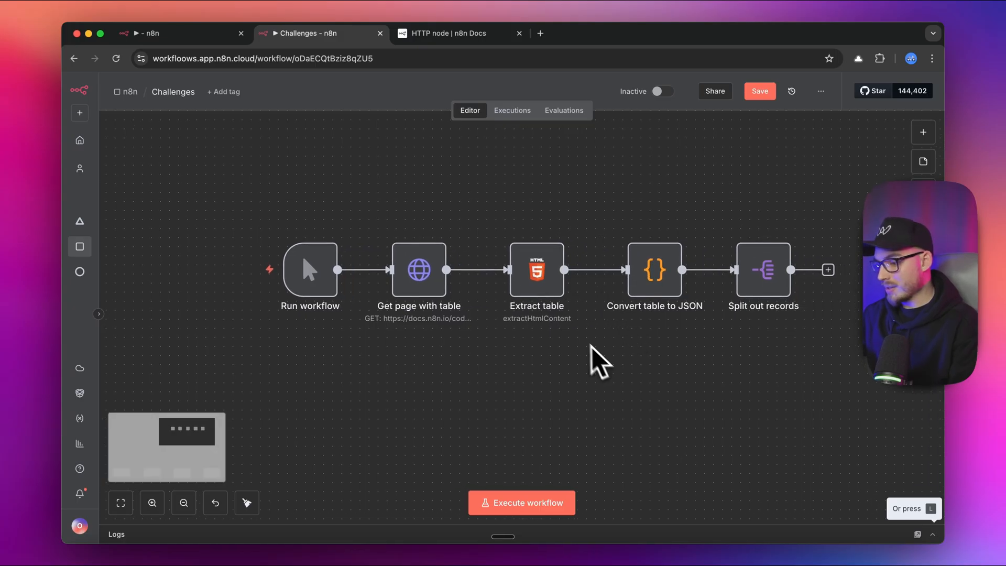
pyautogui.moveTo(513, 330)
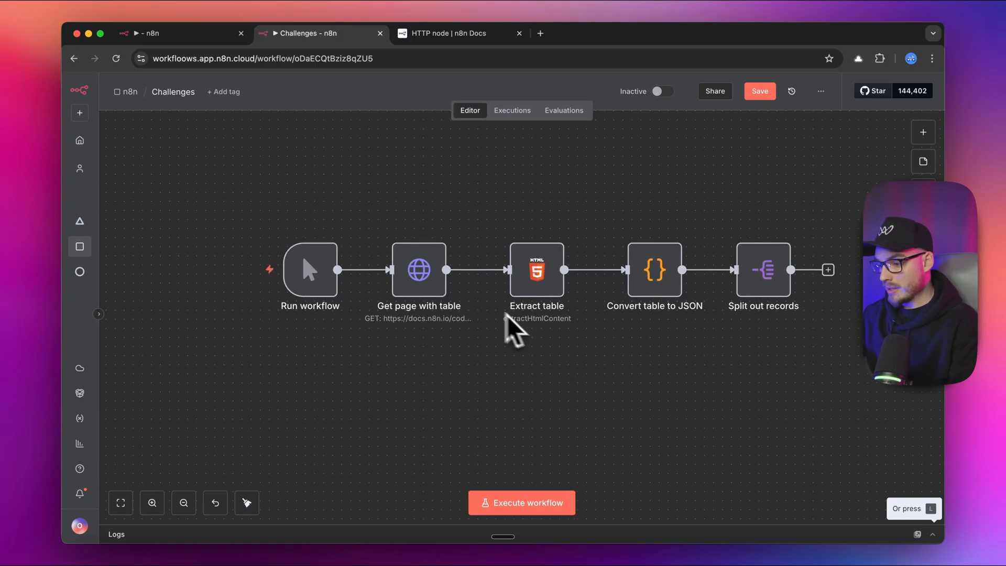
pyautogui.doubleClick(419, 270)
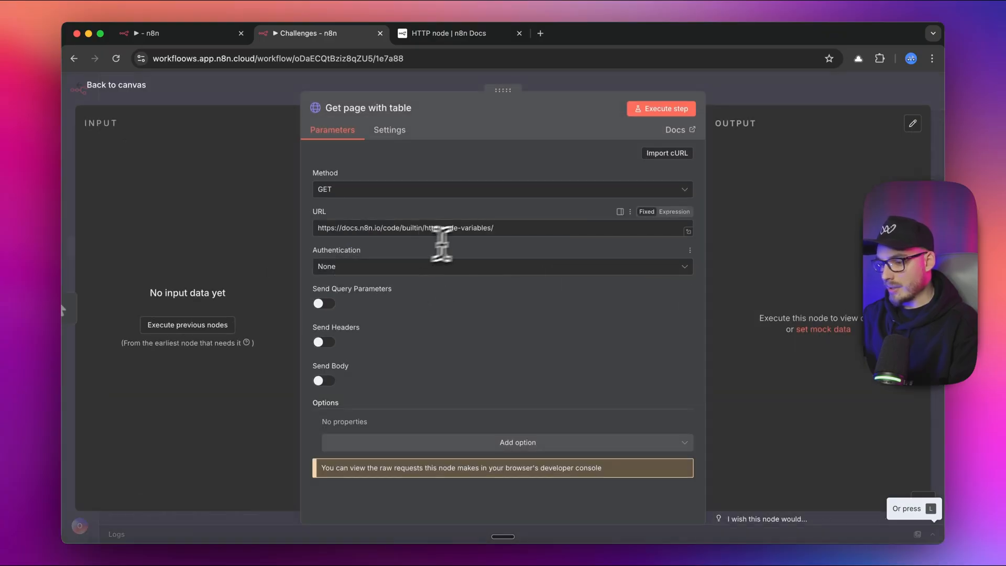
pyautogui.tripleClick(405, 228)
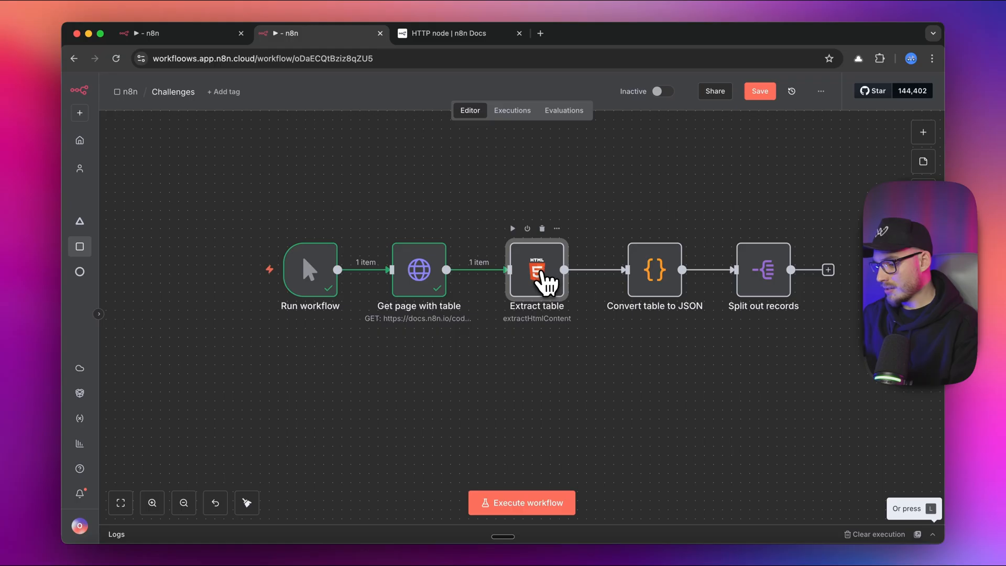
pyautogui.doubleClick(536, 269)
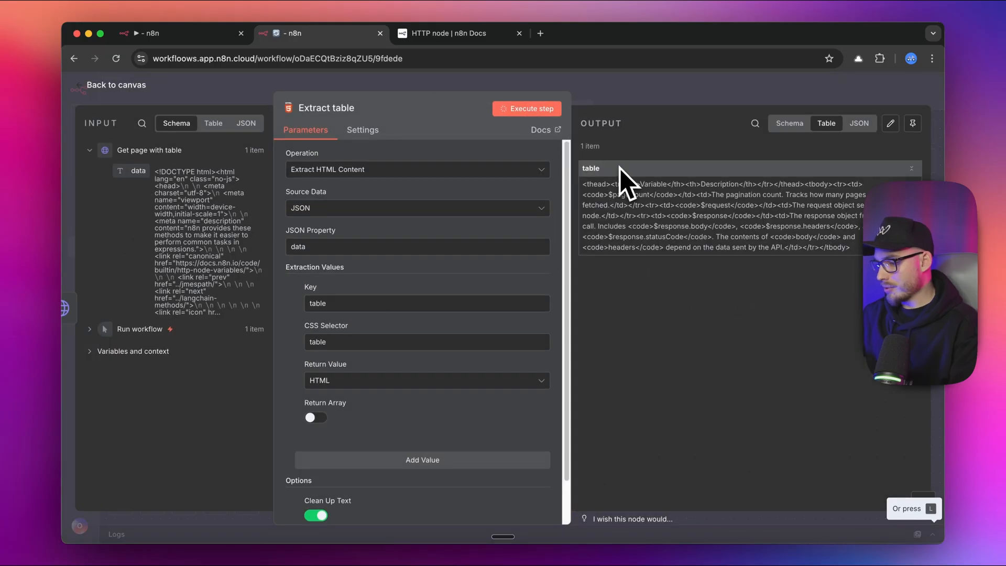
pyautogui.click(116, 84)
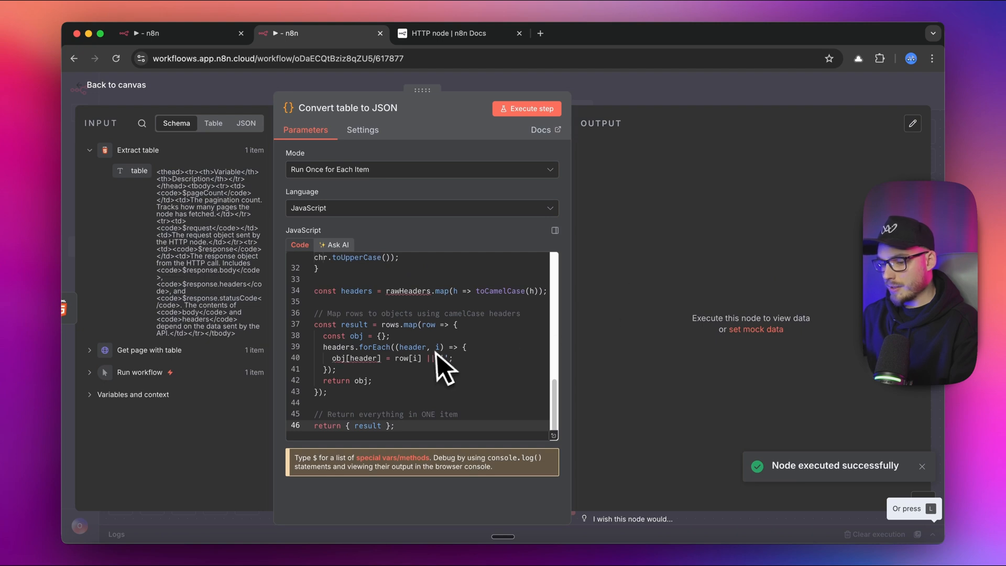
# Run Convert table to JSON, review the split-out records, then return to the AI-built extractor
pyautogui.scroll(3)
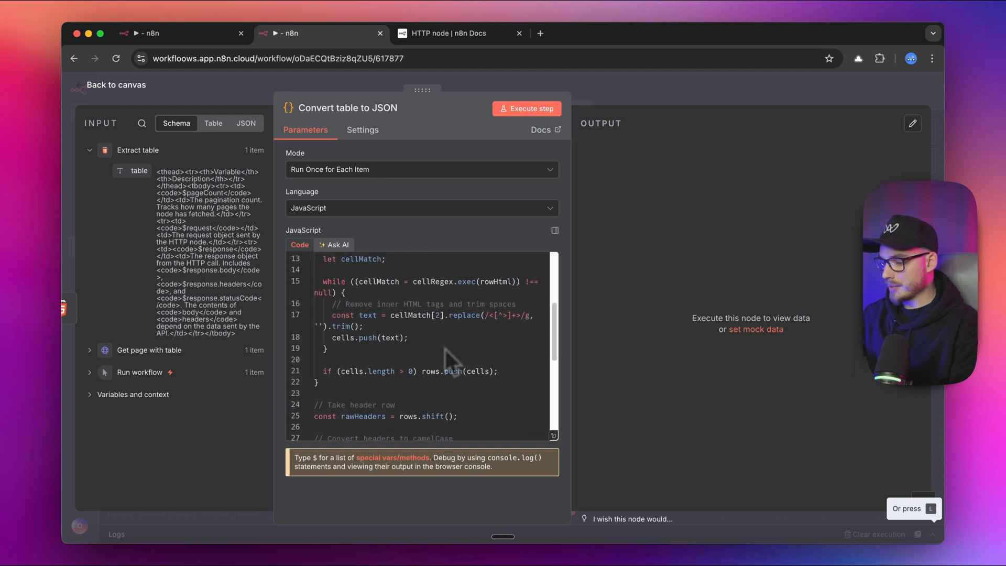
pyautogui.scroll(3)
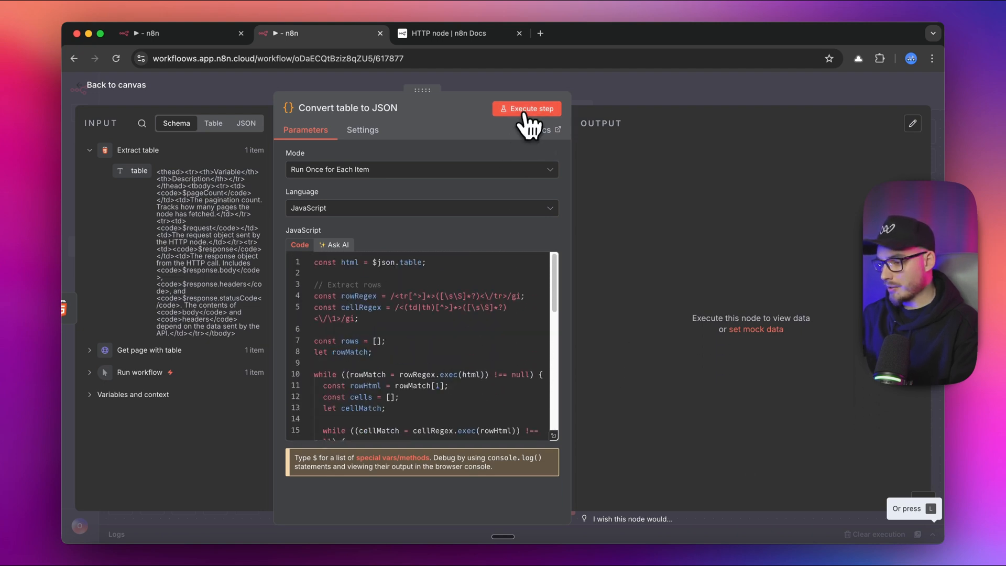
pyautogui.click(526, 108)
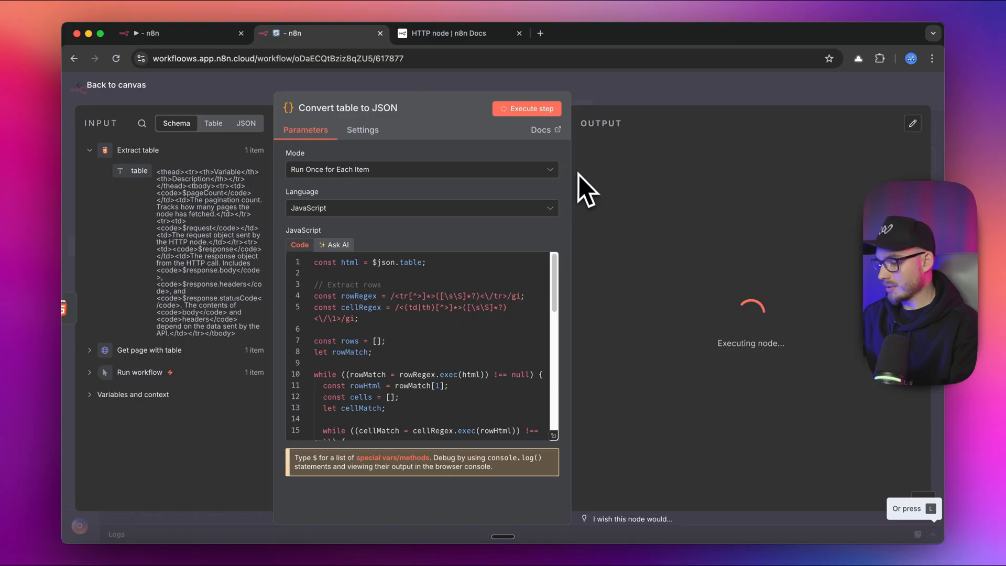
pyautogui.click(116, 83)
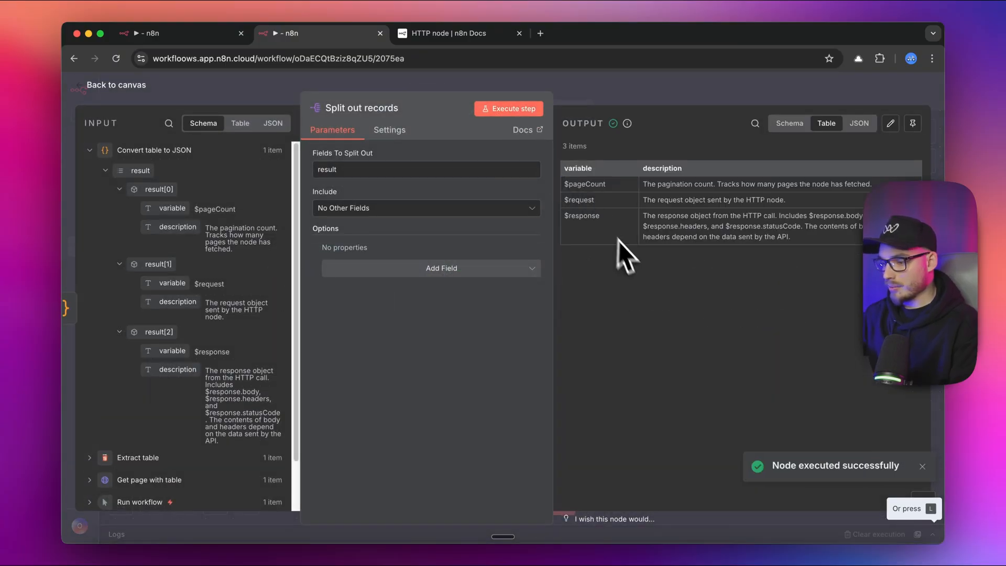
pyautogui.moveTo(590, 226)
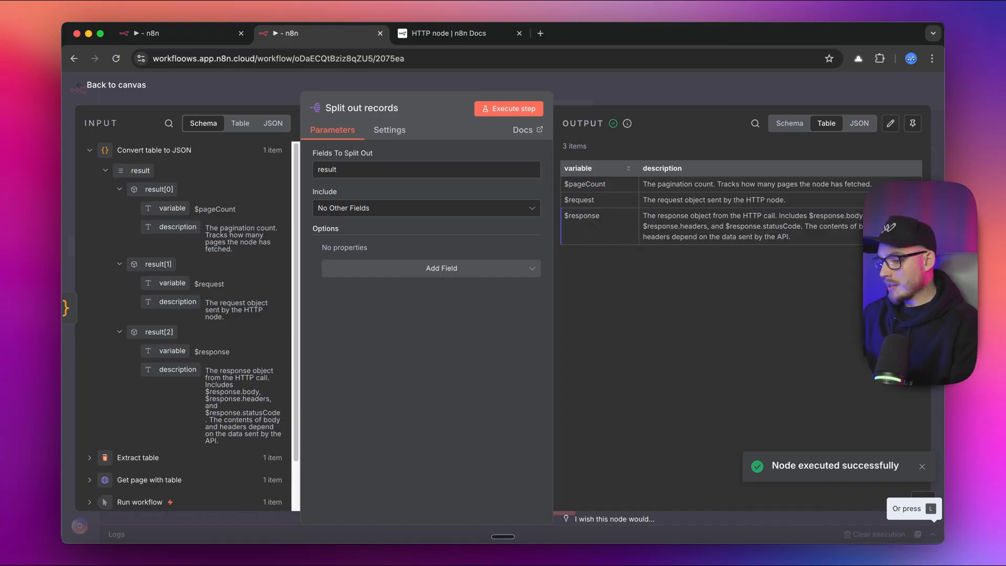
pyautogui.click(115, 85)
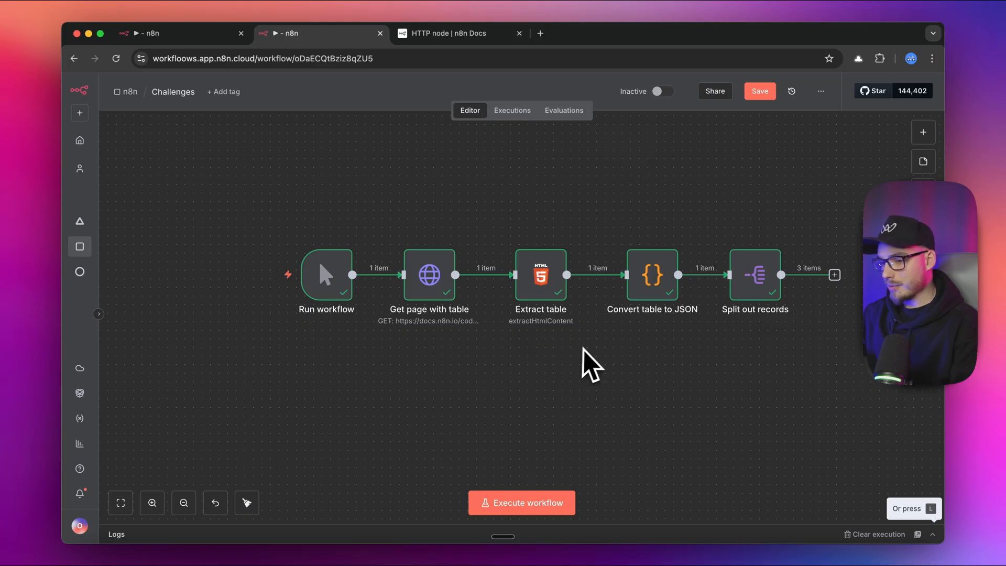
pyautogui.click(179, 32)
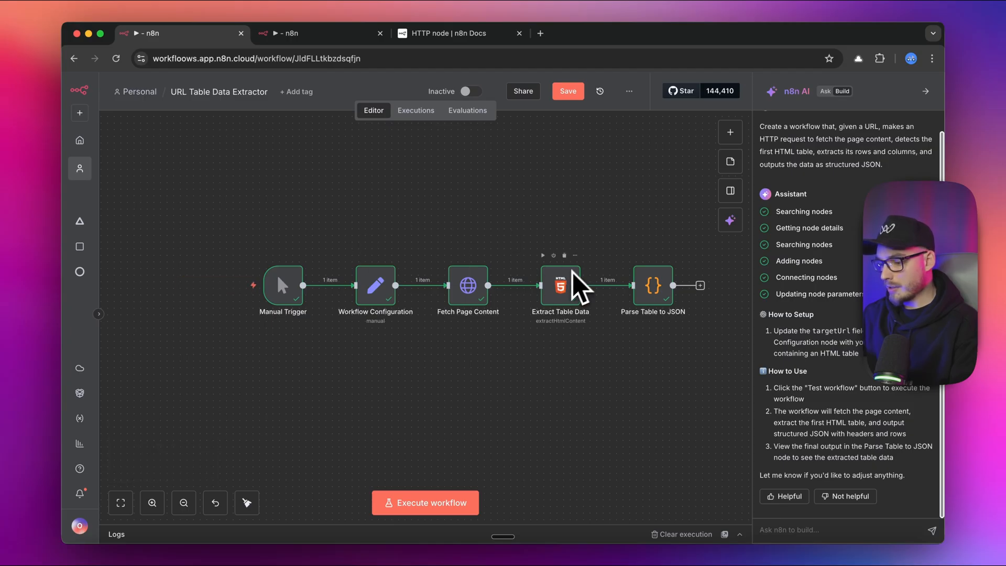
pyautogui.moveTo(520, 390)
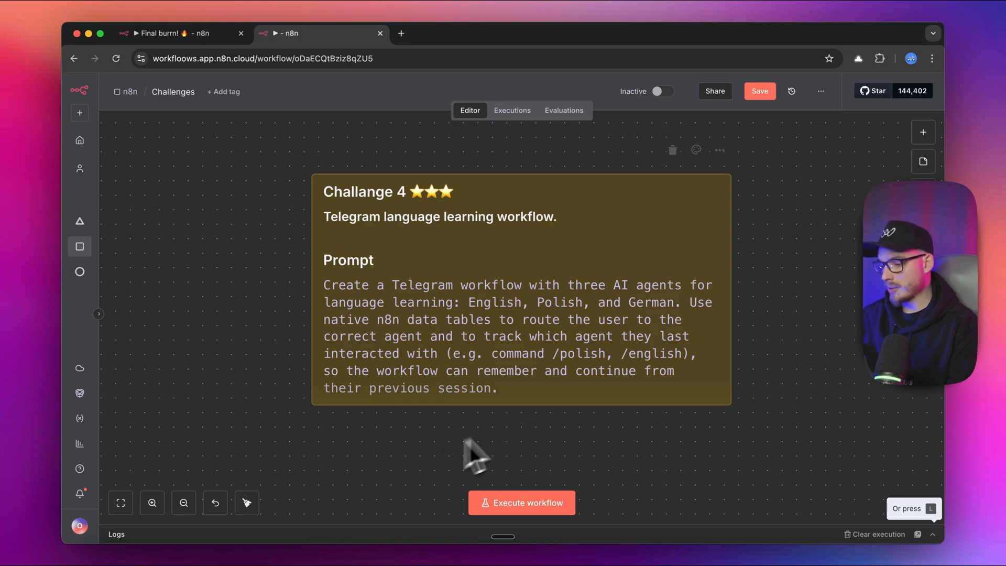
pyautogui.moveTo(639, 344)
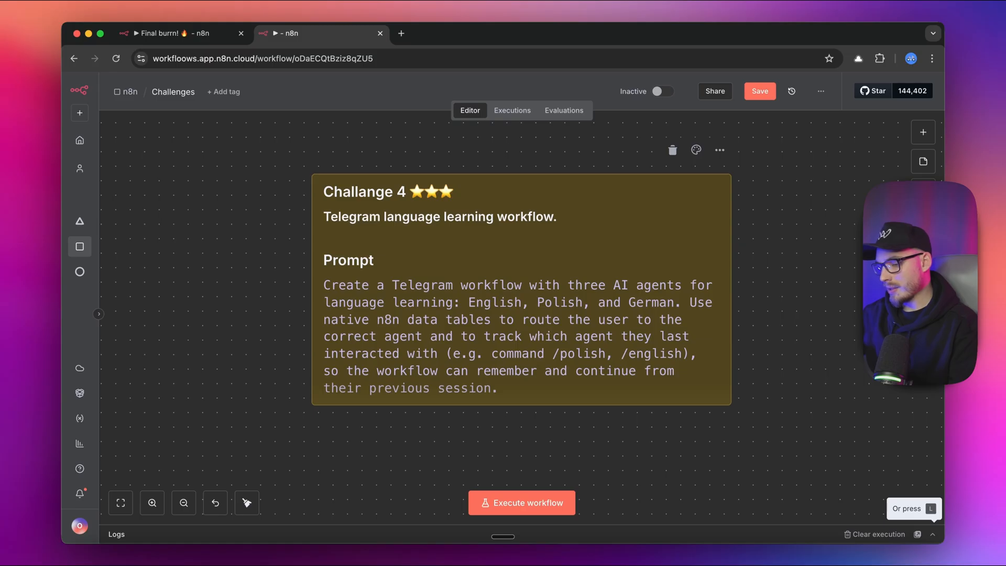
pyautogui.moveTo(647, 346)
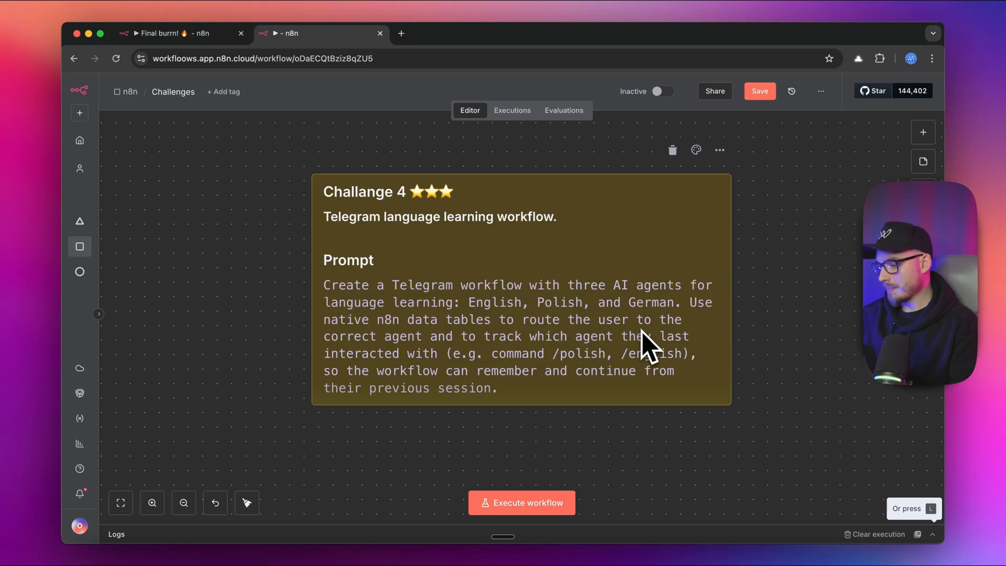
pyautogui.moveTo(504, 339)
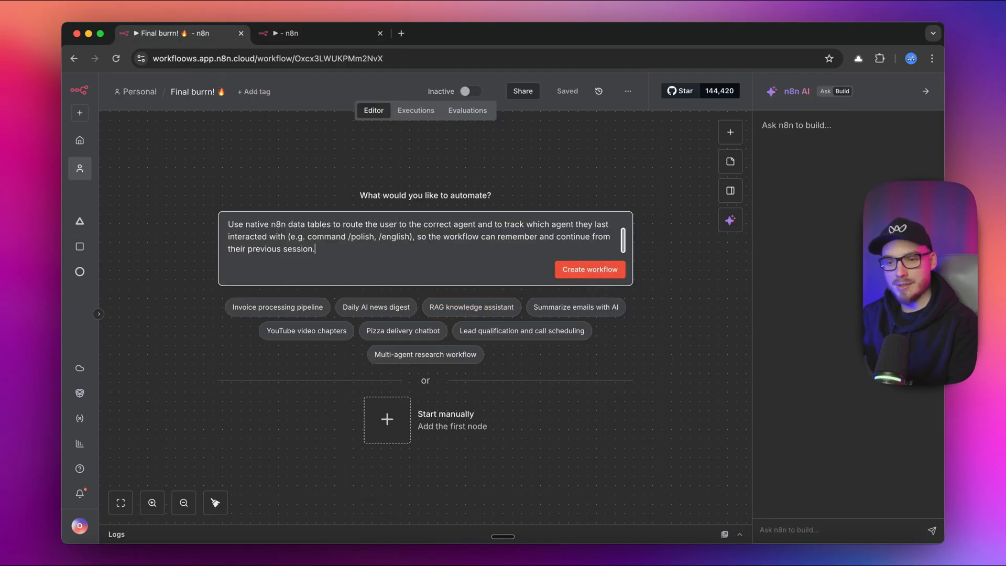
# Generate the Telegram Multi-Language Learning Agent Router and inspect its Telegram Trigger
pyautogui.click(588, 269)
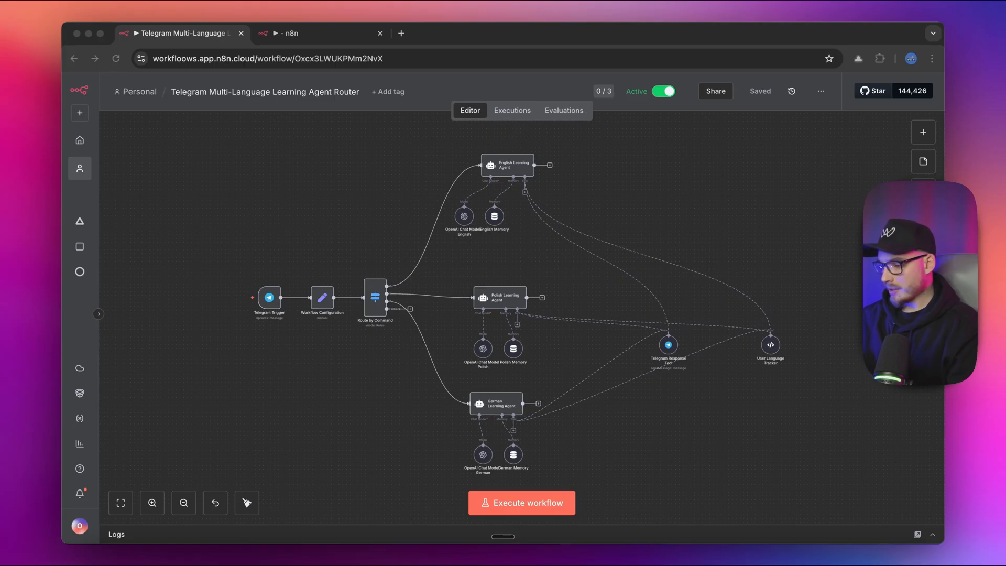
pyautogui.moveTo(411, 459)
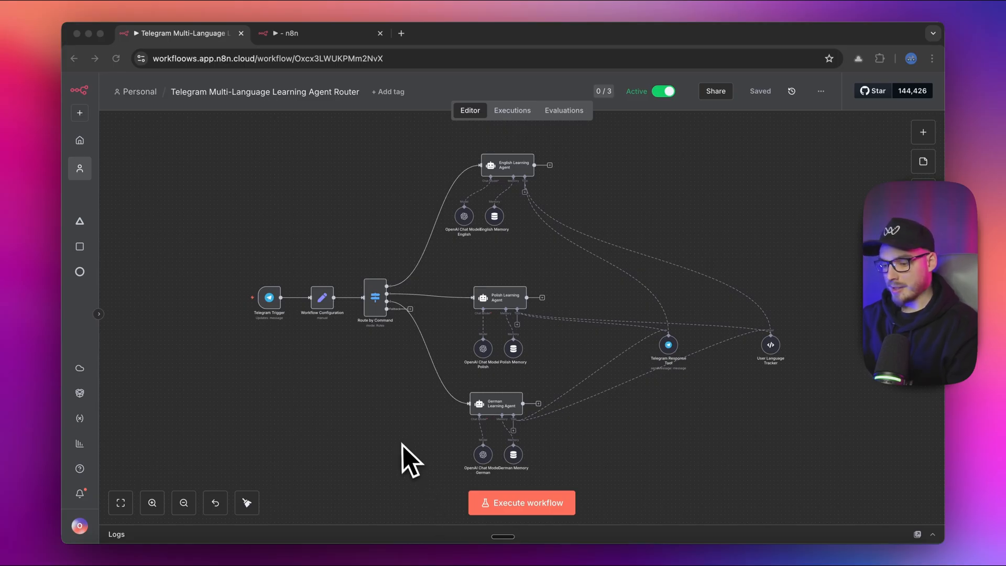
pyautogui.moveTo(321, 395)
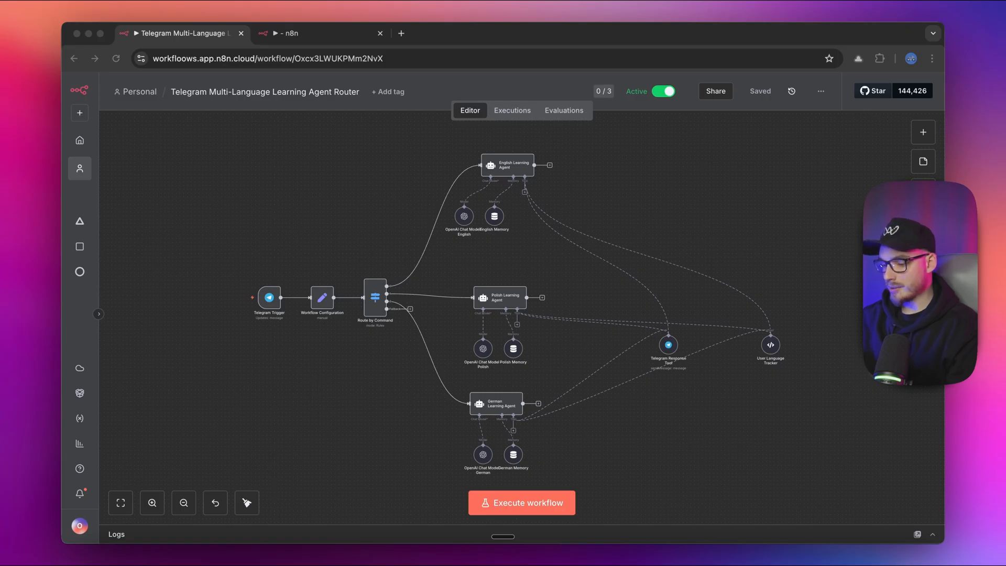
pyautogui.moveTo(420, 318)
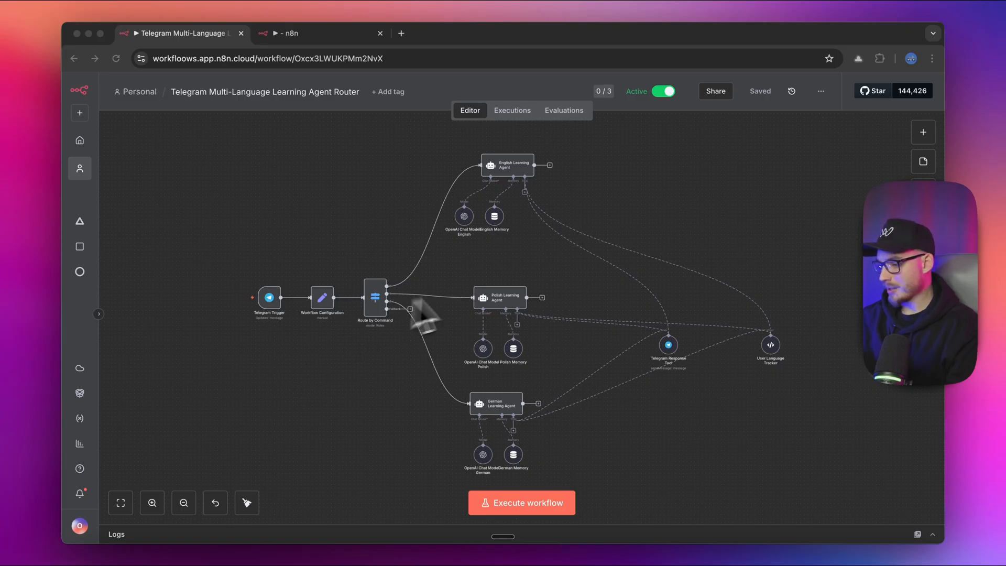
pyautogui.moveTo(499, 297)
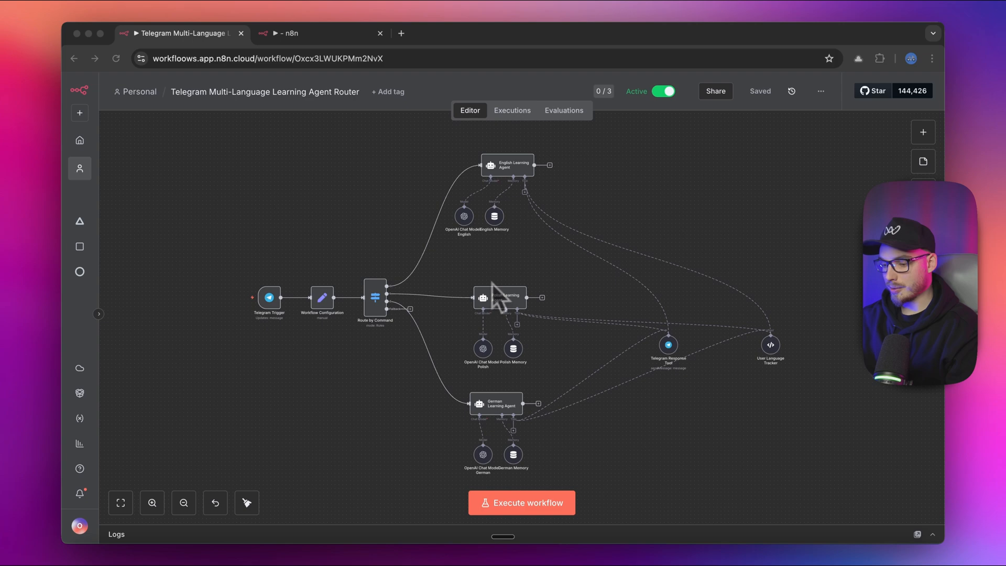
pyautogui.moveTo(499, 296)
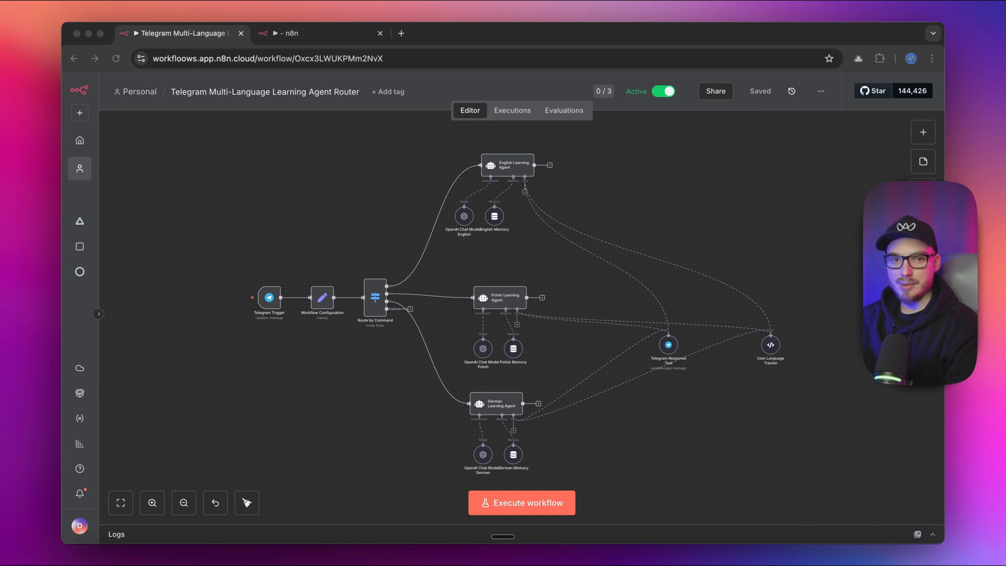
pyautogui.moveTo(499, 302)
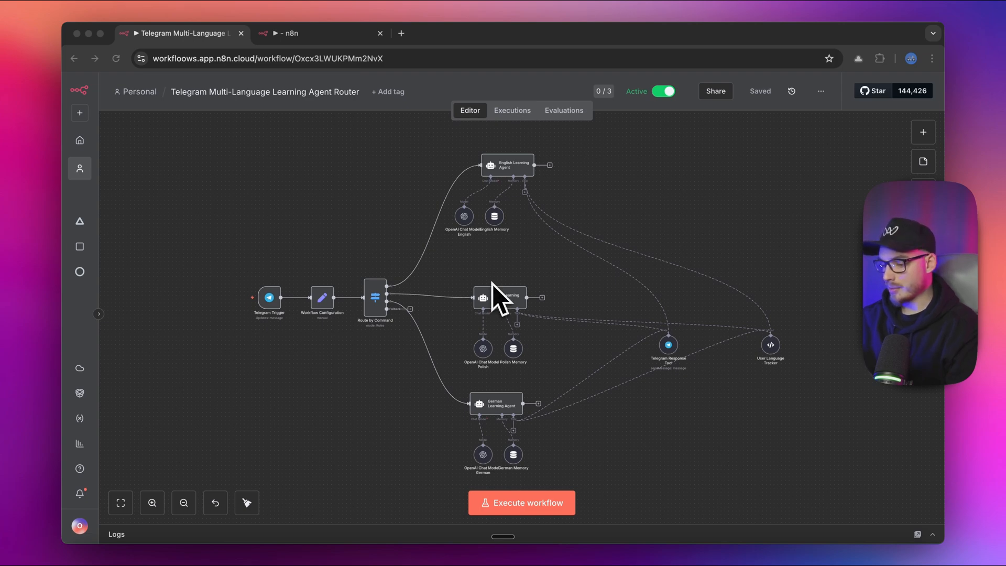
pyautogui.moveTo(501, 442)
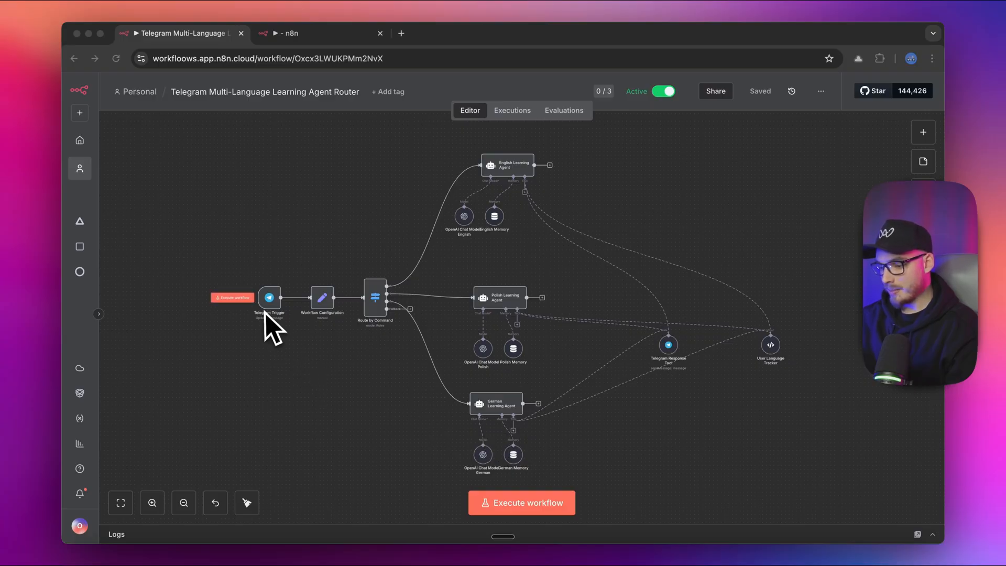
pyautogui.doubleClick(269, 297)
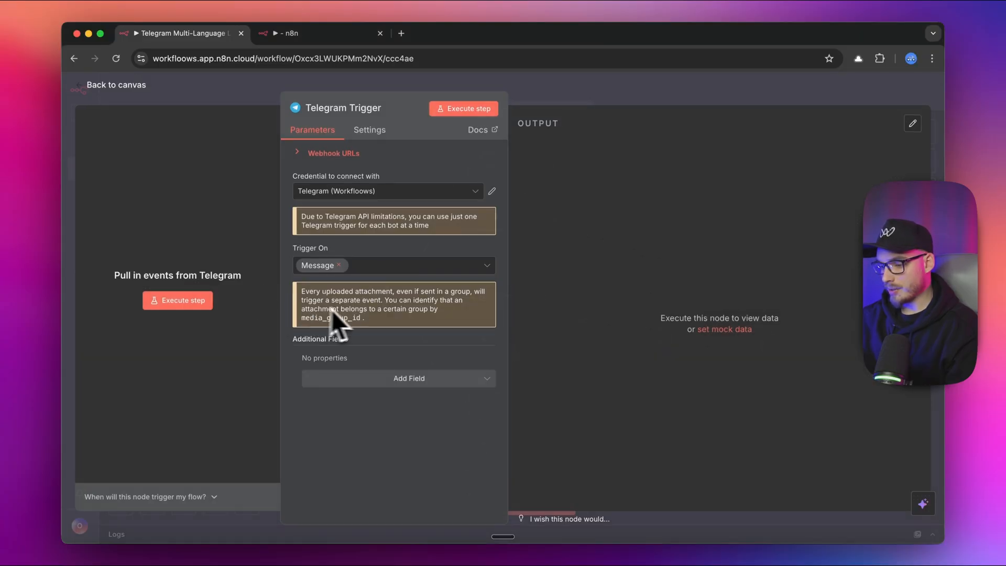
# Review the Workflow Configuration's default and supported languages (English, Polish, German)
pyautogui.click(115, 84)
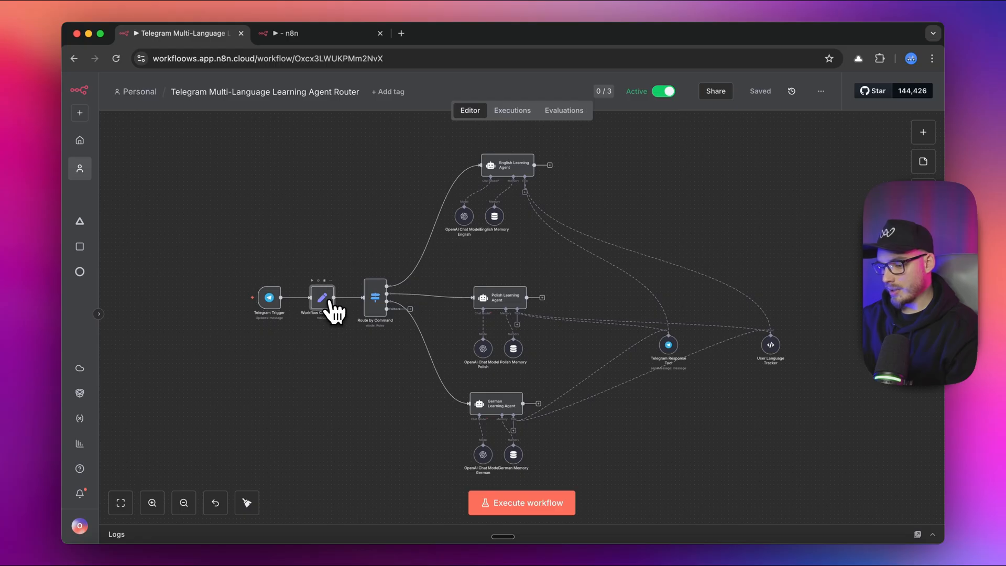
pyautogui.doubleClick(322, 299)
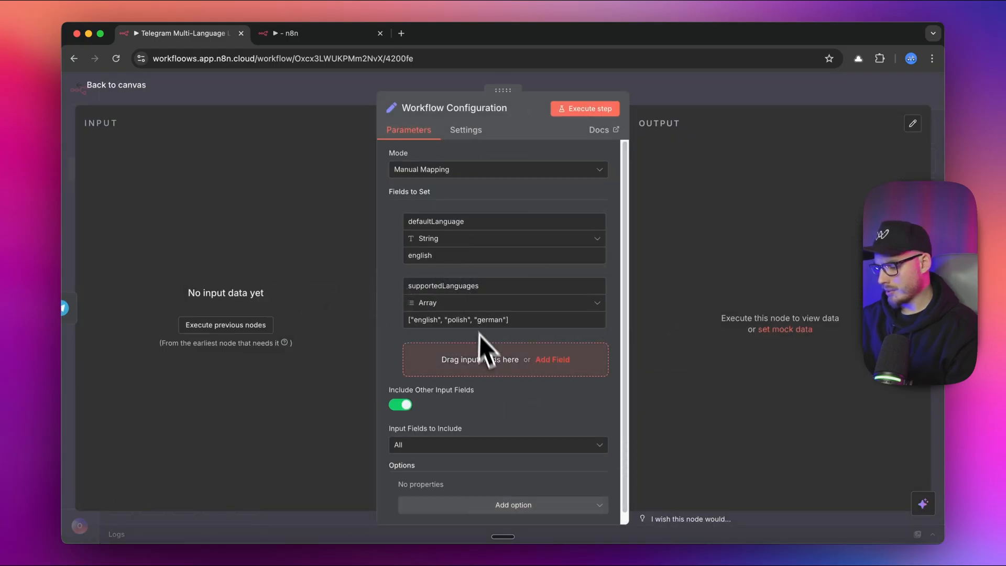
pyautogui.click(115, 84)
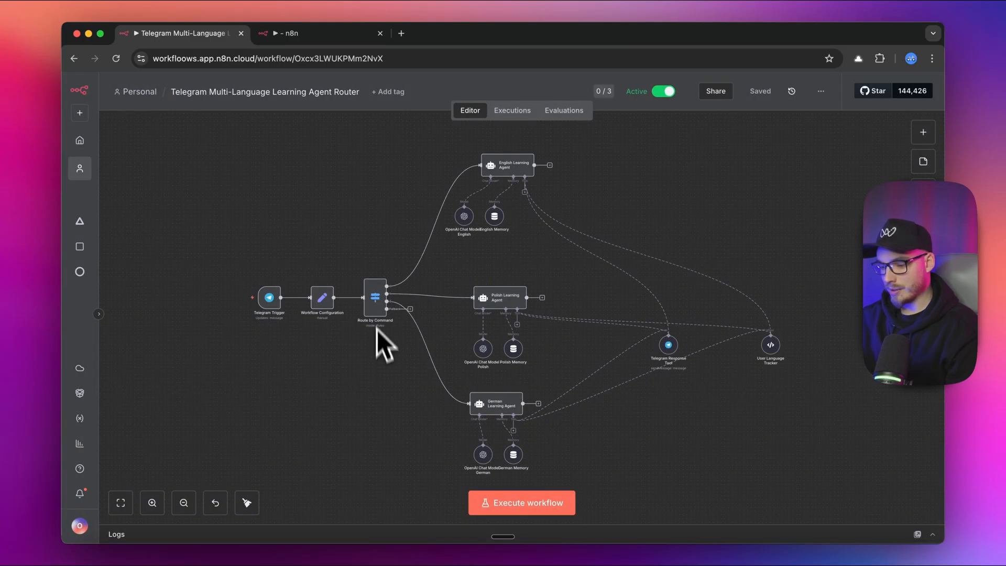
# Review the Route by Command rules matching /english, /polish and /german
pyautogui.doubleClick(376, 299)
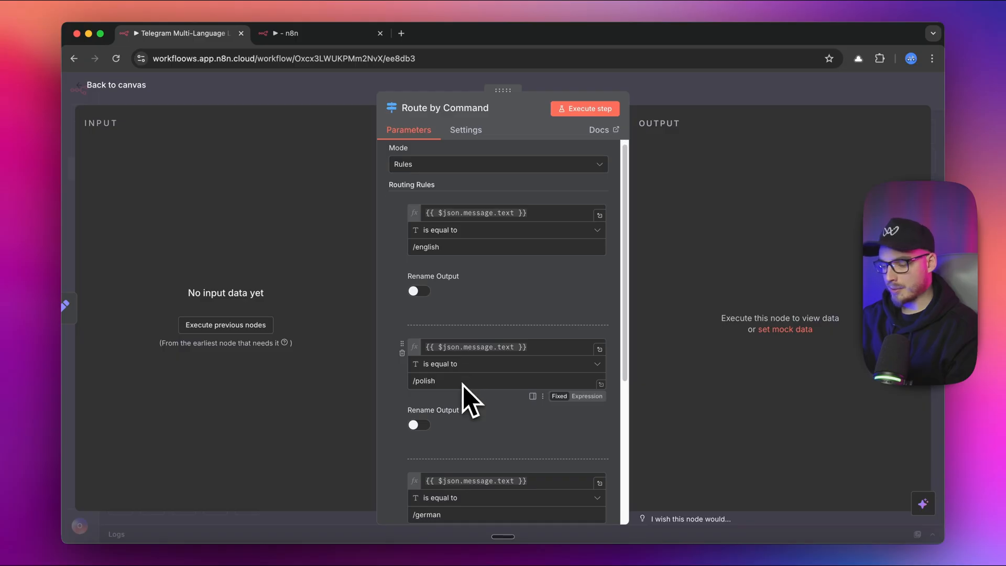
pyautogui.scroll(3)
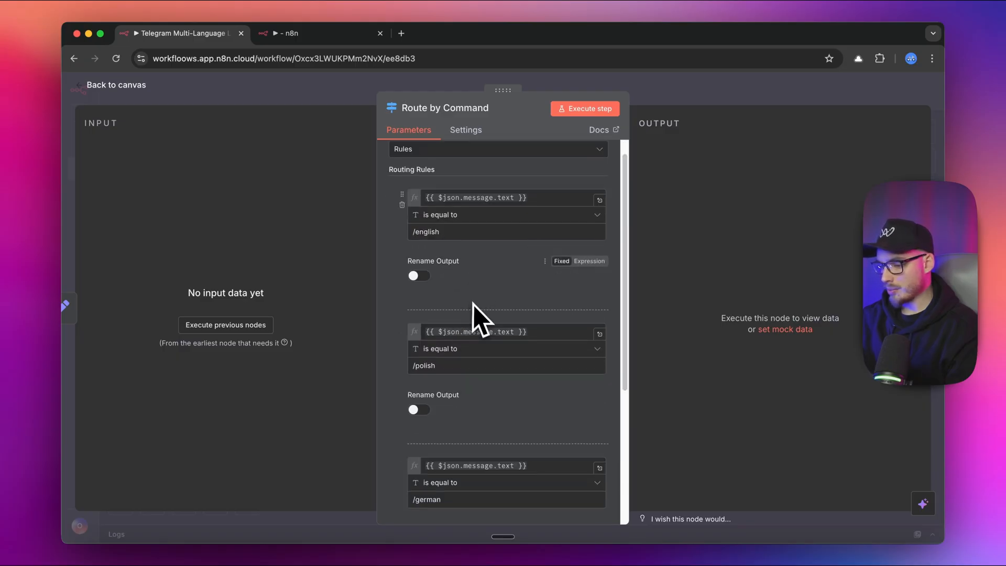
pyautogui.scroll(-3)
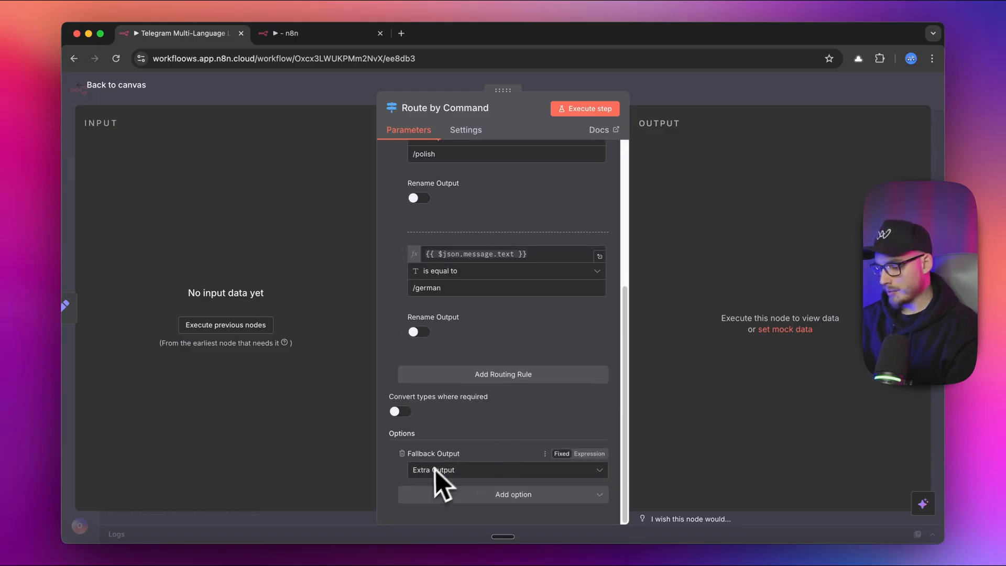
pyautogui.click(116, 85)
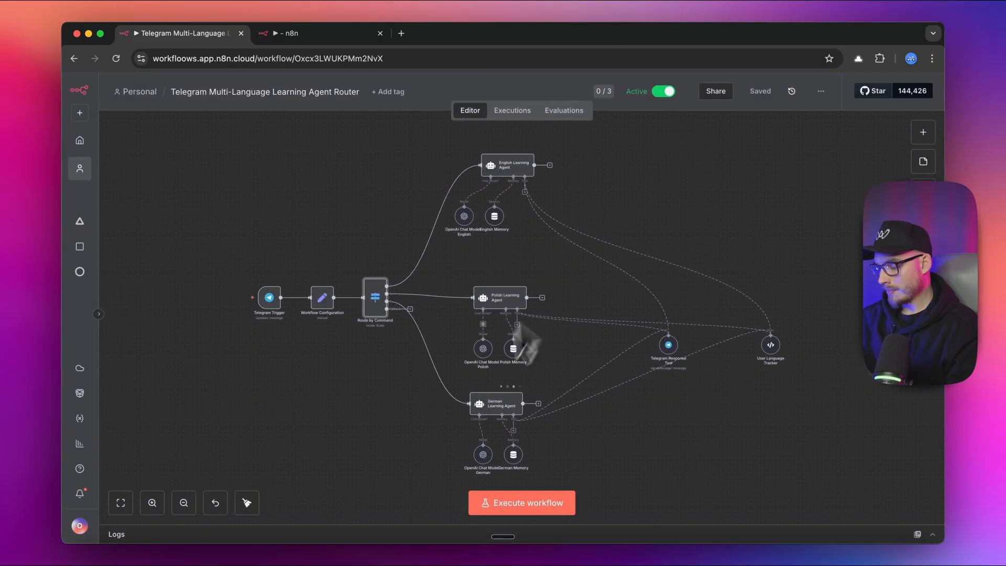
pyautogui.moveTo(561, 320)
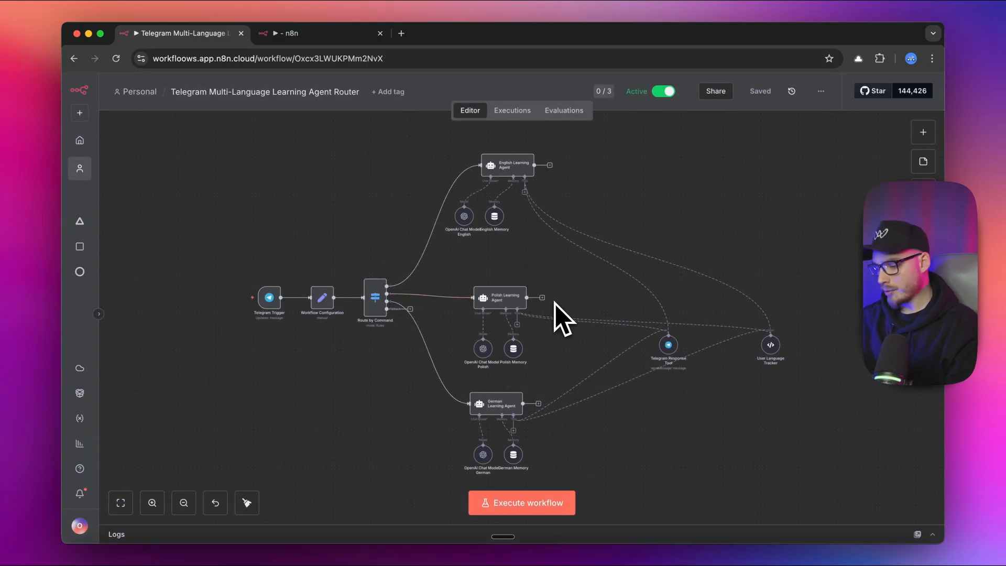
pyautogui.moveTo(609, 365)
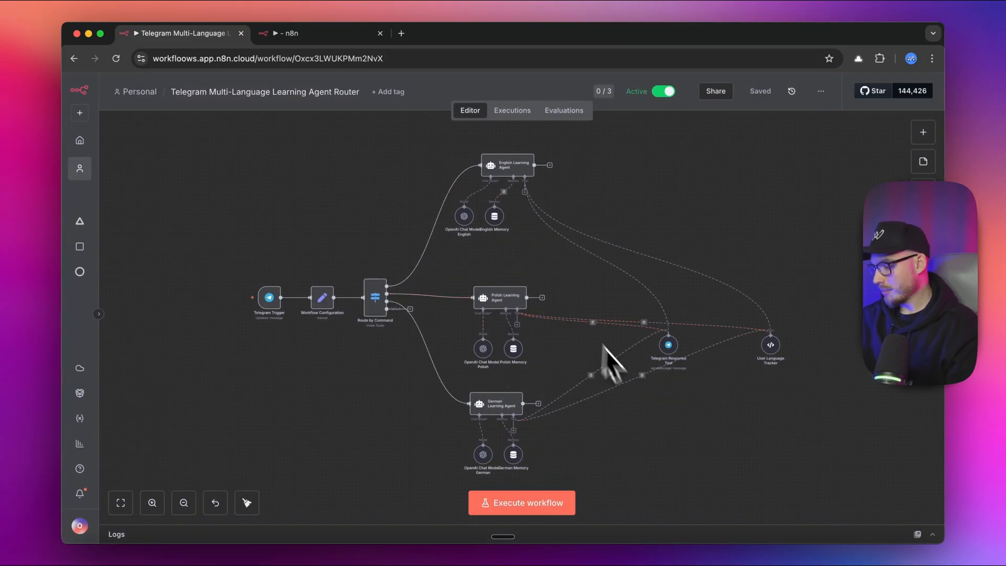
pyautogui.moveTo(553, 362)
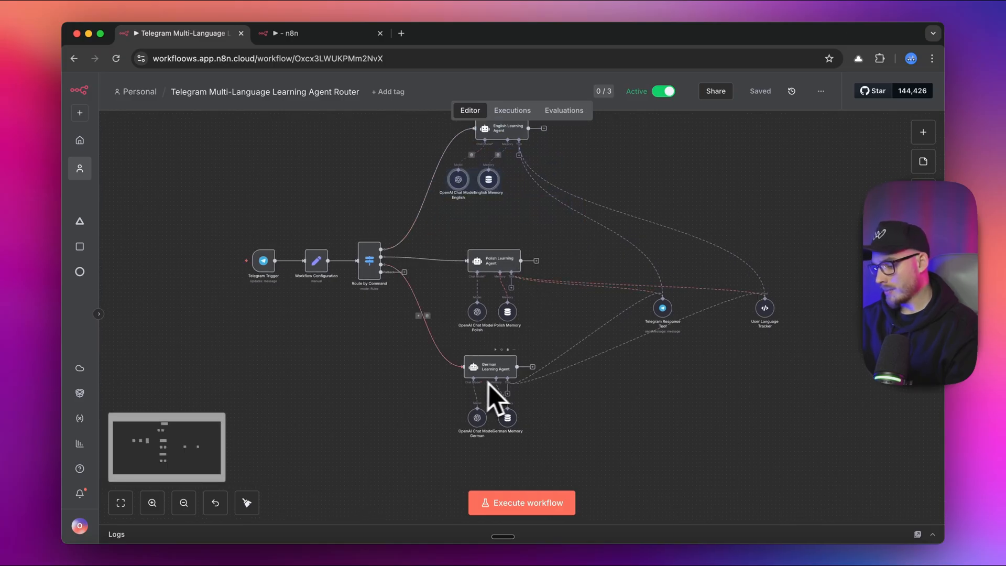
pyautogui.moveTo(514, 435)
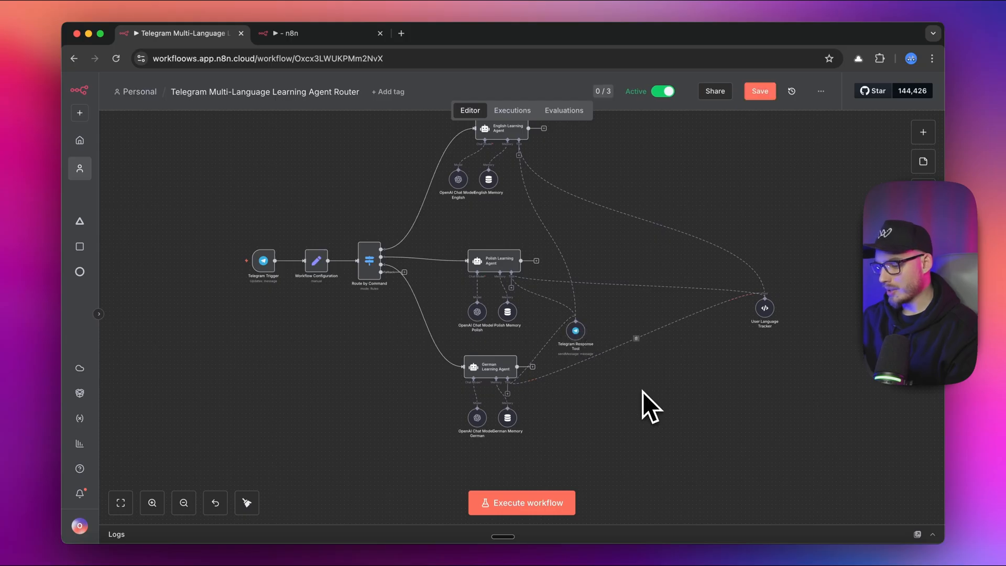
pyautogui.moveTo(603, 339)
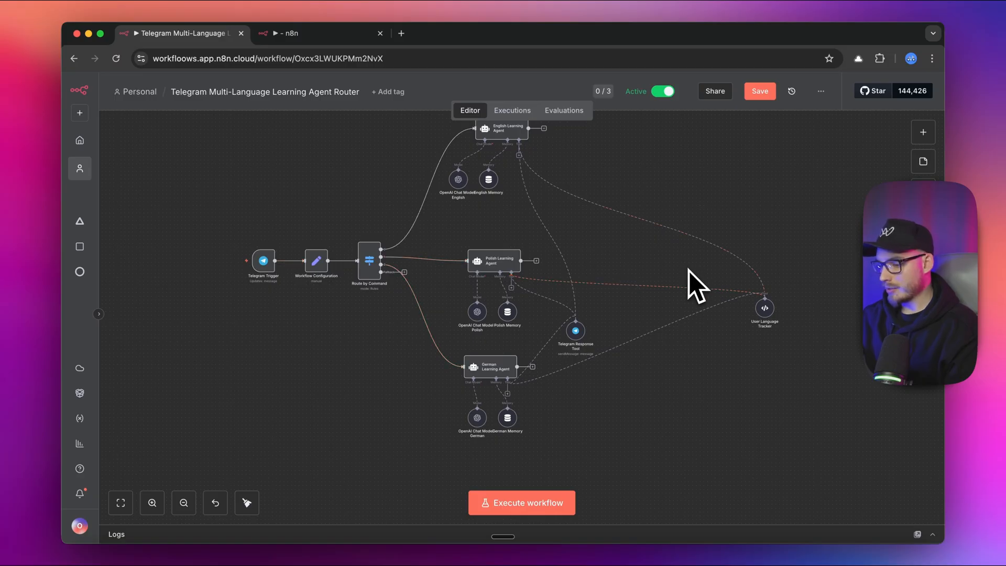
pyautogui.moveTo(574, 269)
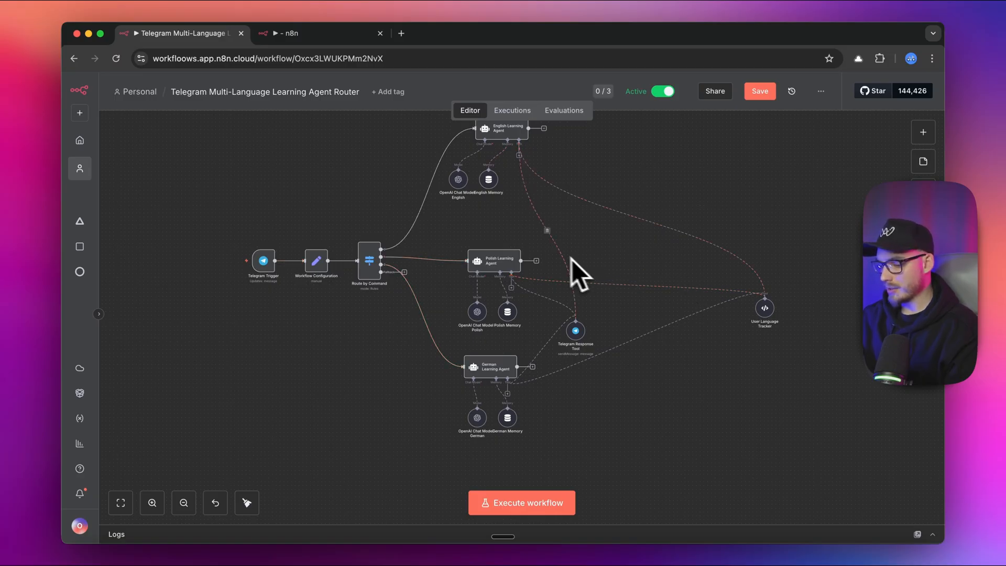
pyautogui.moveTo(635, 270)
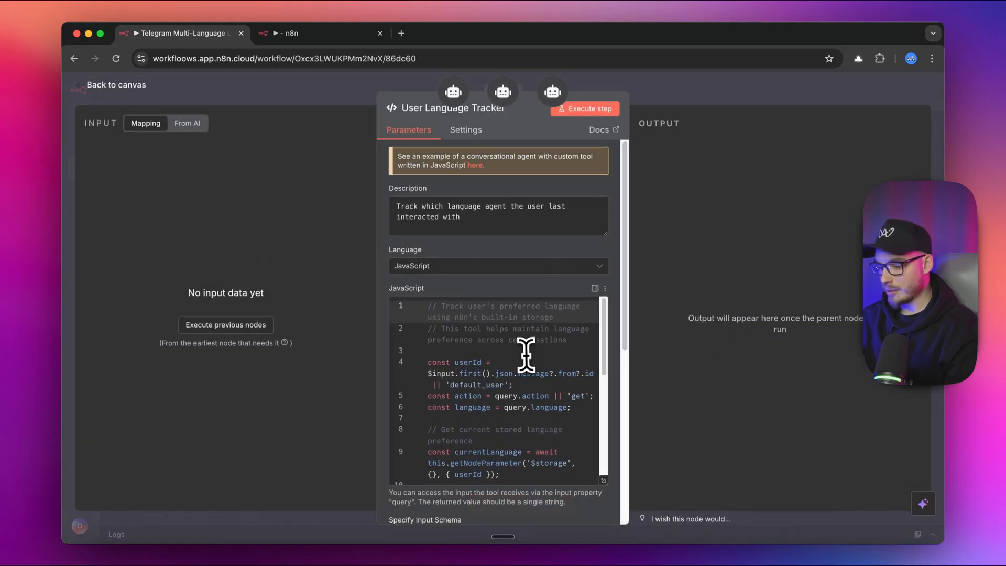
# Finish reviewing the User Language Tracker code and go back to the full router workflow canvas
pyautogui.scroll(-3)
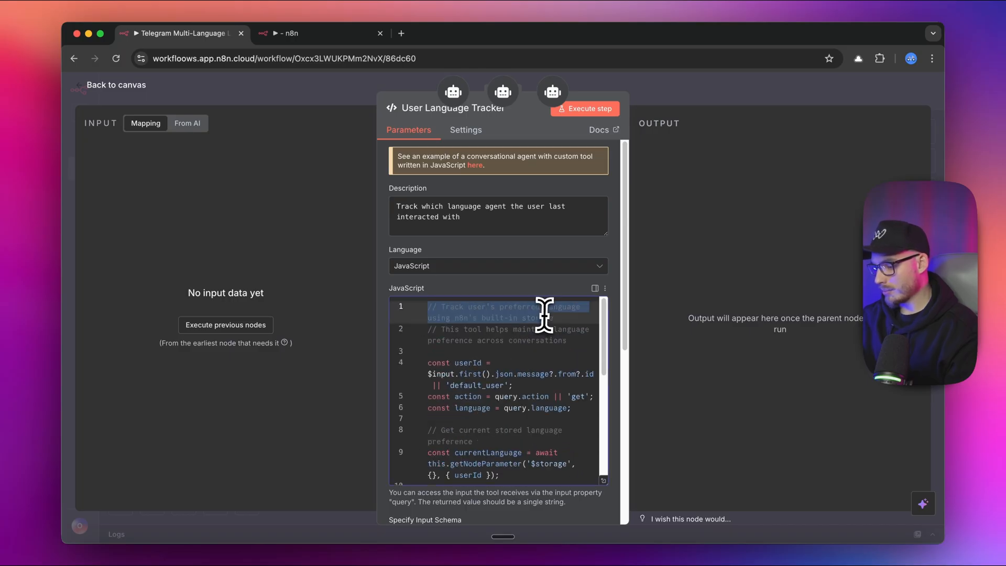
pyautogui.click(116, 84)
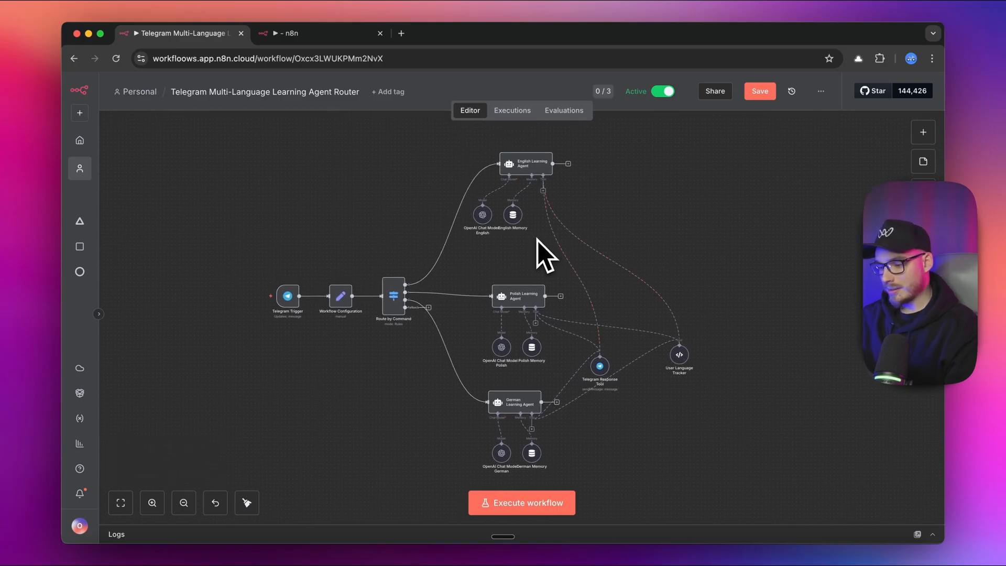
pyautogui.moveTo(524, 164)
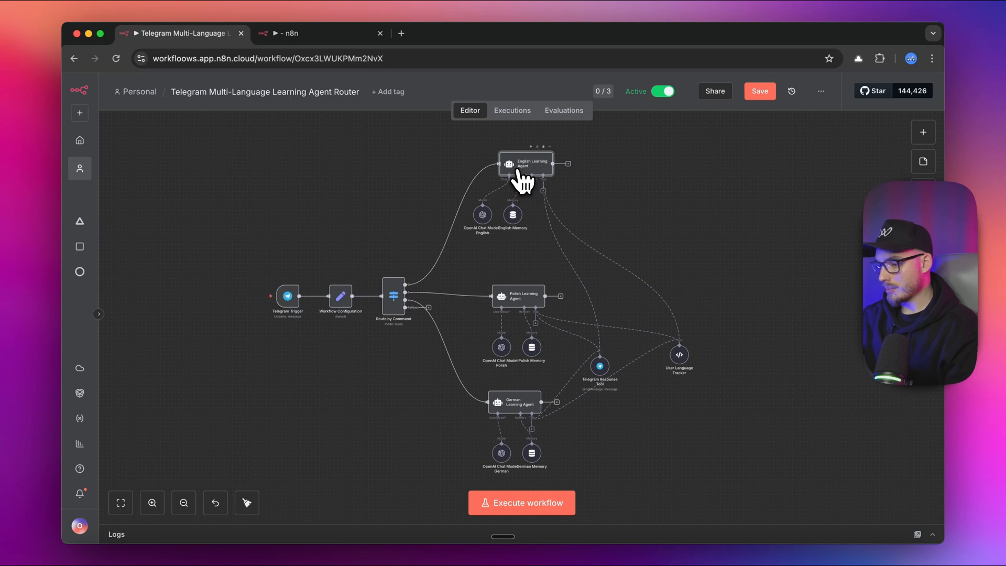
pyautogui.doubleClick(525, 163)
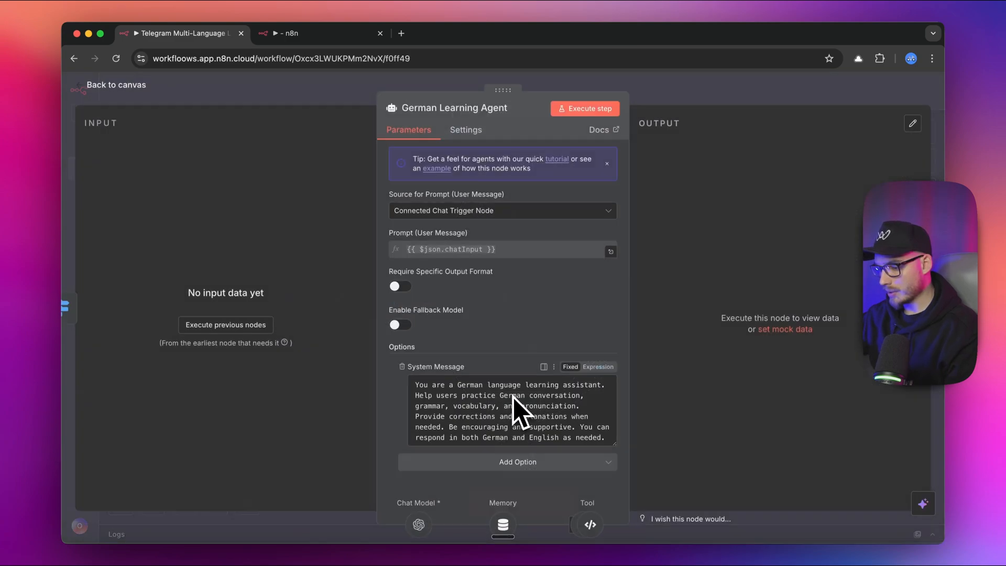
pyautogui.moveTo(447, 228)
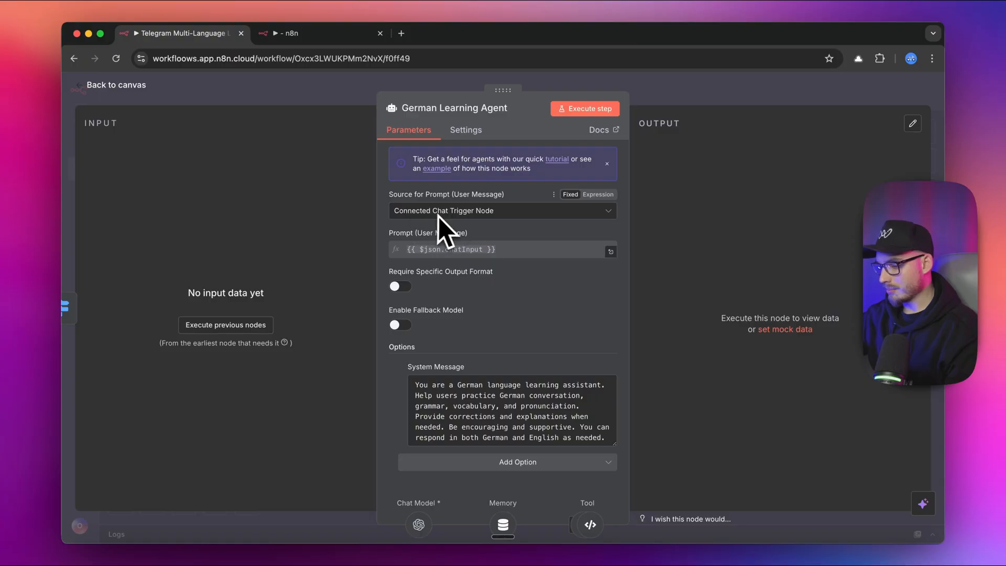
pyautogui.moveTo(442, 218)
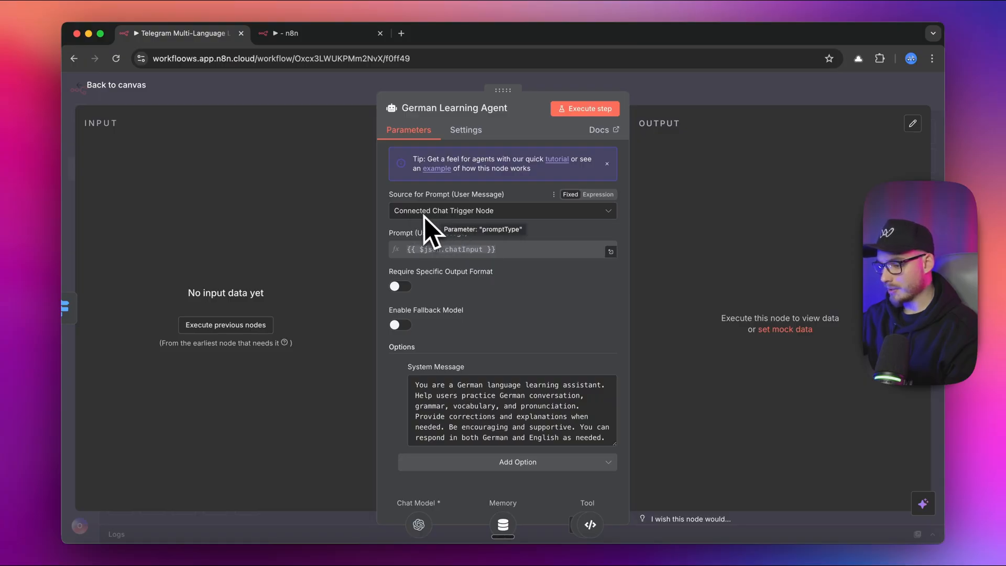
pyautogui.click(116, 85)
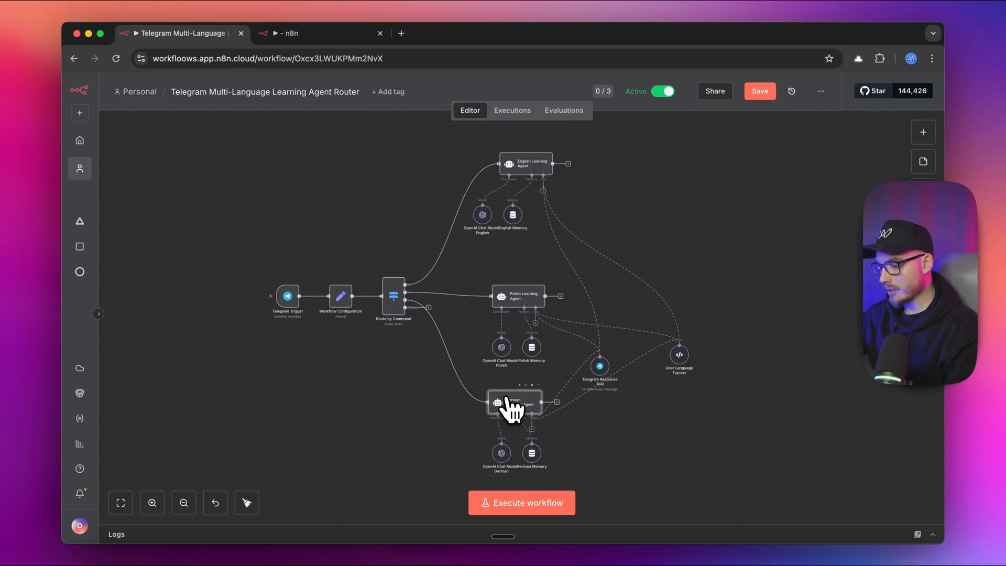
pyautogui.doubleClick(514, 404)
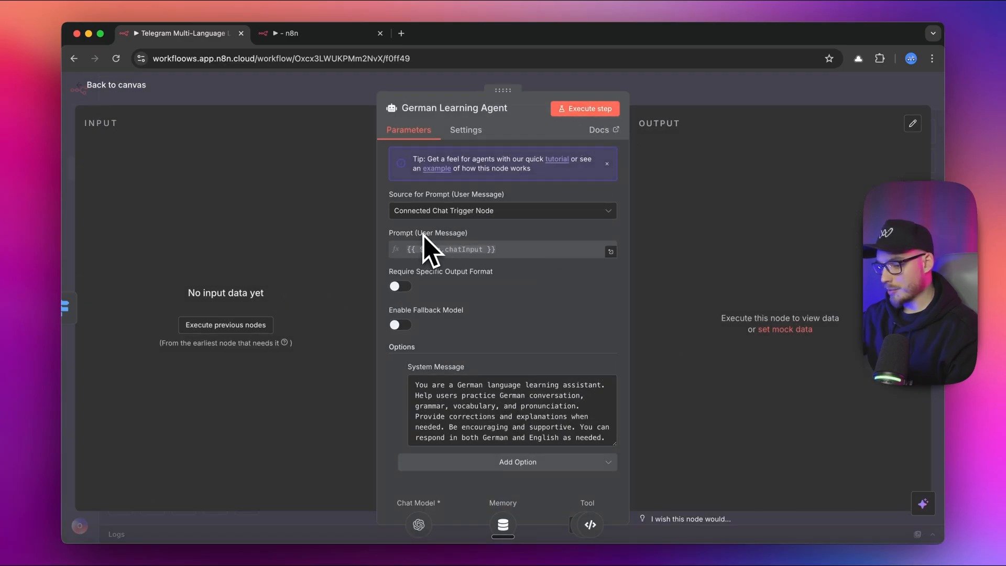
pyautogui.click(115, 84)
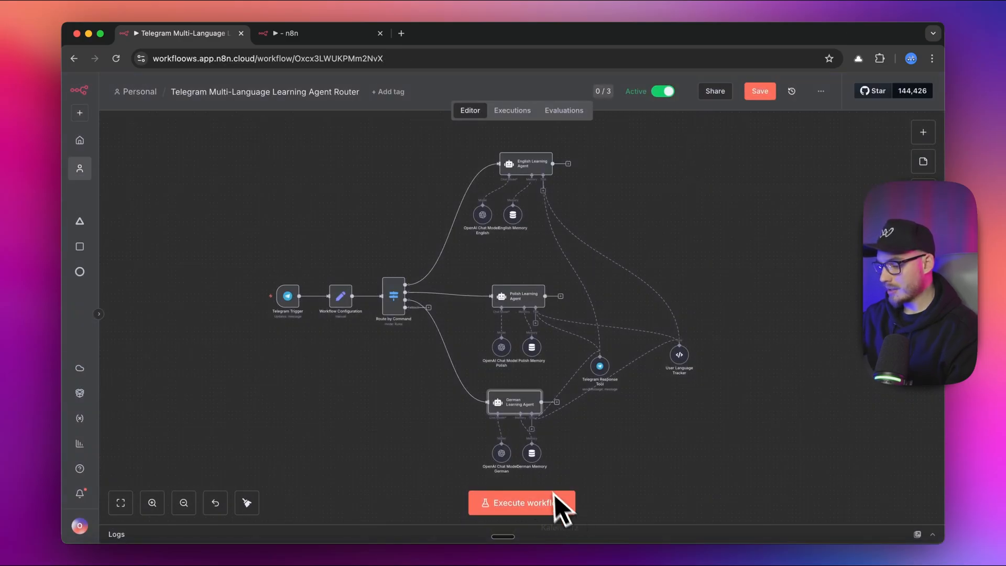
pyautogui.doubleClick(532, 453)
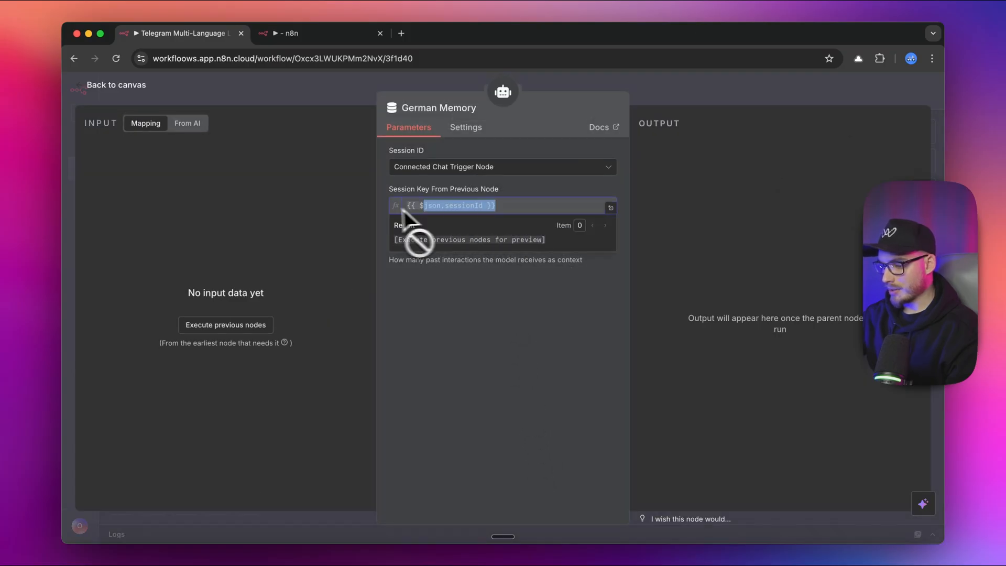
pyautogui.moveTo(459, 173)
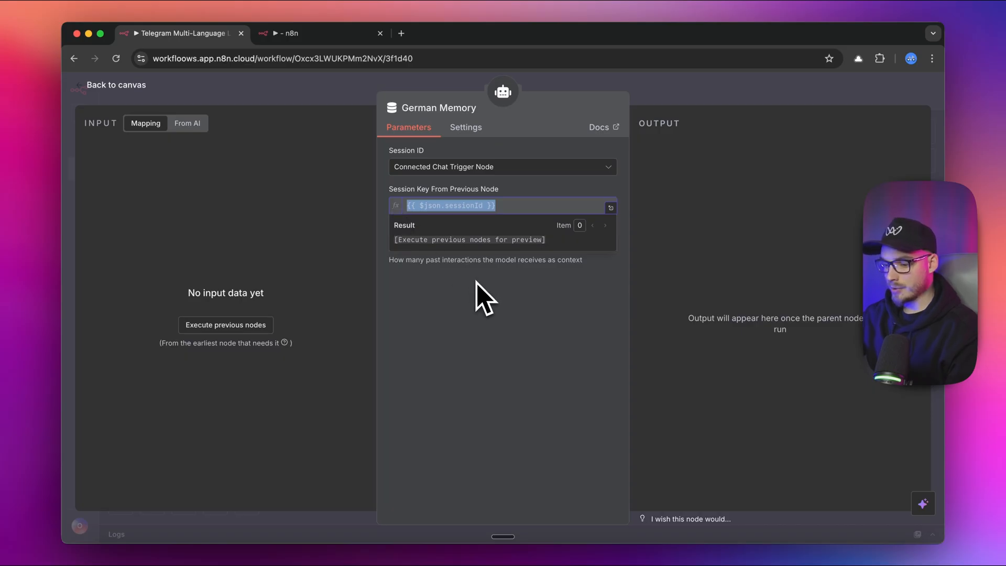
pyautogui.moveTo(260, 263)
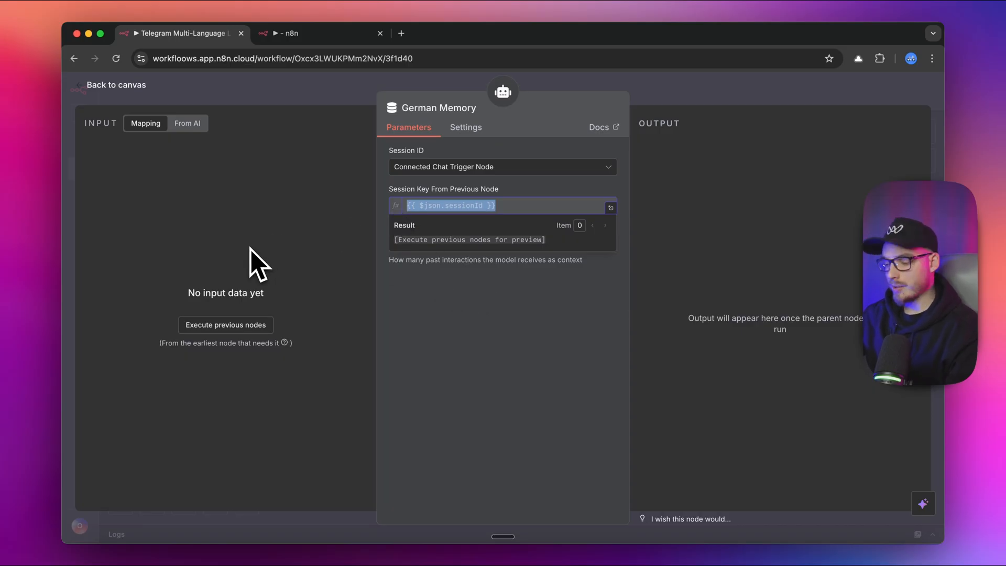
pyautogui.moveTo(387, 360)
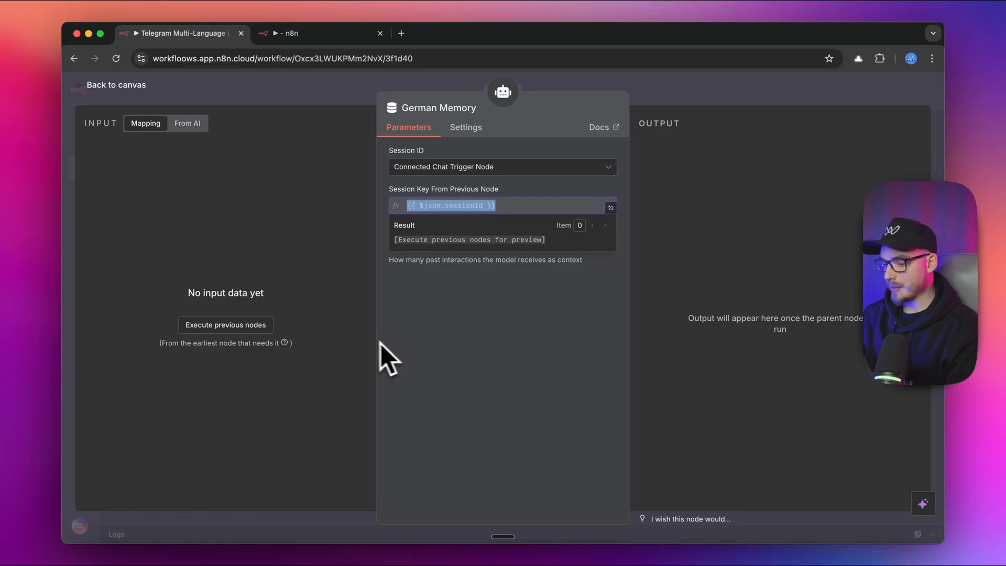
pyautogui.moveTo(417, 221)
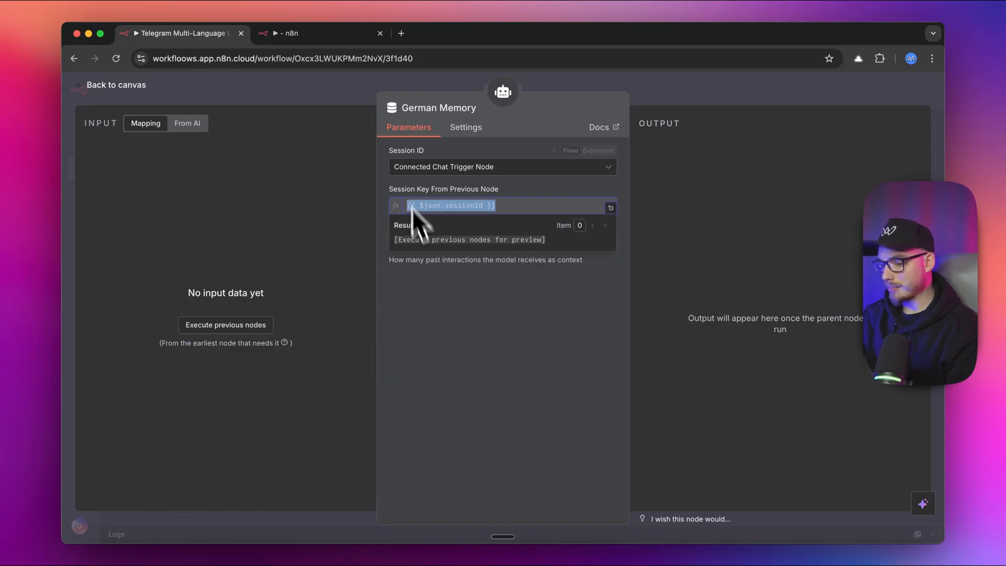
pyautogui.moveTo(450, 300)
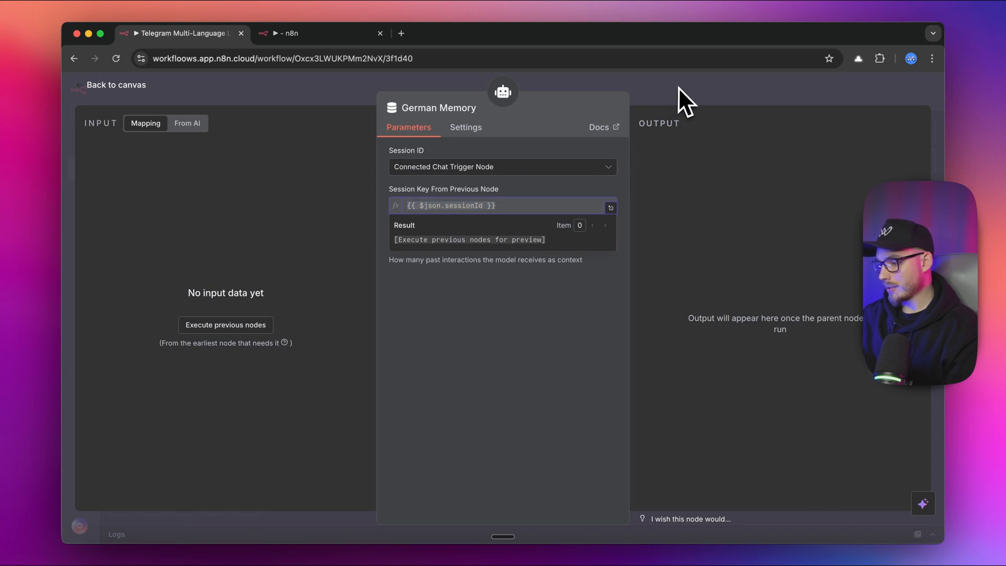
pyautogui.click(117, 85)
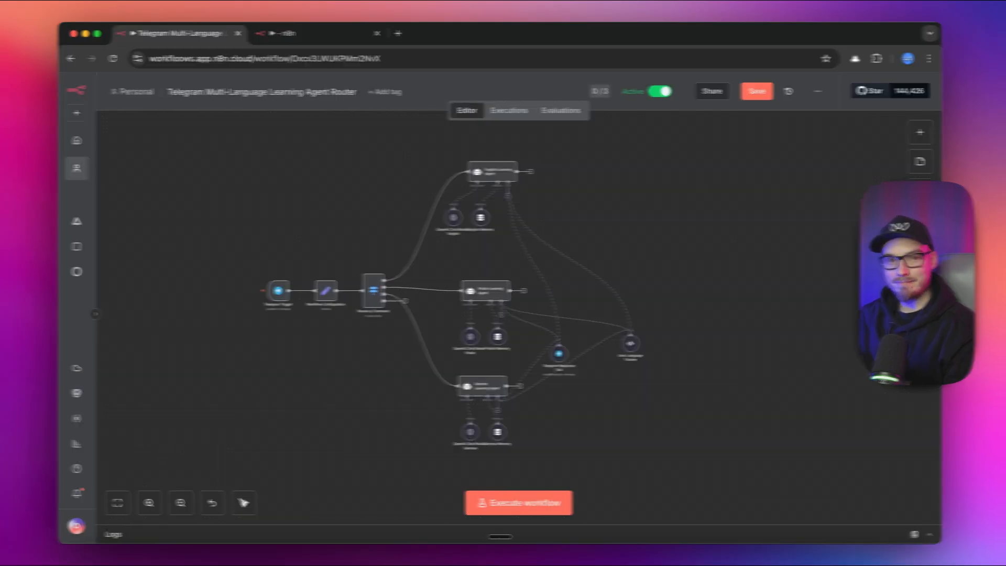
# Switch to the Challenges workflow tab showing all four challenge prompt cards
pyautogui.click(289, 33)
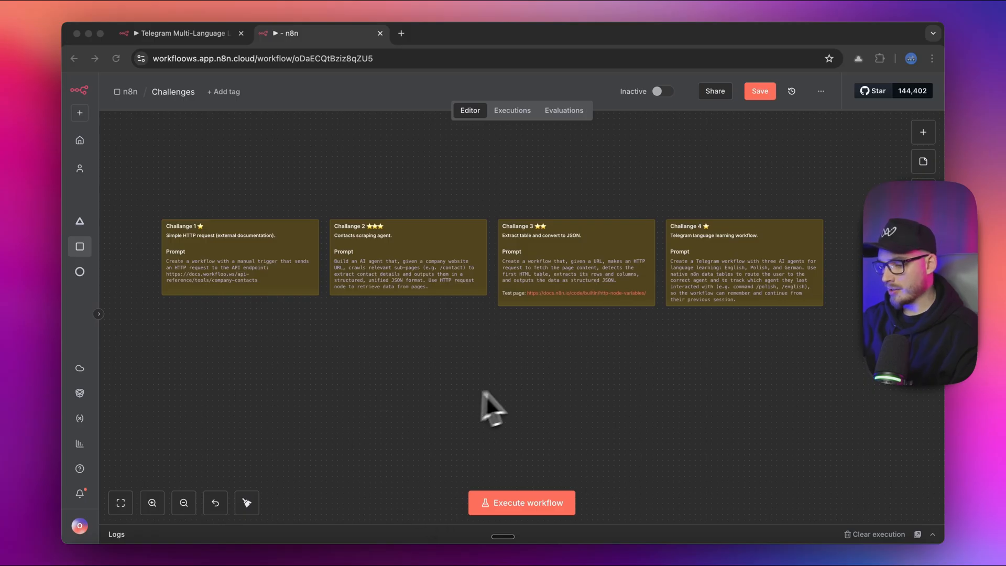
pyautogui.moveTo(453, 398)
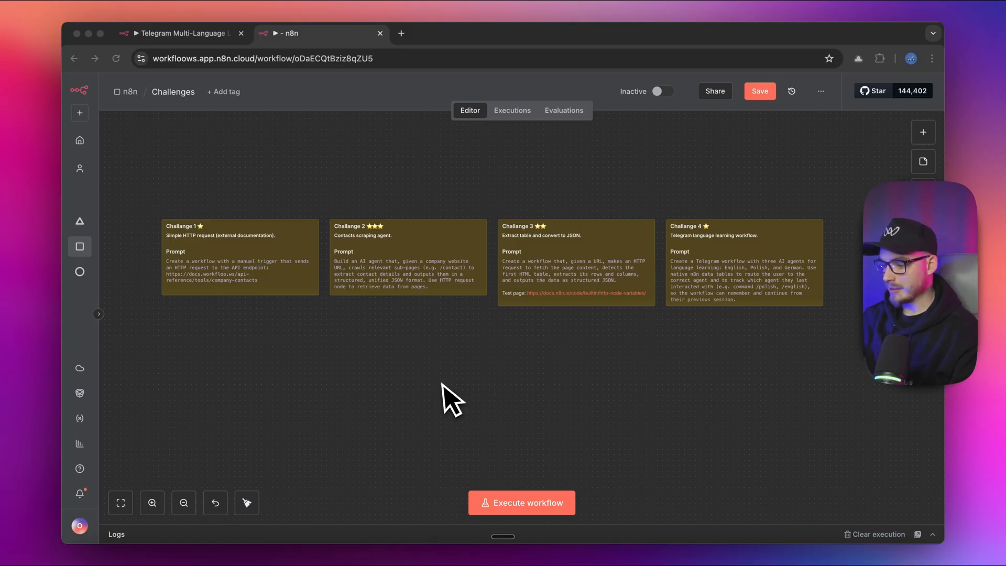
pyautogui.moveTo(568, 302)
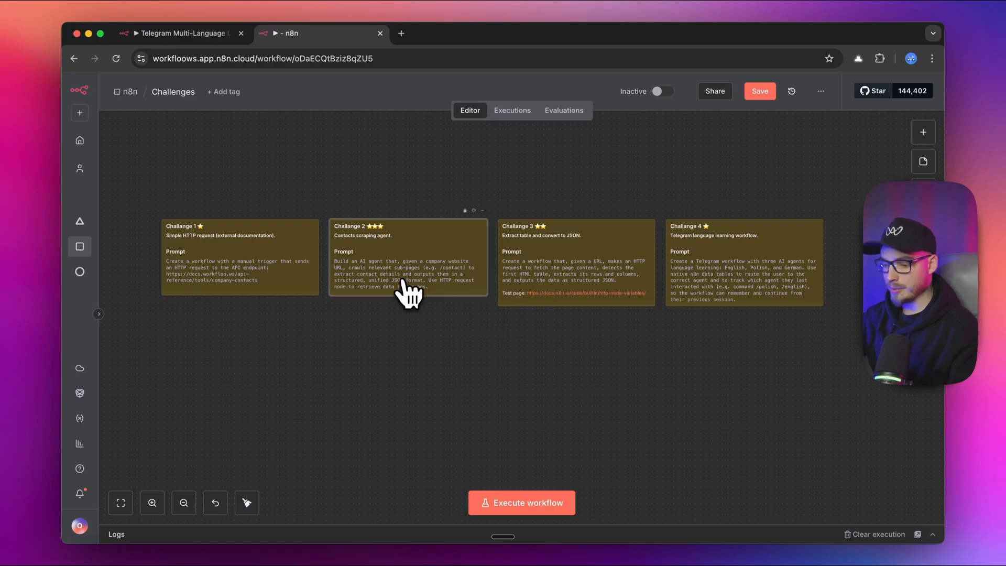
pyautogui.moveTo(414, 353)
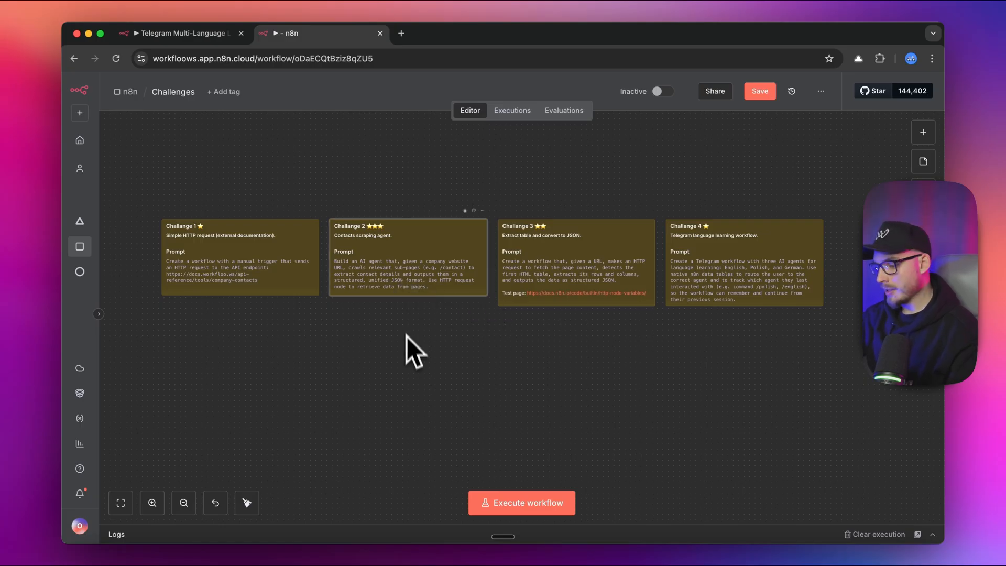
pyautogui.moveTo(427, 375)
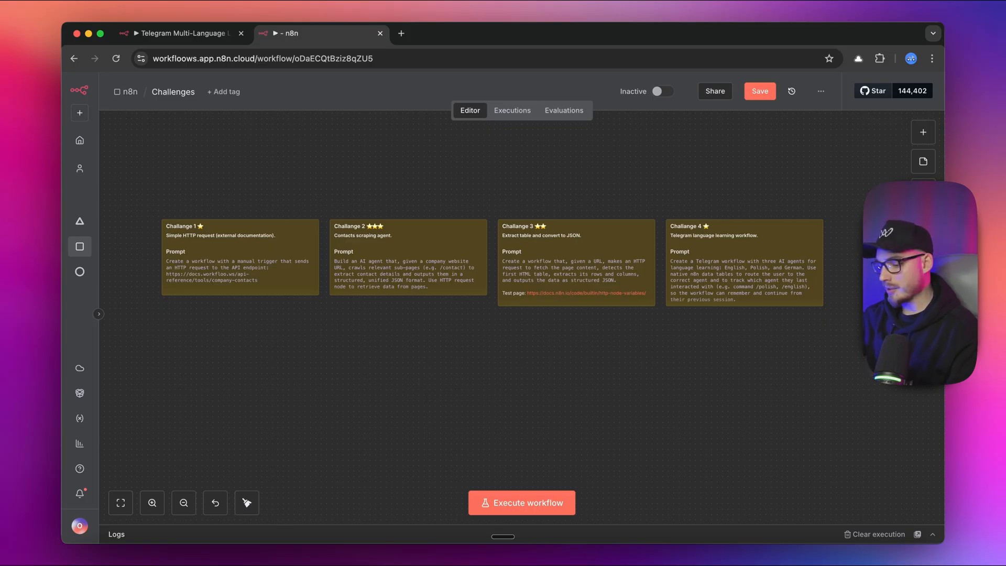
pyautogui.moveTo(486, 401)
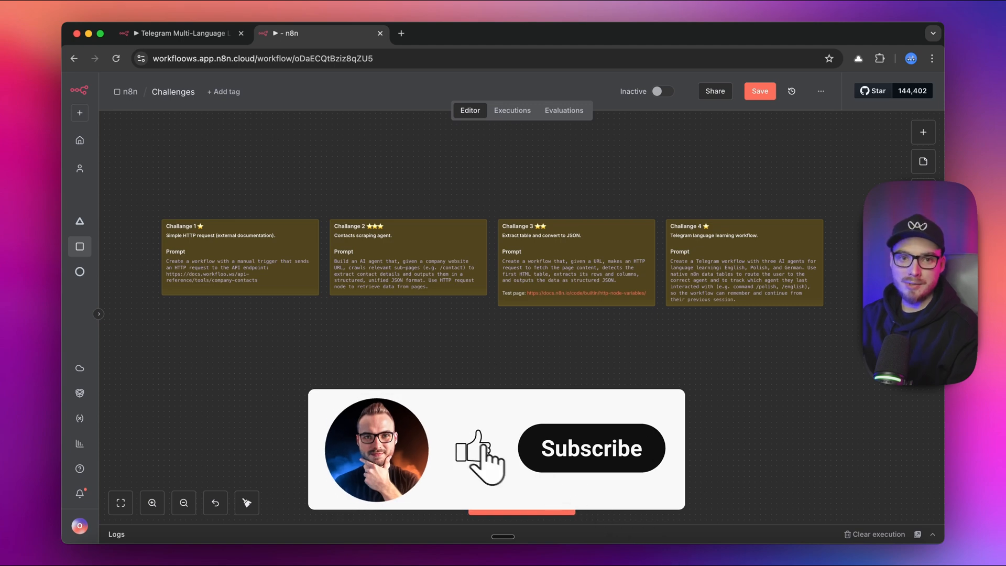
pyautogui.click(590, 447)
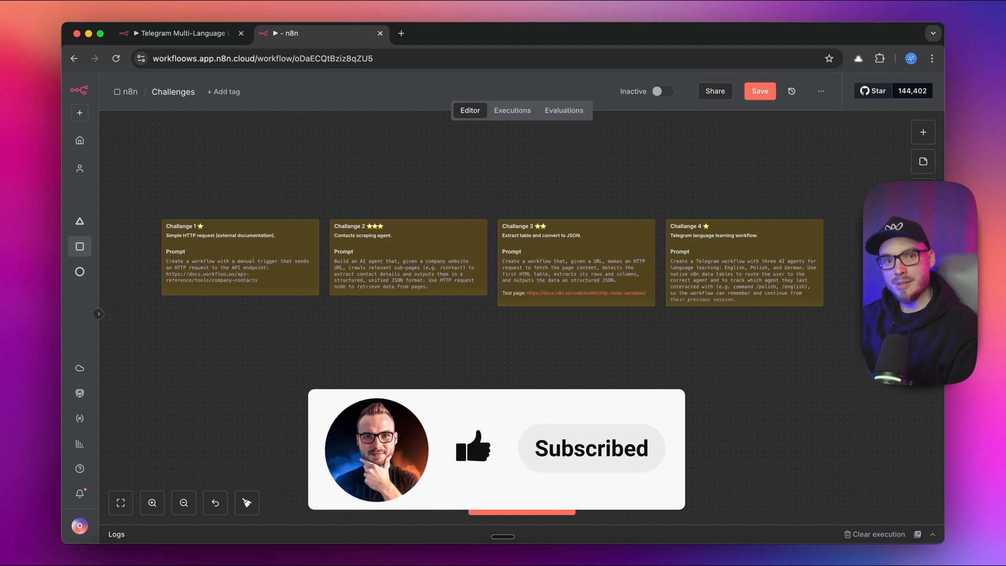